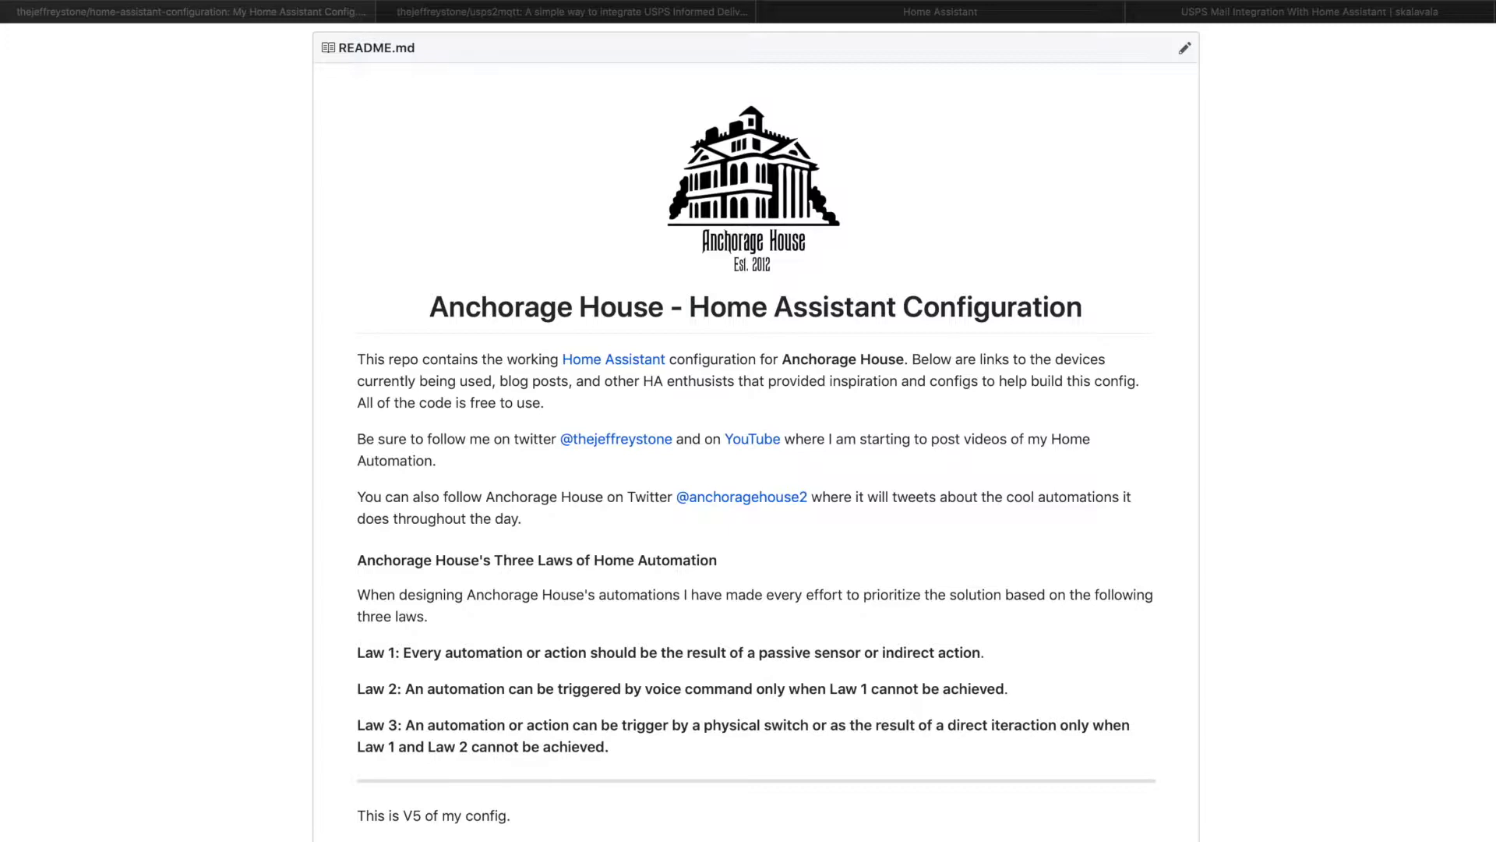
Step: Switch to the skalavala USPS Mail Integration With Home Assistant article
{"action": "left_click", "coordinate": [1307, 9]}
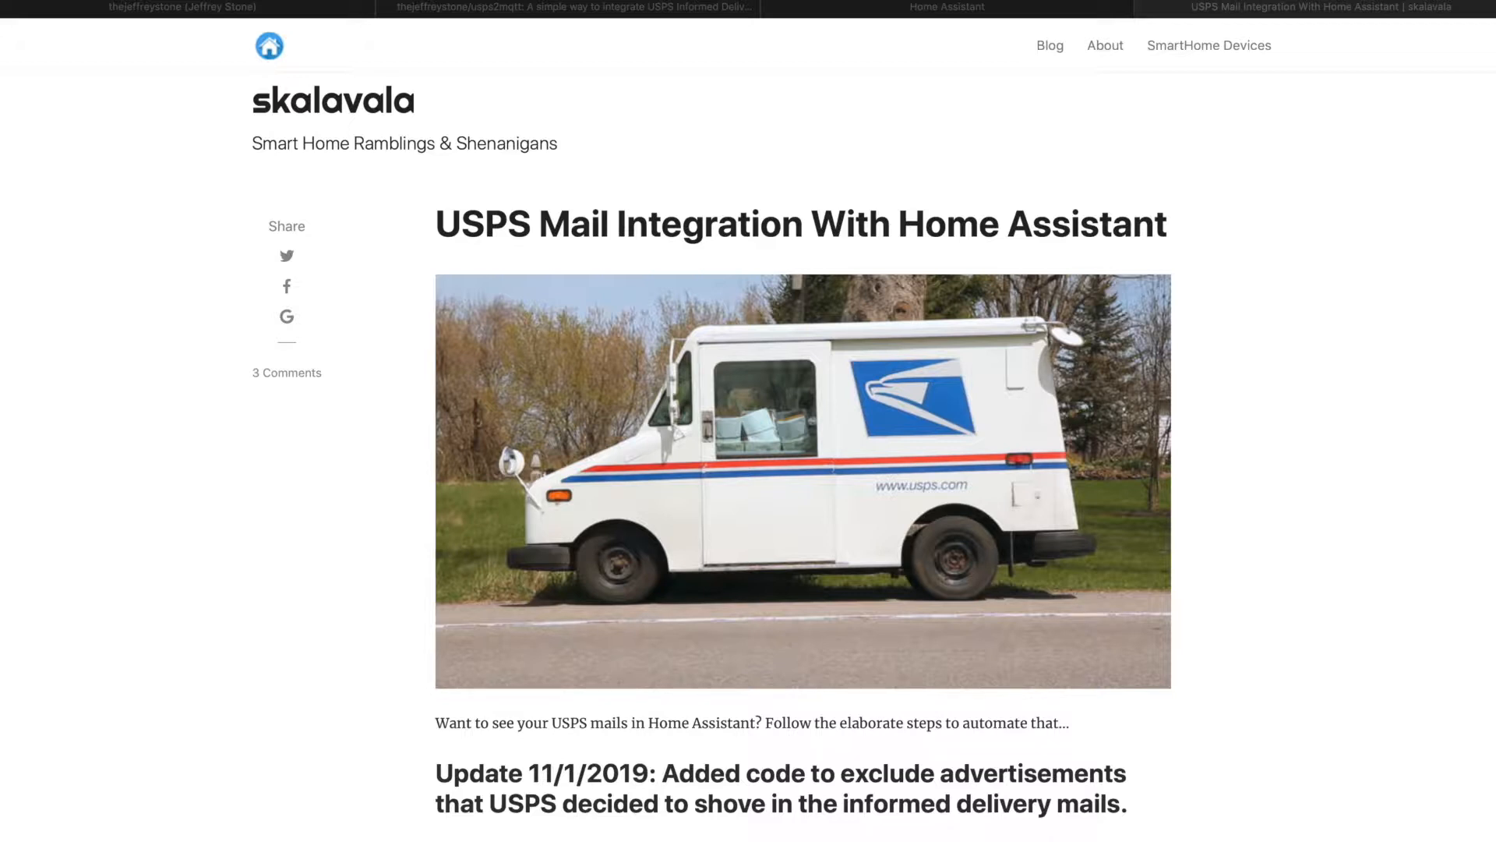
{"action": "mouse_move", "coordinate": [1284, 144]}
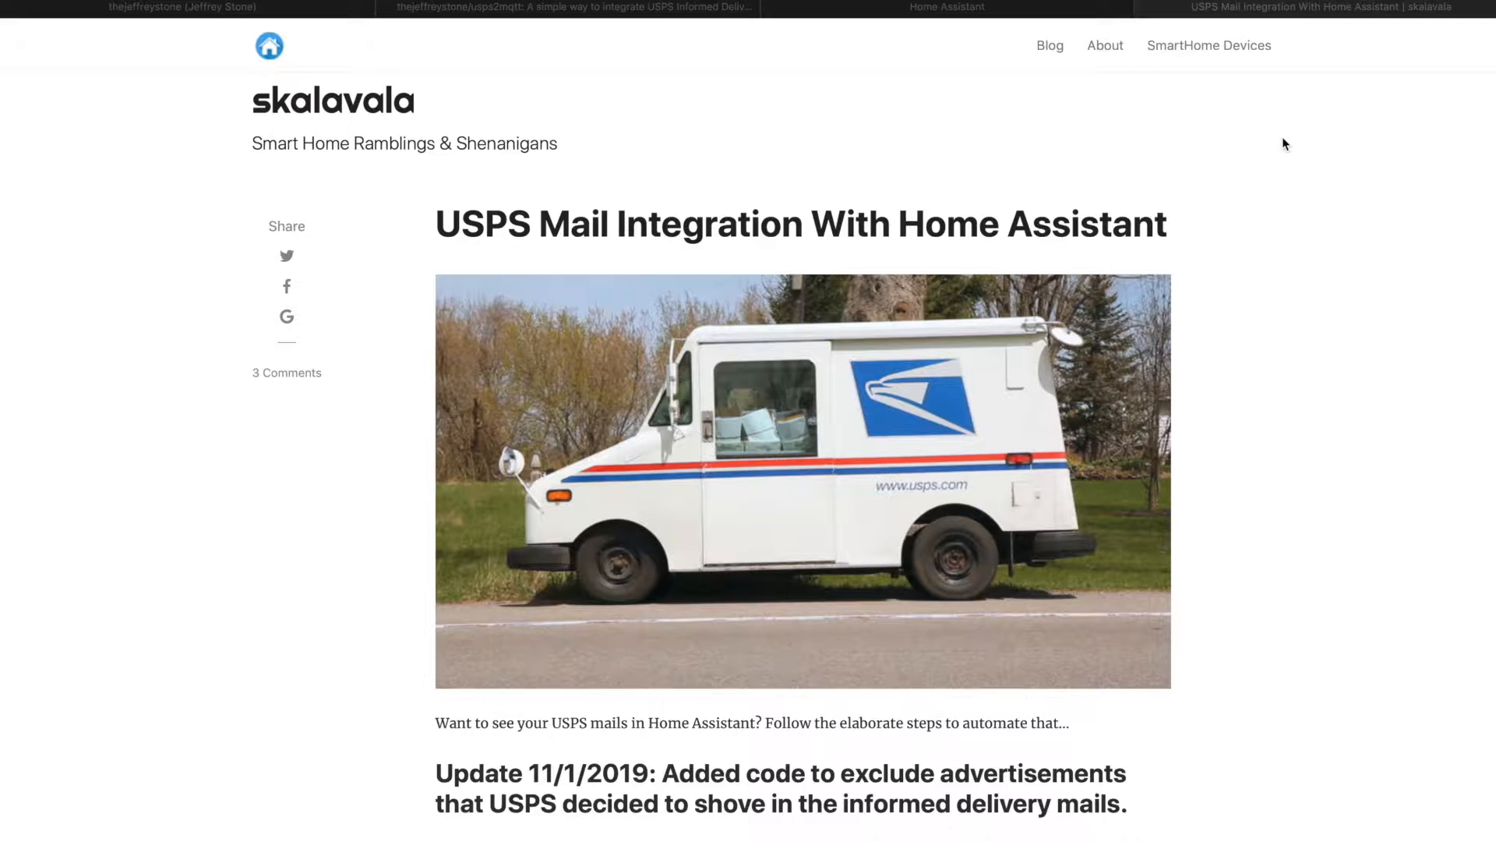
Step: Read past the prerequisites down to the Home Assistant package YAML with the USPS sensors
{"action": "scroll", "scroll_direction": "down", "scroll_amount": 3}
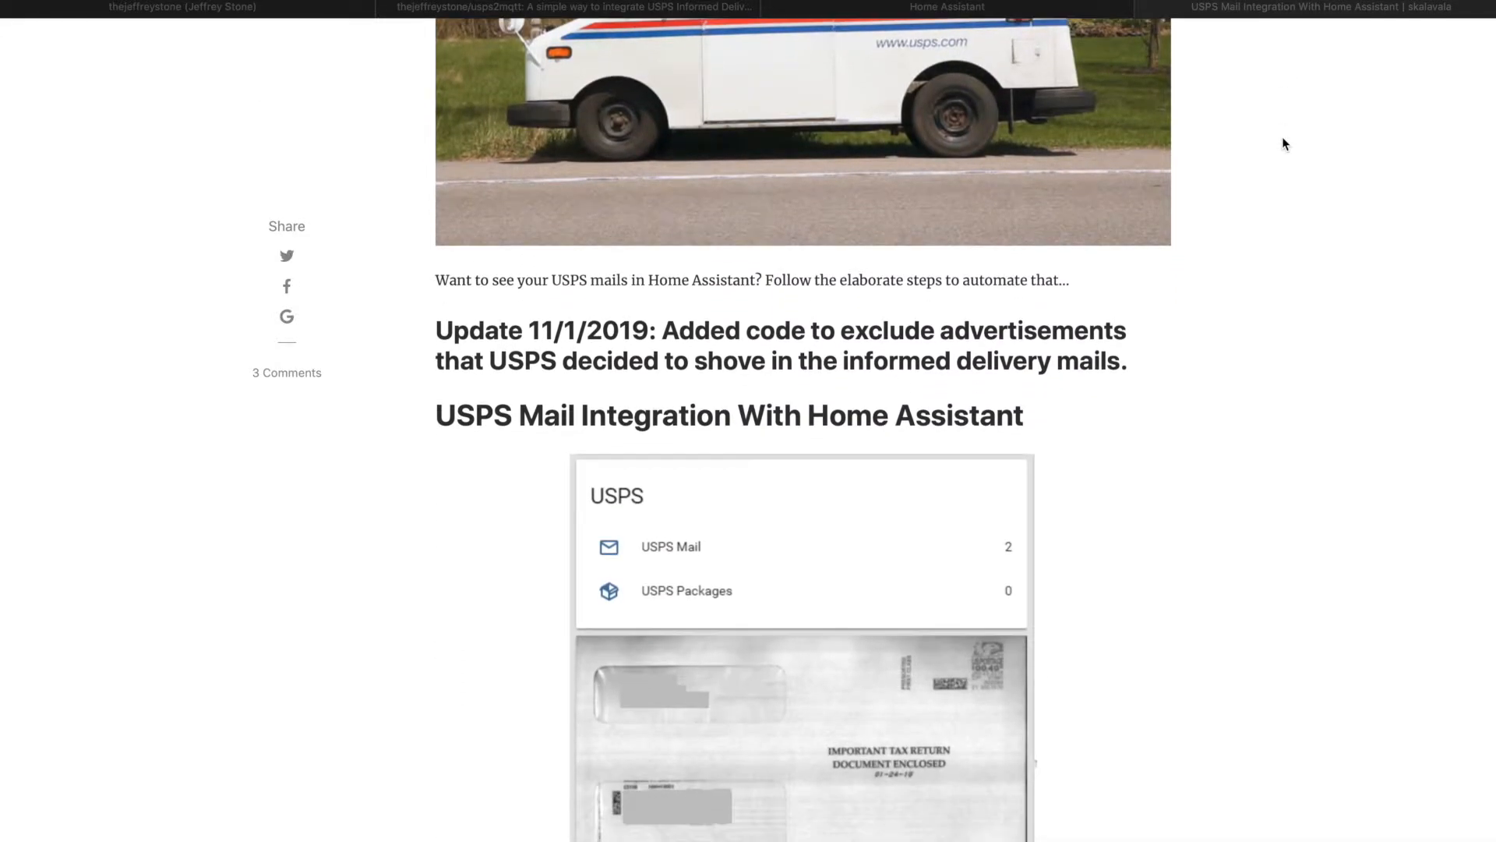
{"action": "scroll", "scroll_direction": "down", "scroll_amount": 3}
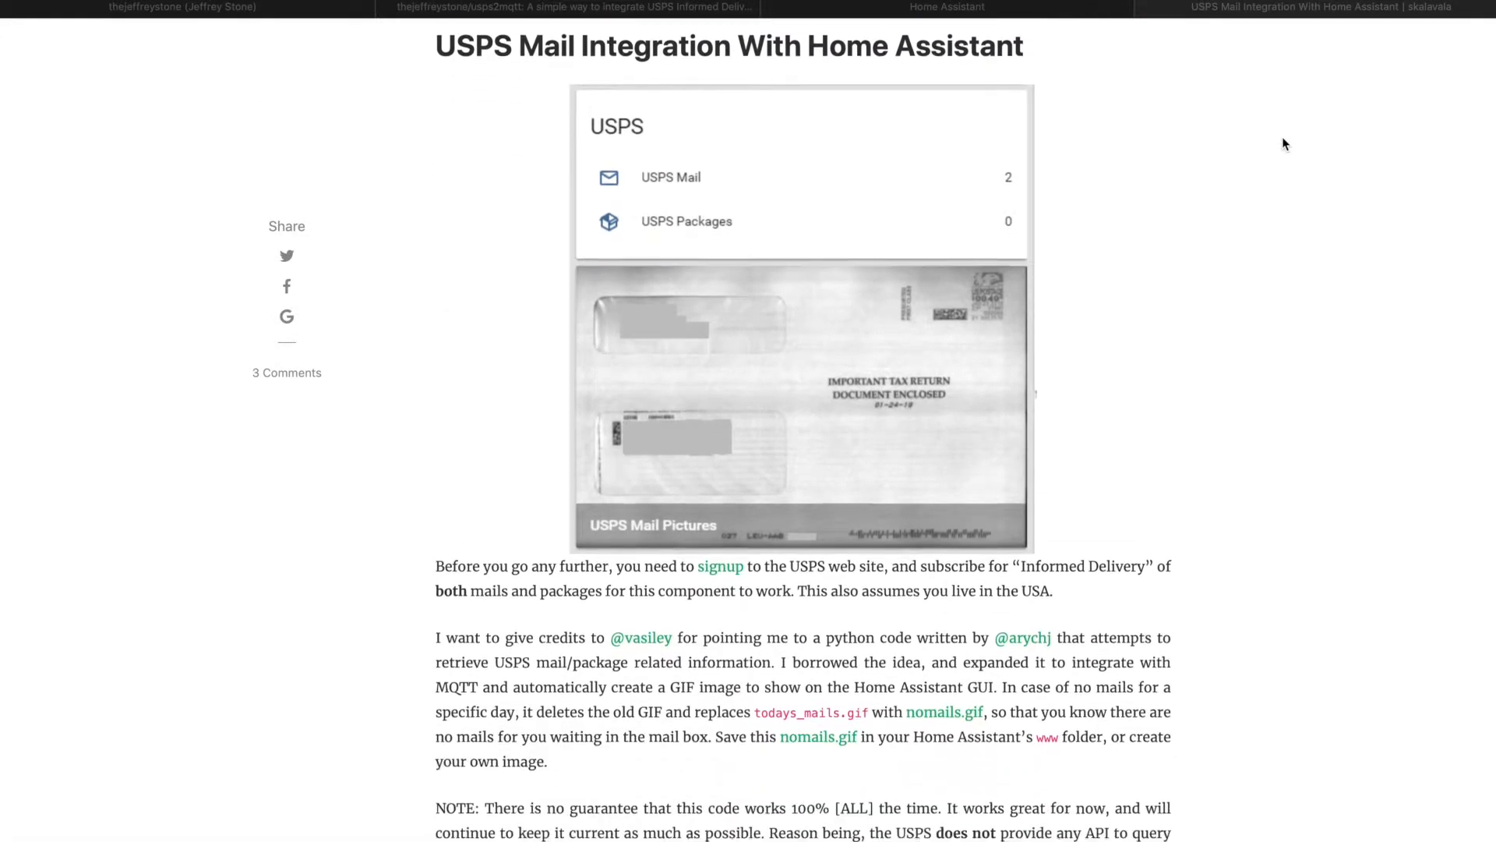
{"action": "scroll", "scroll_direction": "down", "scroll_amount": 3}
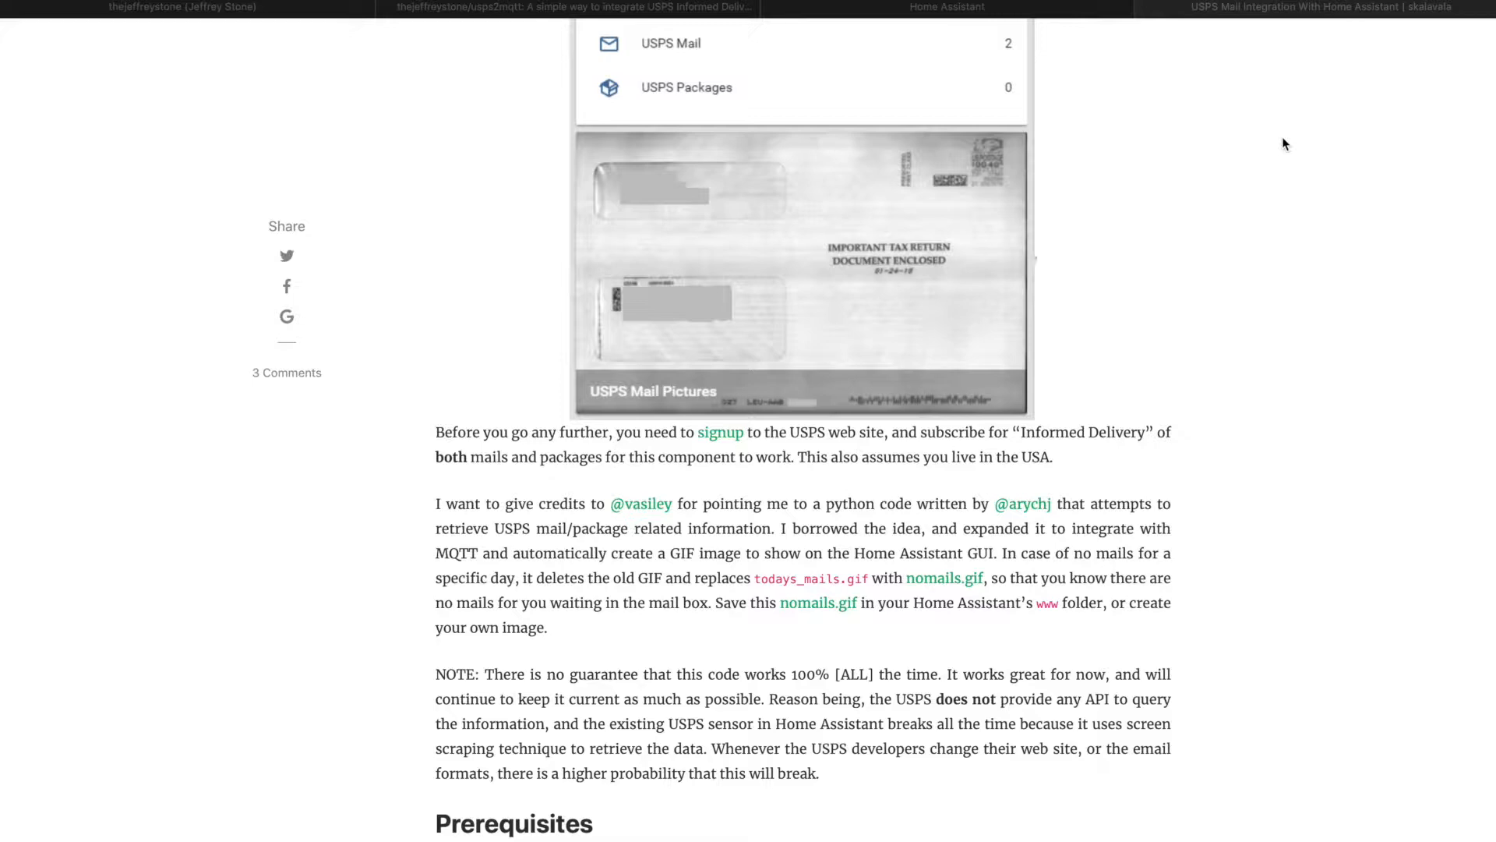
{"action": "scroll", "scroll_direction": "down", "scroll_amount": 3}
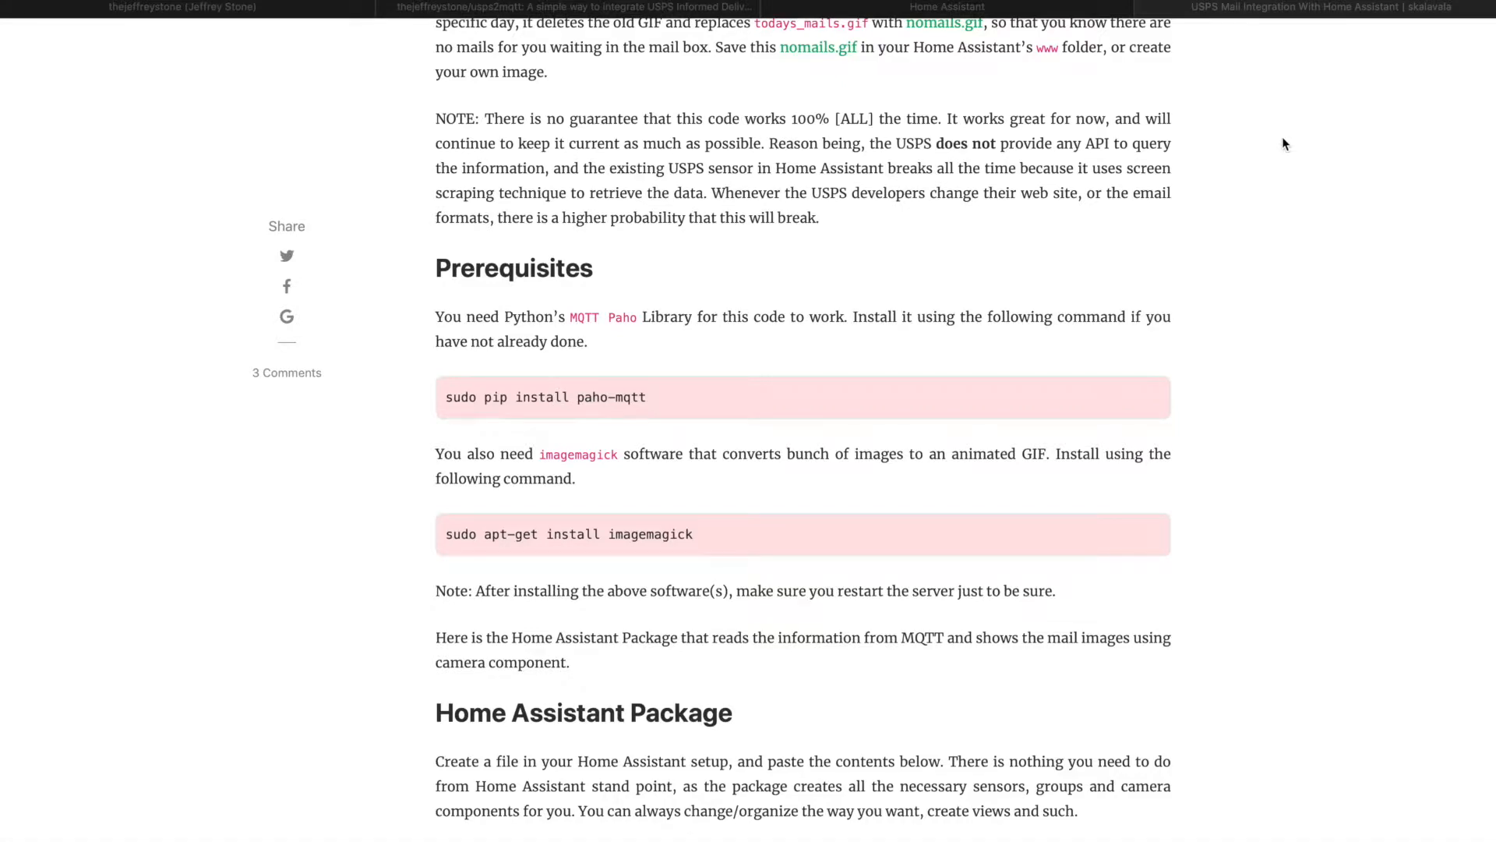
{"action": "scroll", "scroll_direction": "down", "scroll_amount": 3}
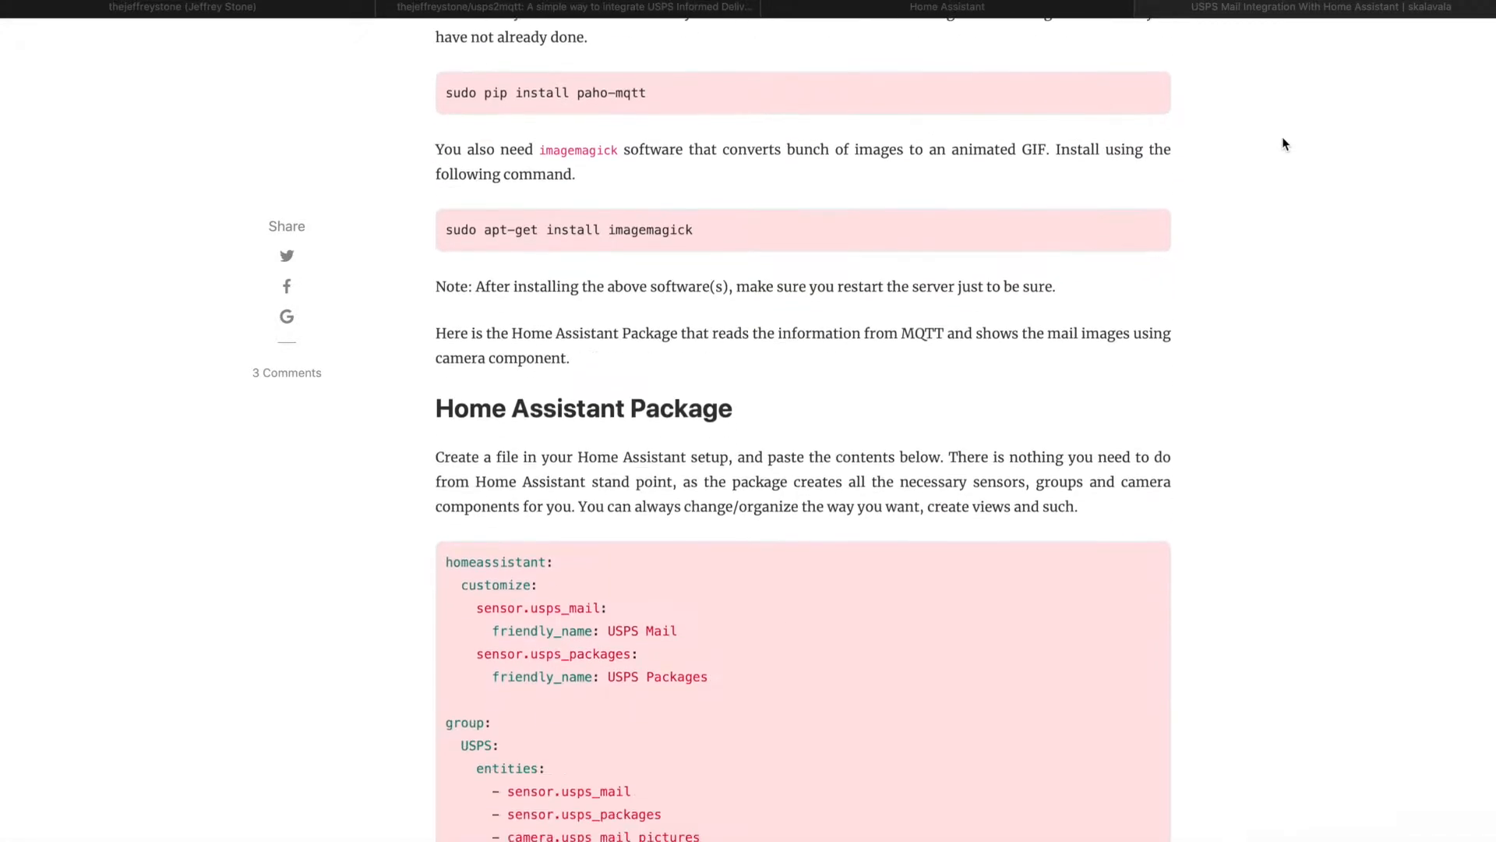
{"action": "scroll", "scroll_direction": "down", "scroll_amount": 3}
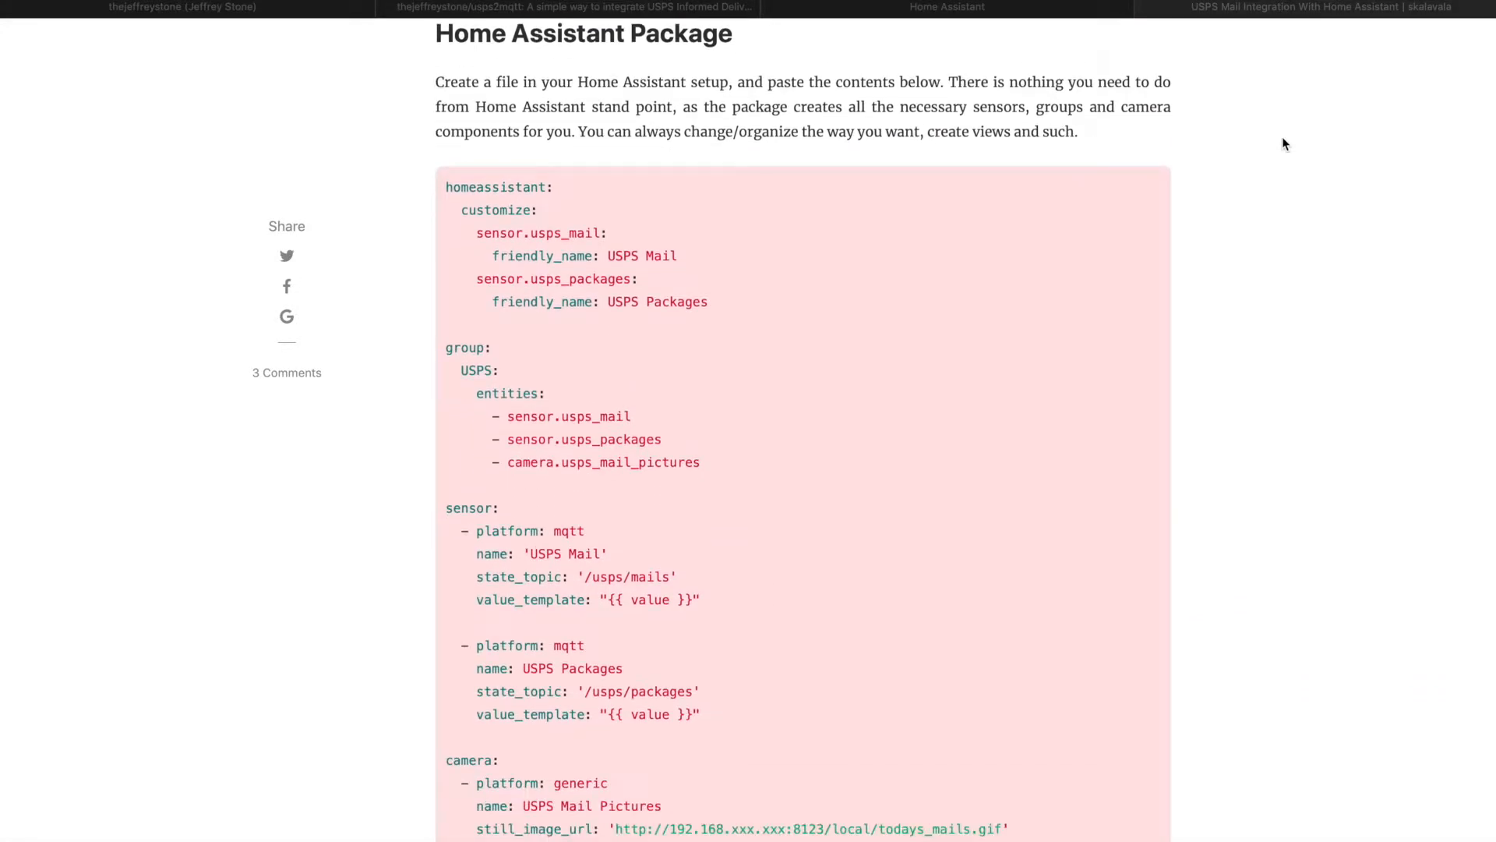
{"action": "mouse_move", "coordinate": [749, 505]}
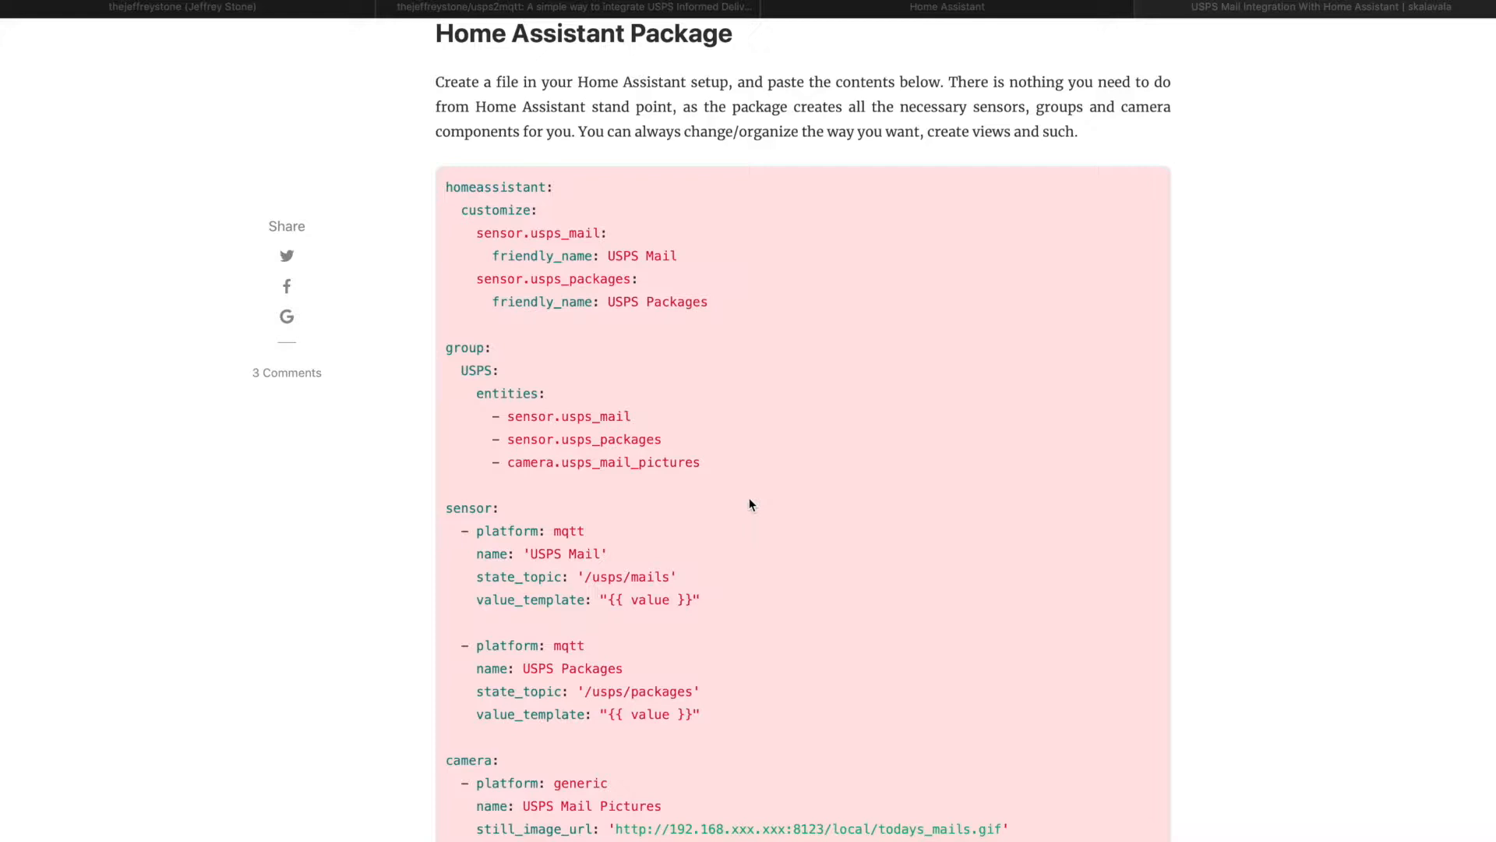
{"action": "mouse_move", "coordinate": [483, 193]}
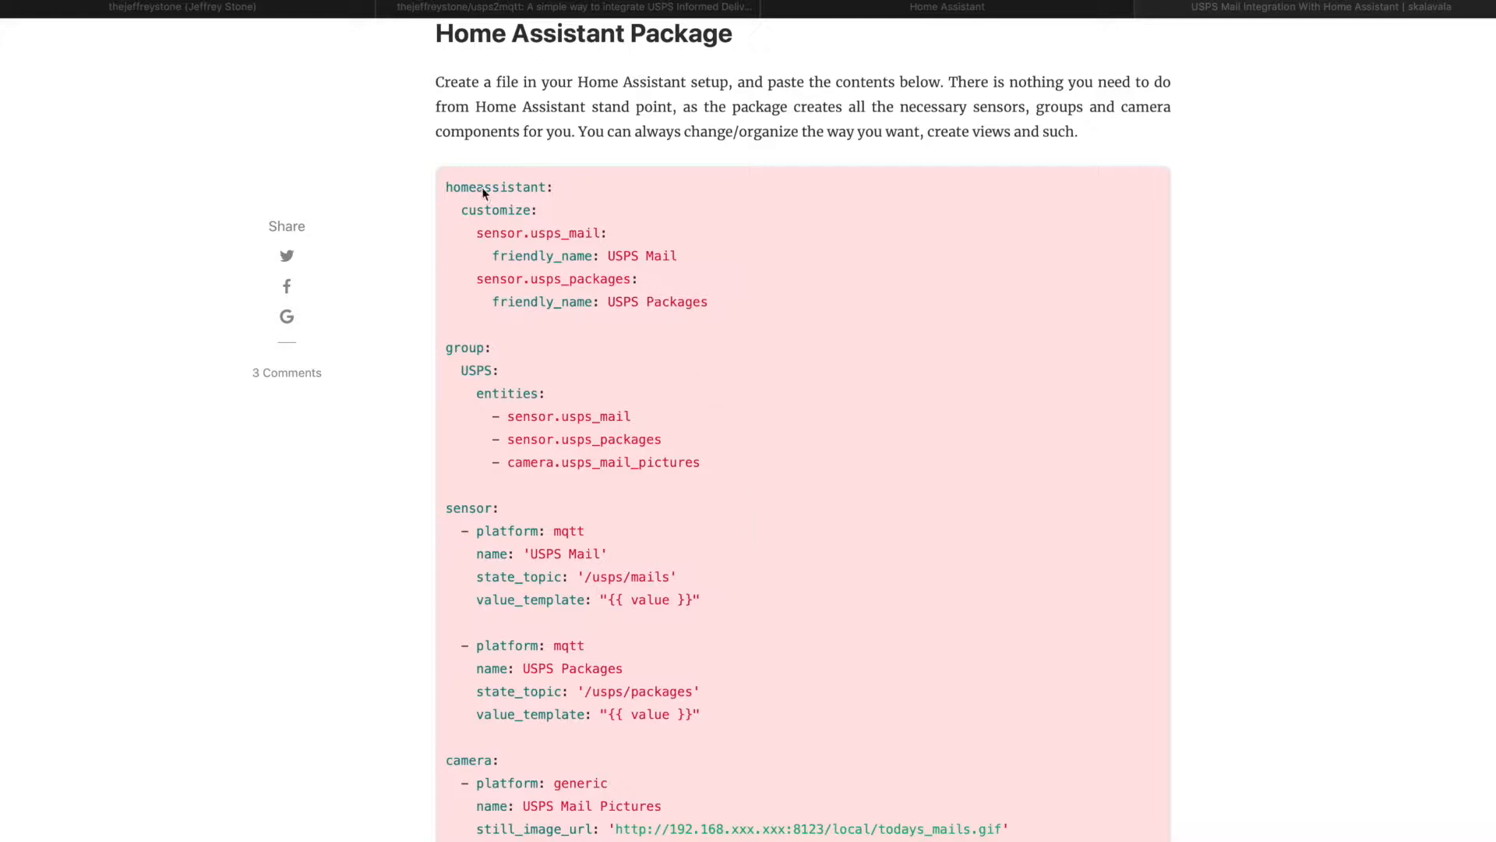
Step: Read through the Python script's MQTT, IMAP email and GIF settings
{"action": "scroll", "scroll_direction": "down", "scroll_amount": 3}
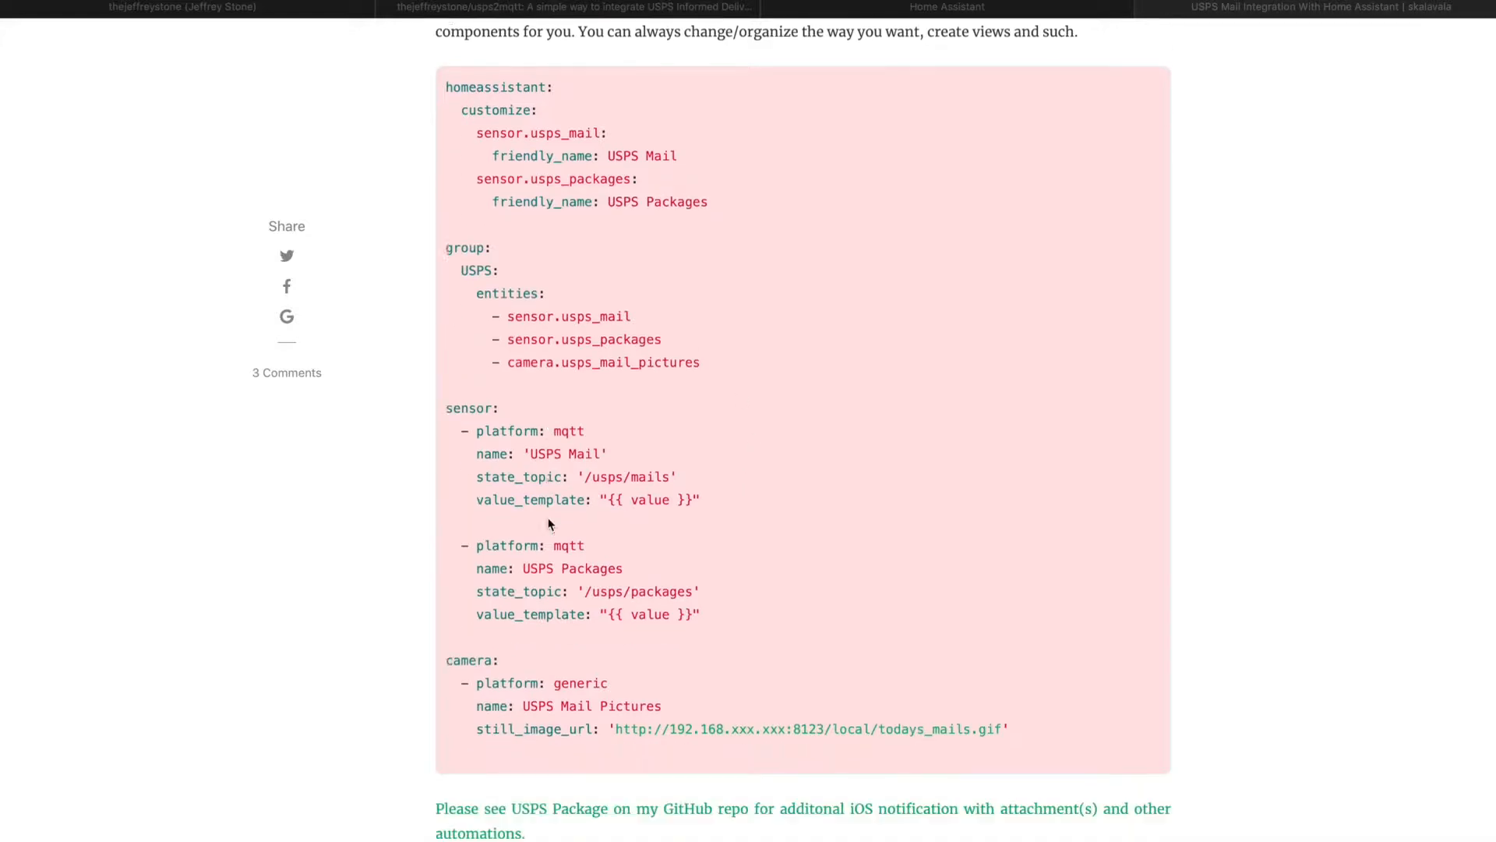
{"action": "scroll", "scroll_direction": "down", "scroll_amount": 3}
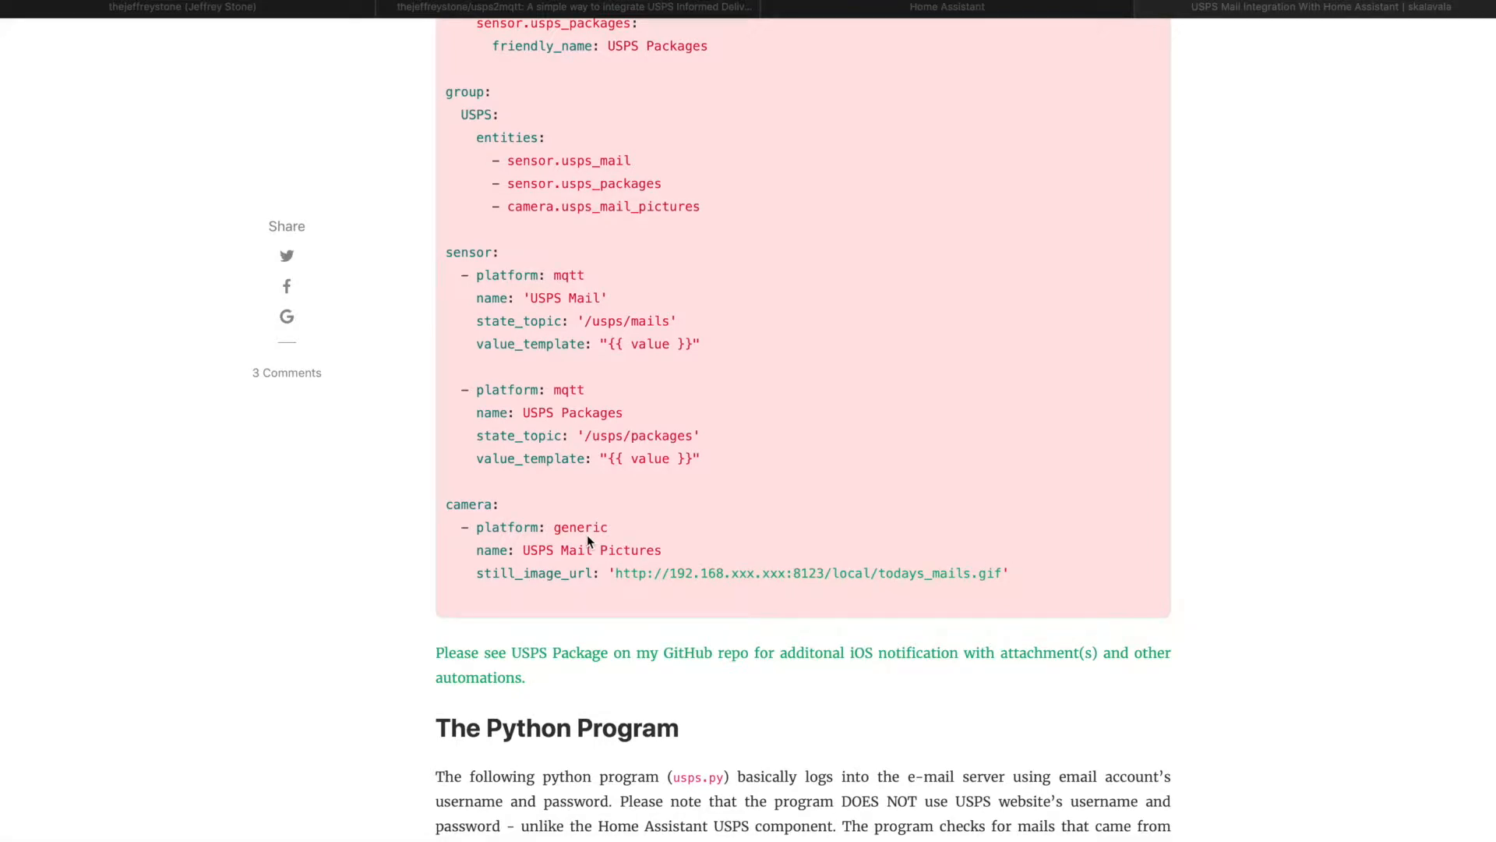
{"action": "scroll", "scroll_direction": "down", "scroll_amount": 3}
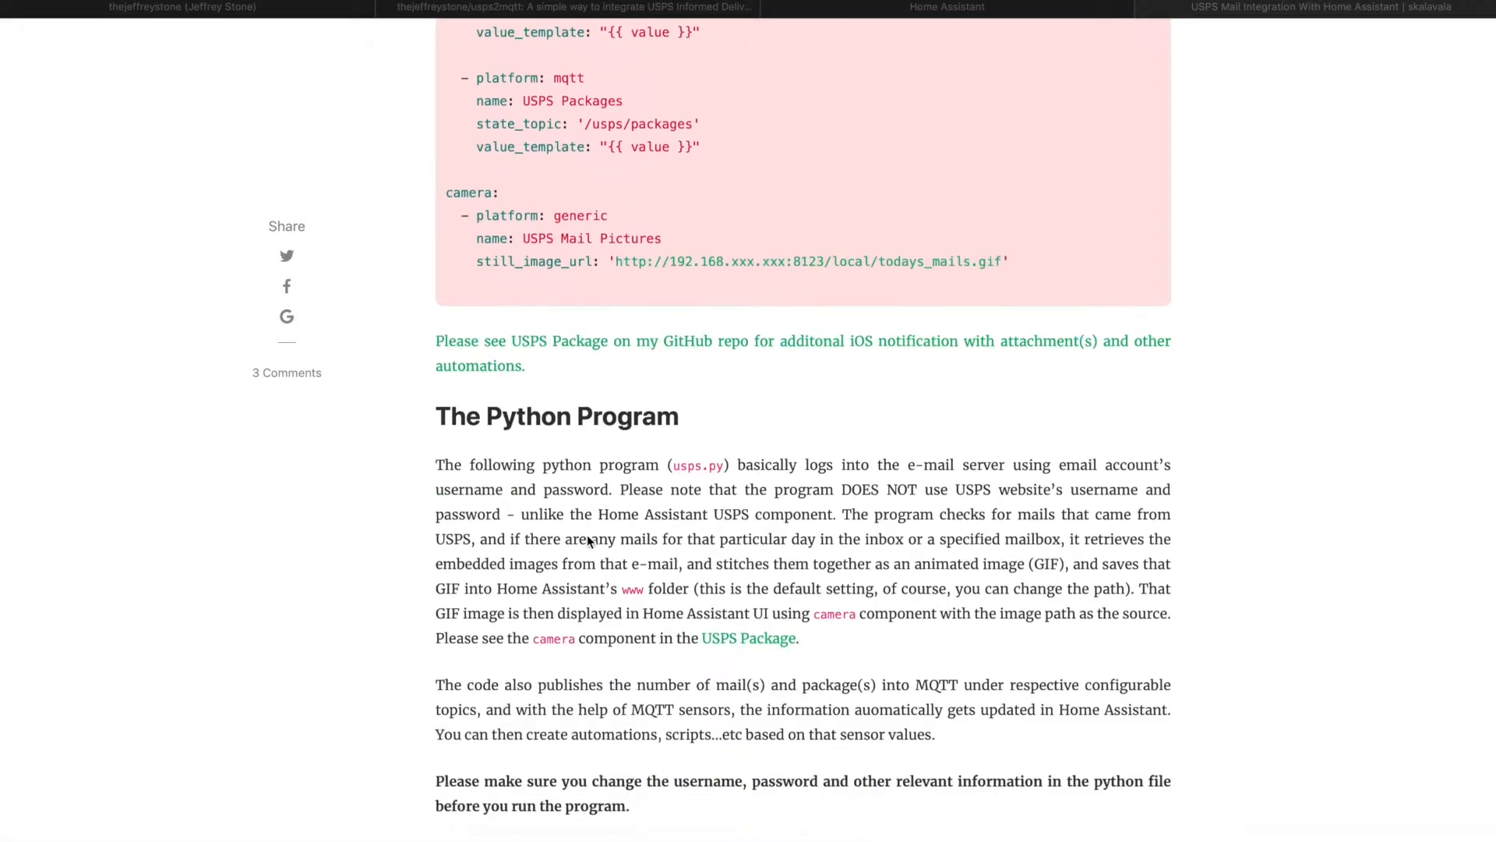
{"action": "scroll", "scroll_direction": "down", "scroll_amount": 3}
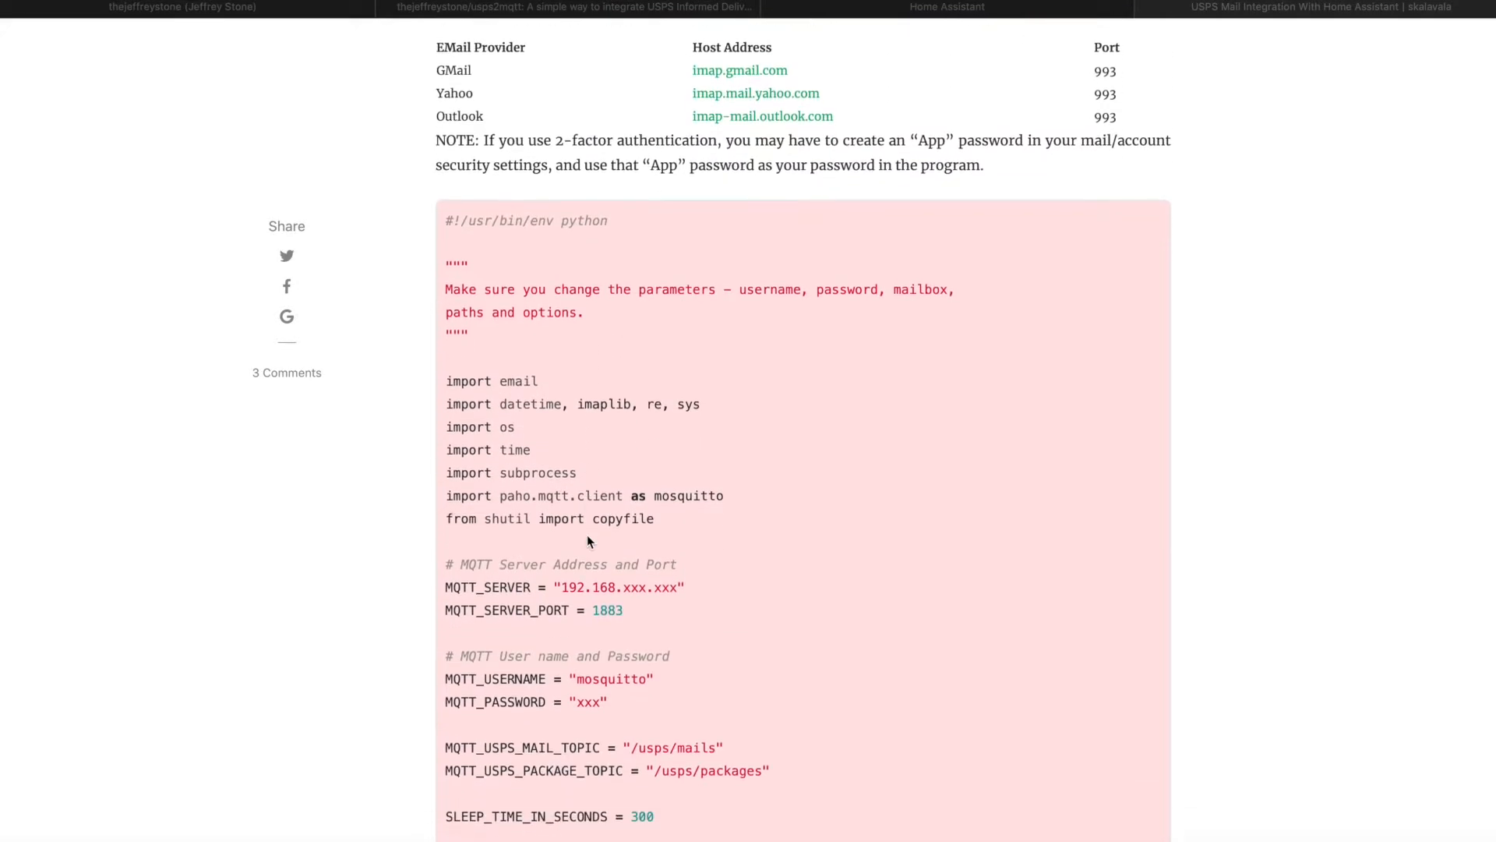
{"action": "scroll", "scroll_direction": "down", "scroll_amount": 3}
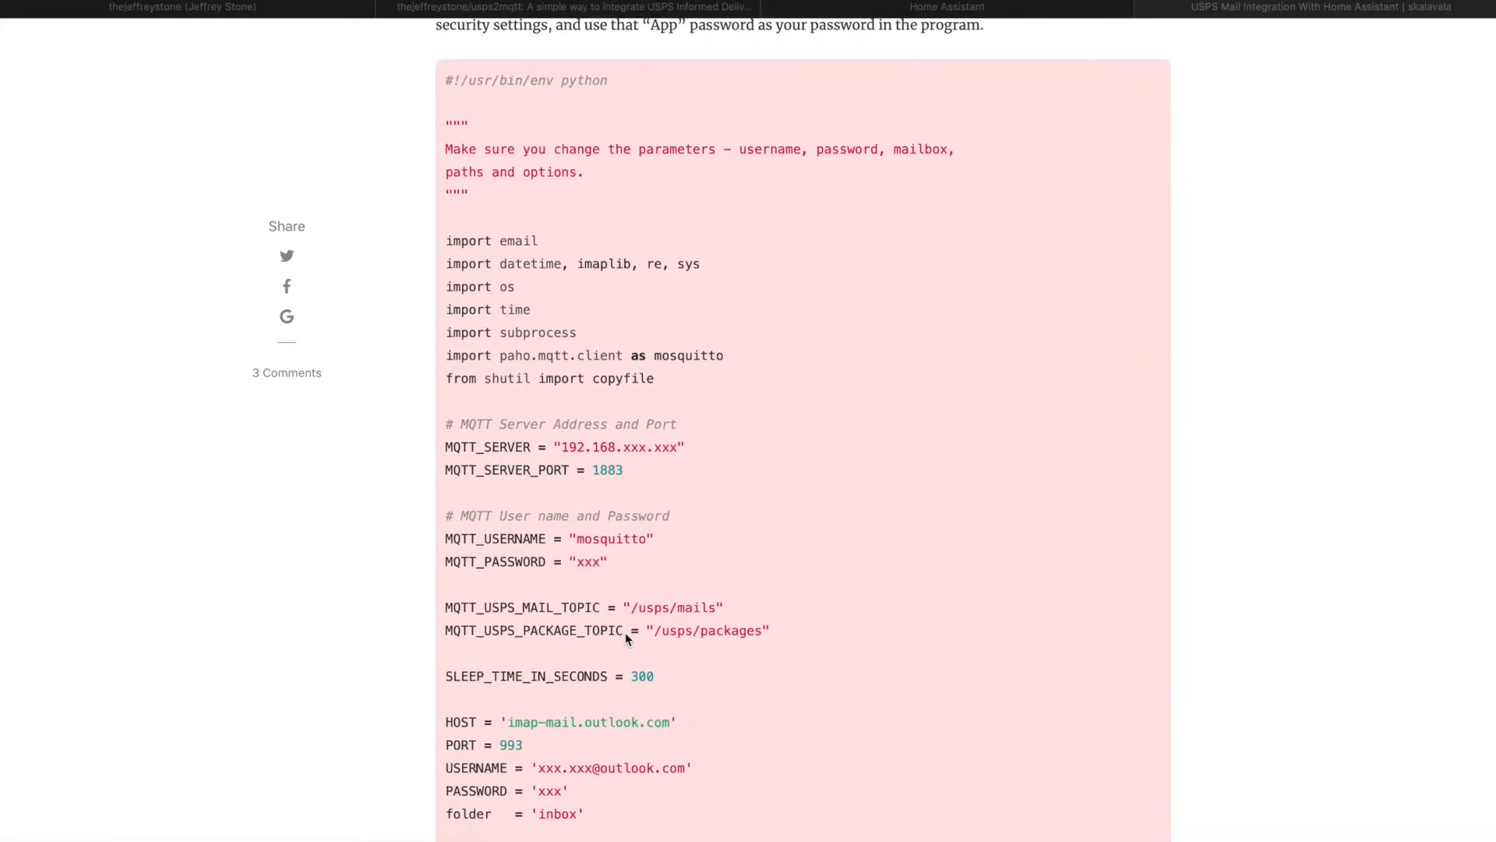
{"action": "scroll", "scroll_direction": "down", "scroll_amount": 3}
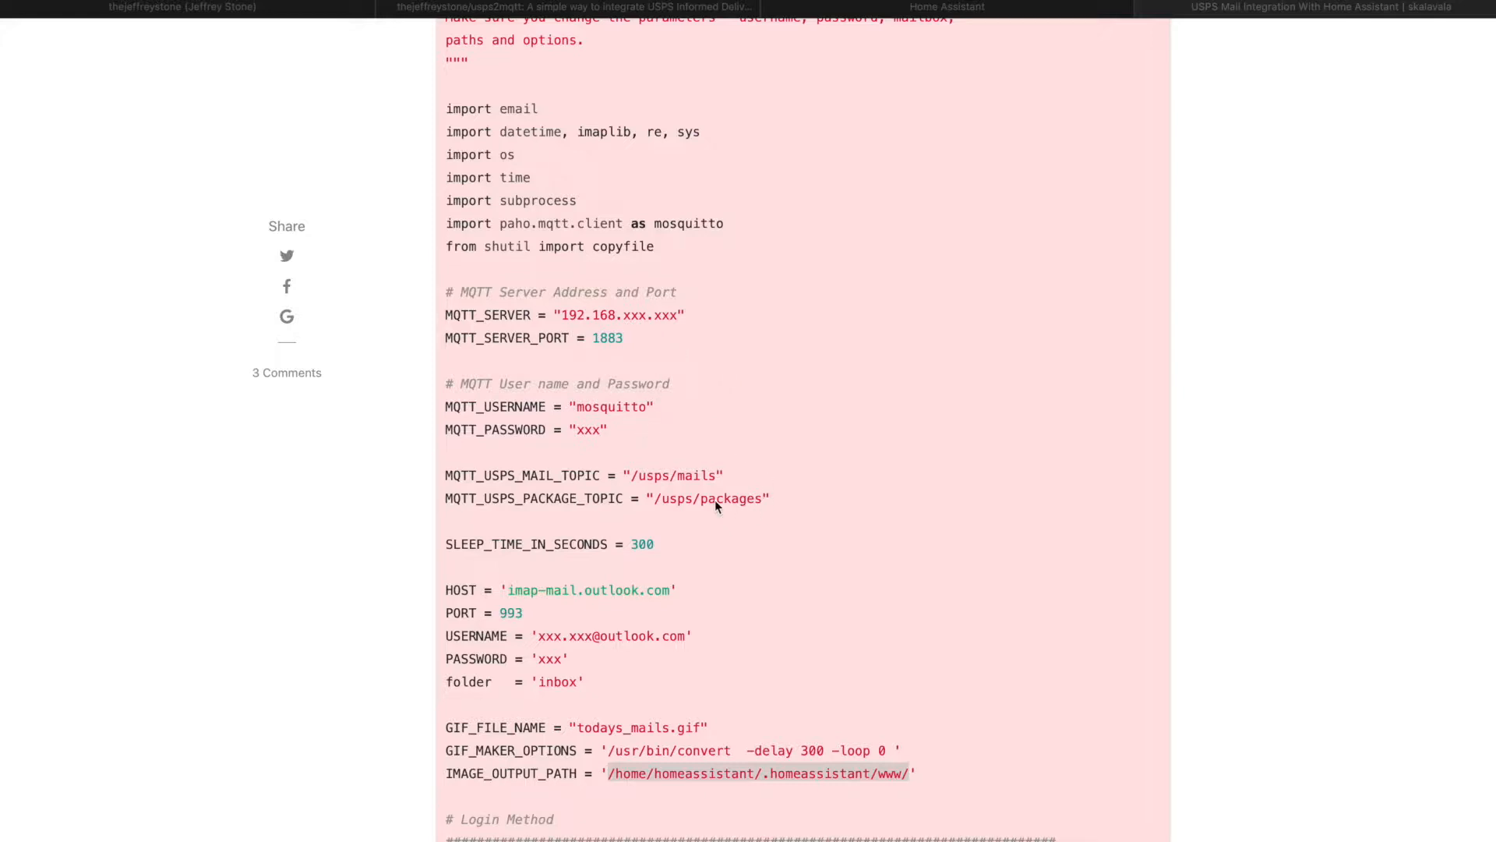
{"action": "scroll", "scroll_direction": "down", "scroll_amount": 3}
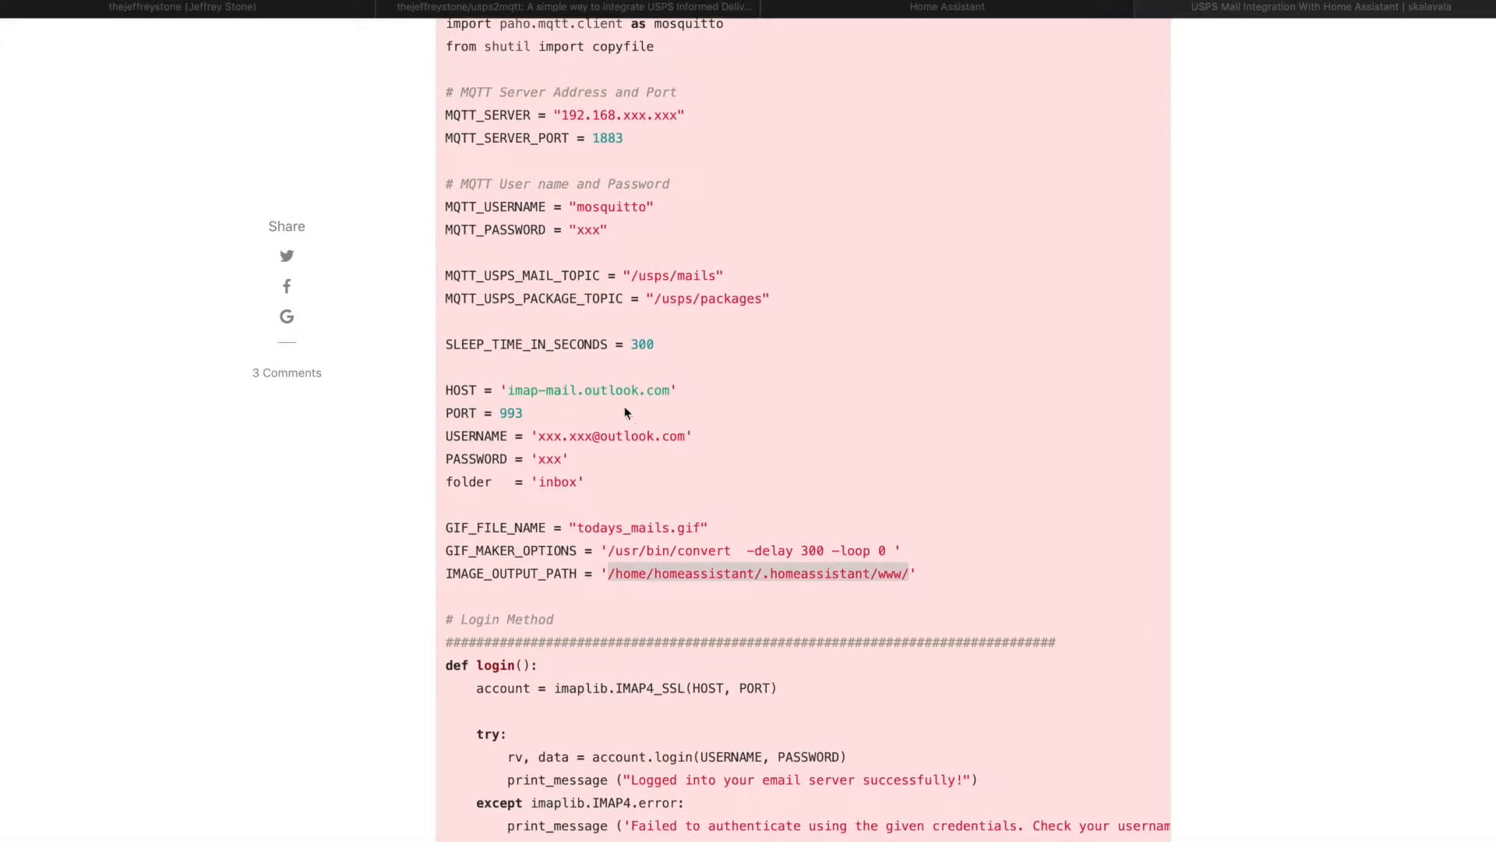
{"action": "mouse_move", "coordinate": [611, 401]}
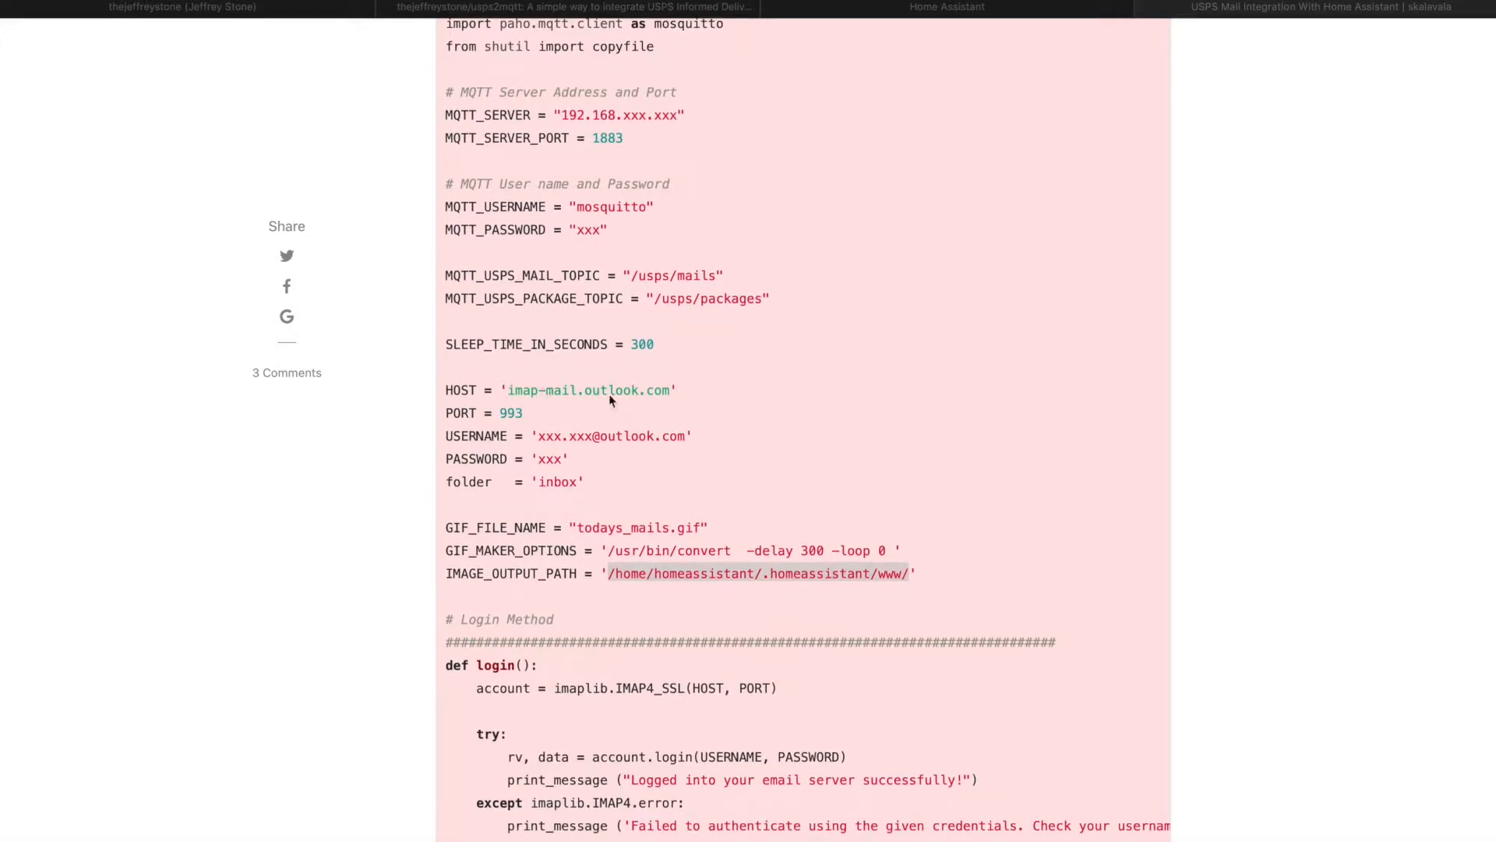
{"action": "mouse_move", "coordinate": [630, 407]}
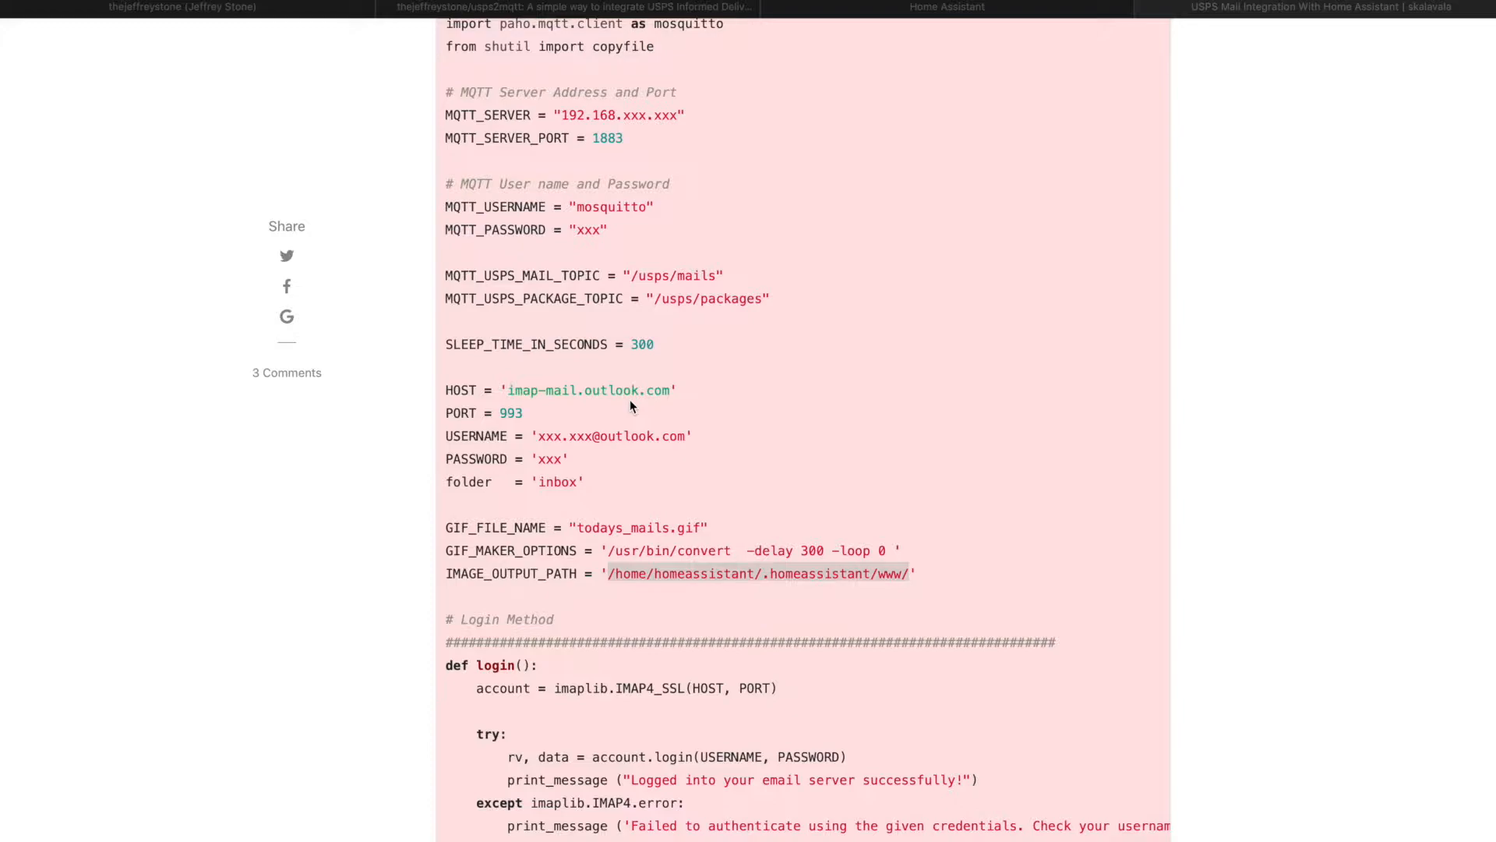
Step: Select the IMAGE_OUTPUT_PATH value and continue into the mail-fetching functions
{"action": "scroll", "scroll_direction": "up", "scroll_amount": 3}
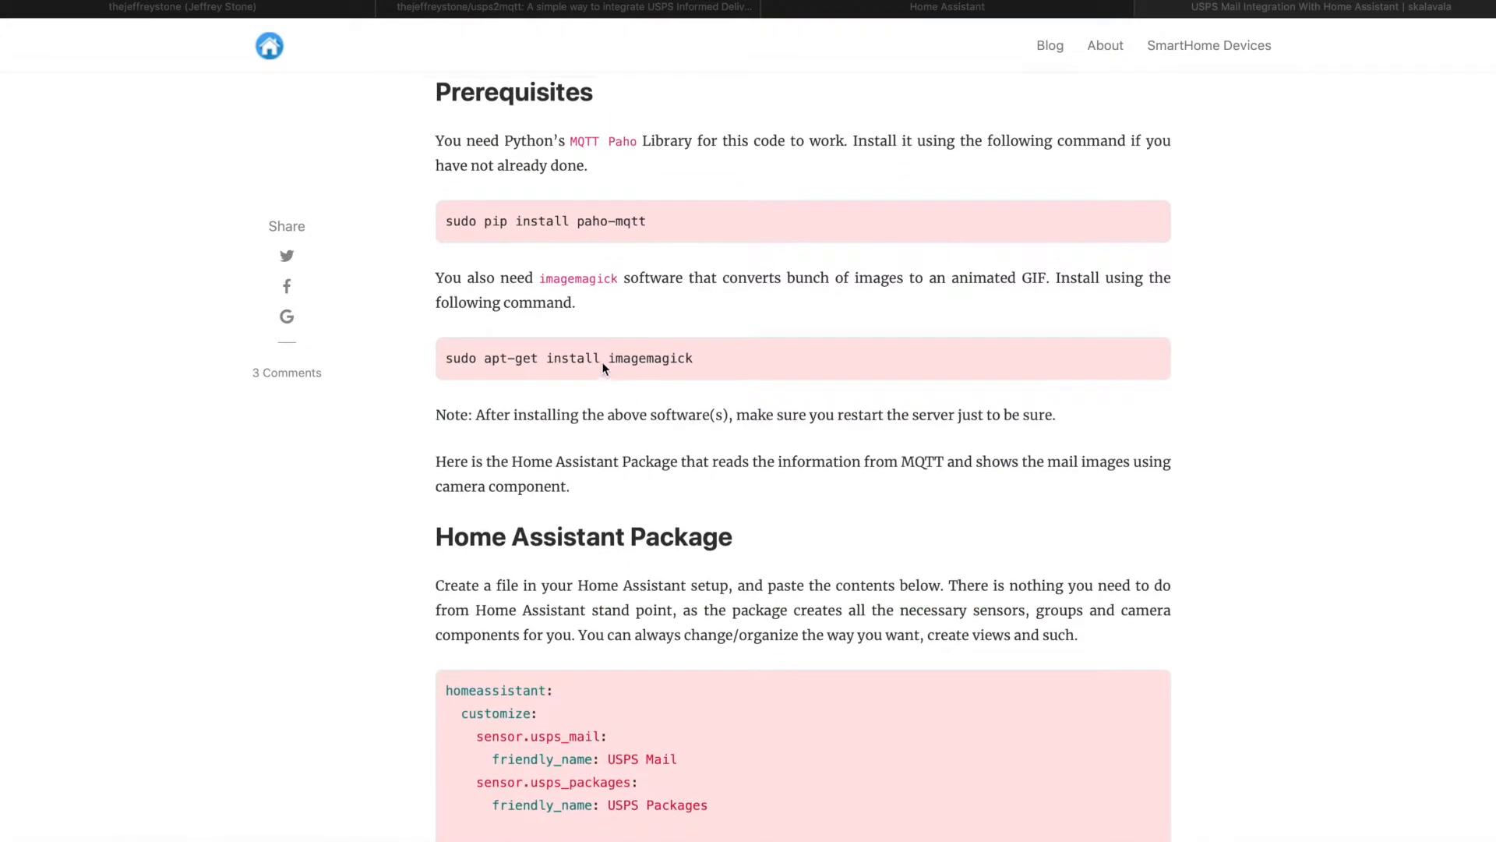
{"action": "scroll", "scroll_direction": "down", "scroll_amount": 3}
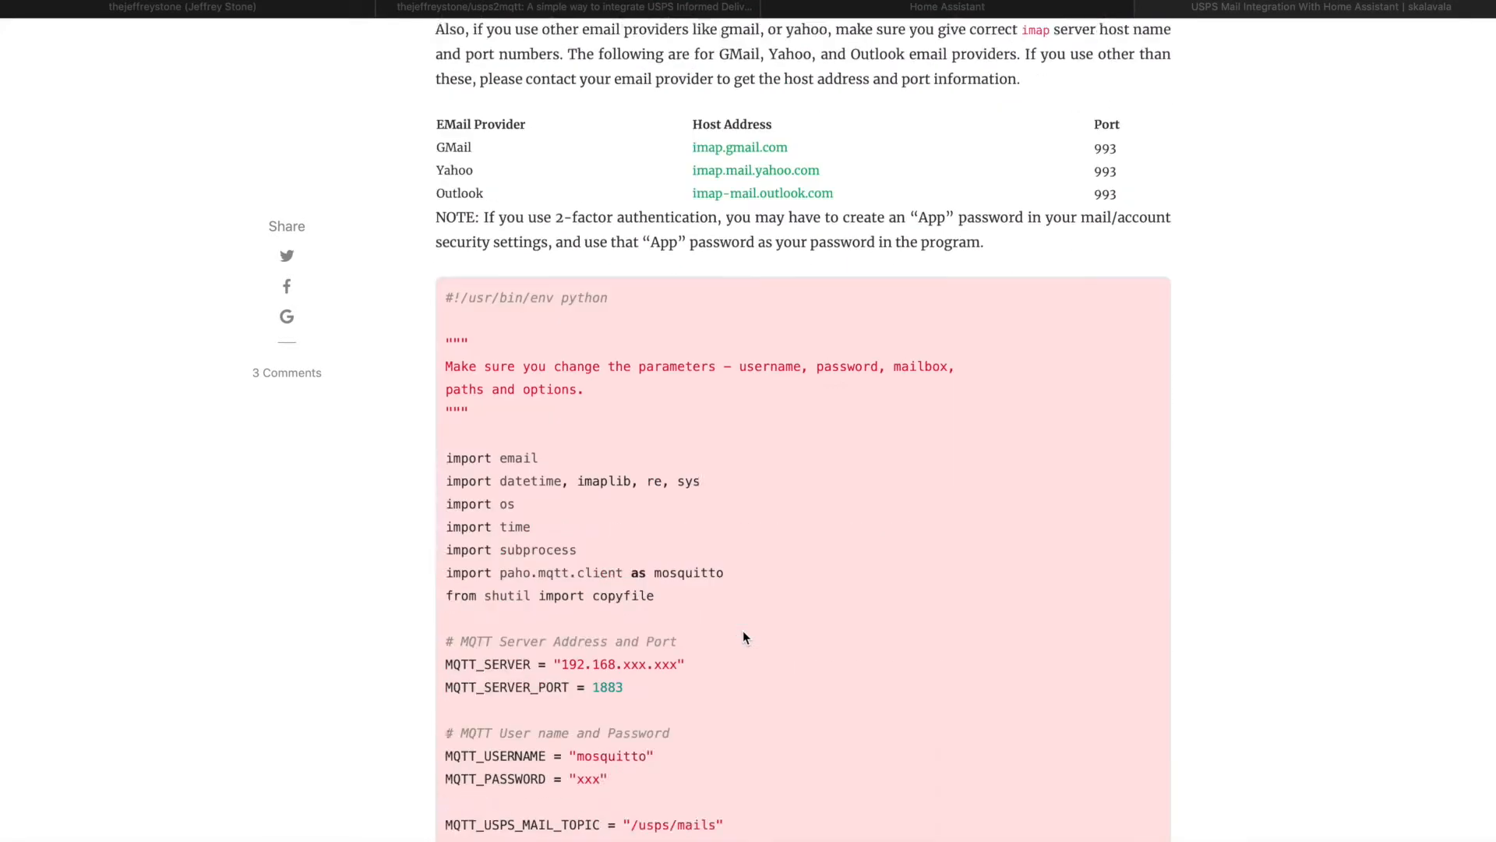
{"action": "scroll", "scroll_direction": "down", "scroll_amount": 3}
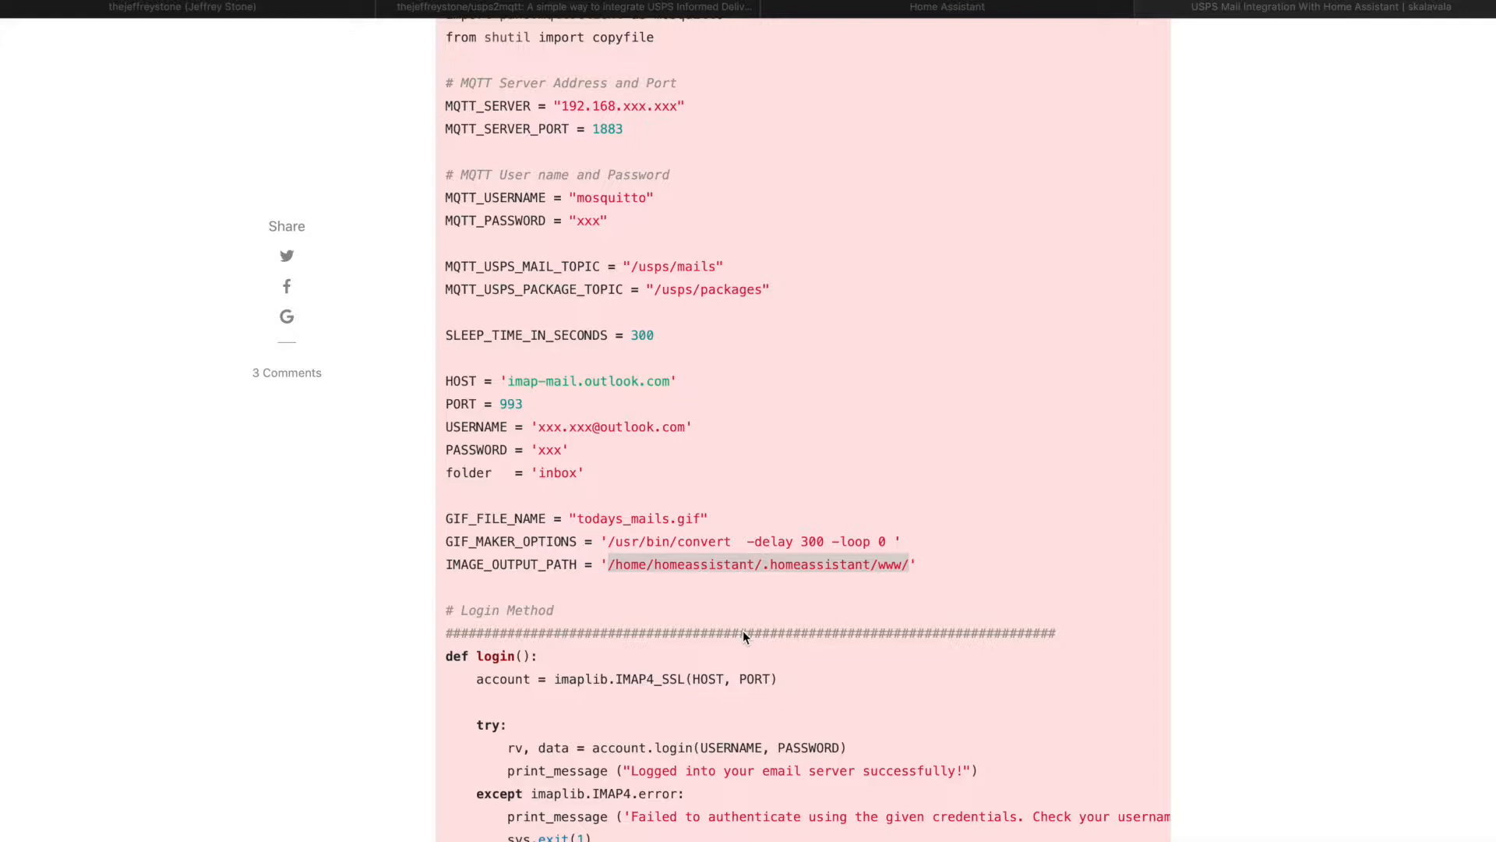
{"action": "double_click", "coordinate": [757, 565]}
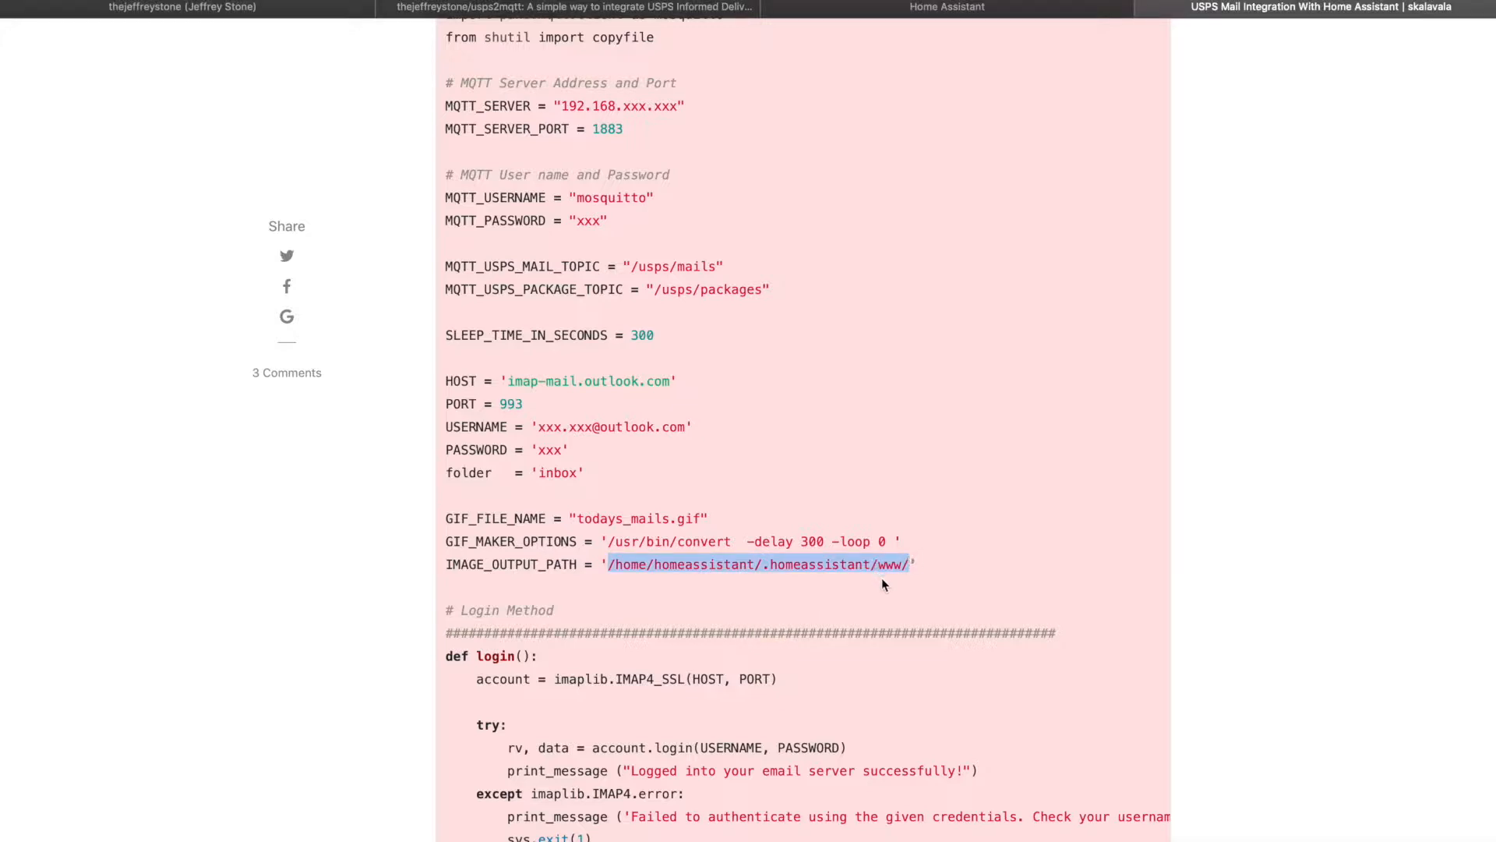
{"action": "scroll", "scroll_direction": "down", "scroll_amount": 3}
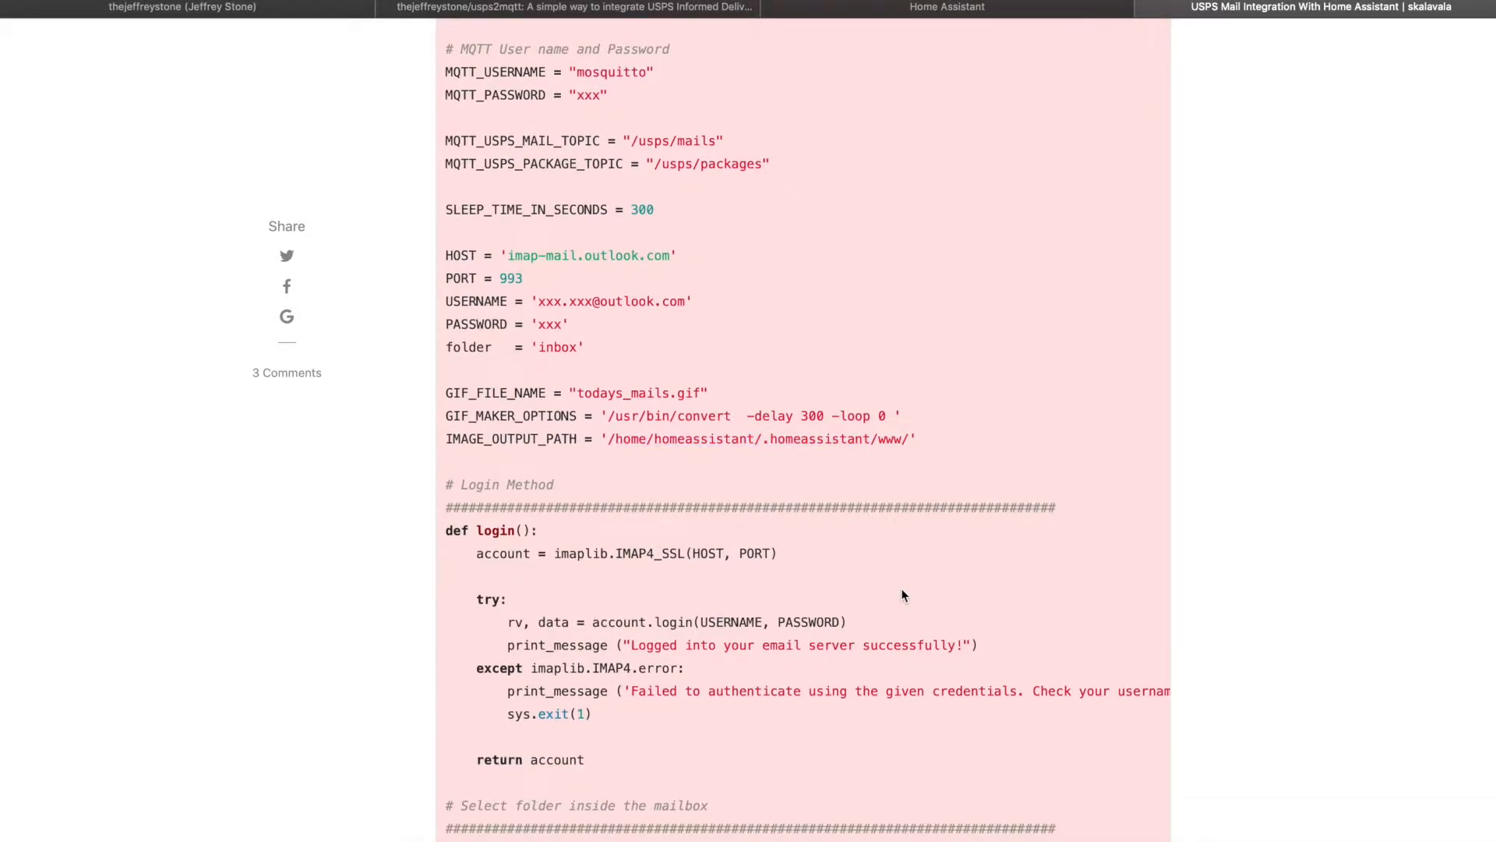
{"action": "mouse_move", "coordinate": [913, 461]}
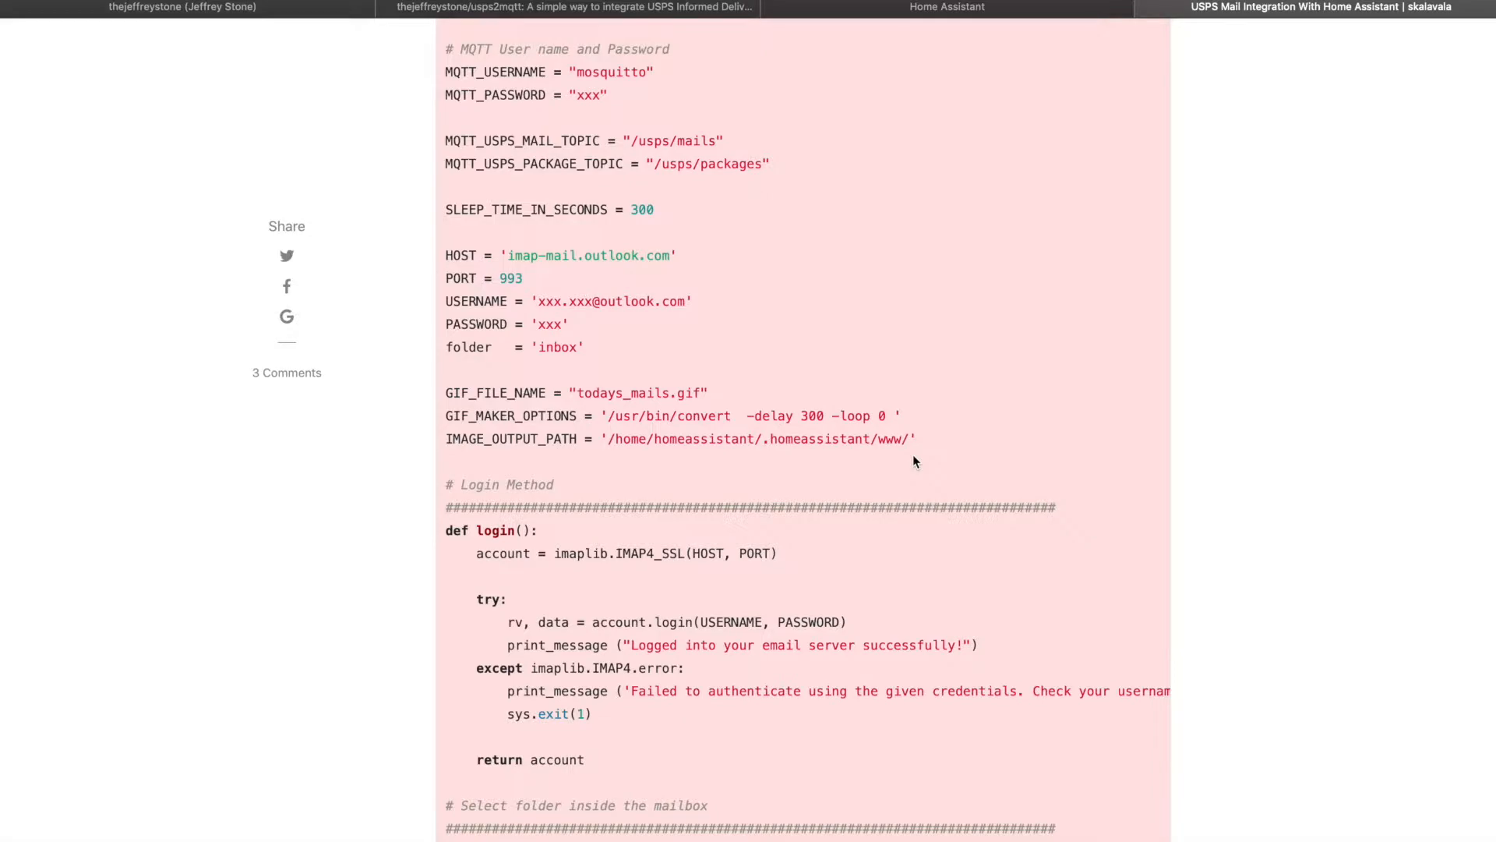
{"action": "scroll", "scroll_direction": "down", "scroll_amount": 3}
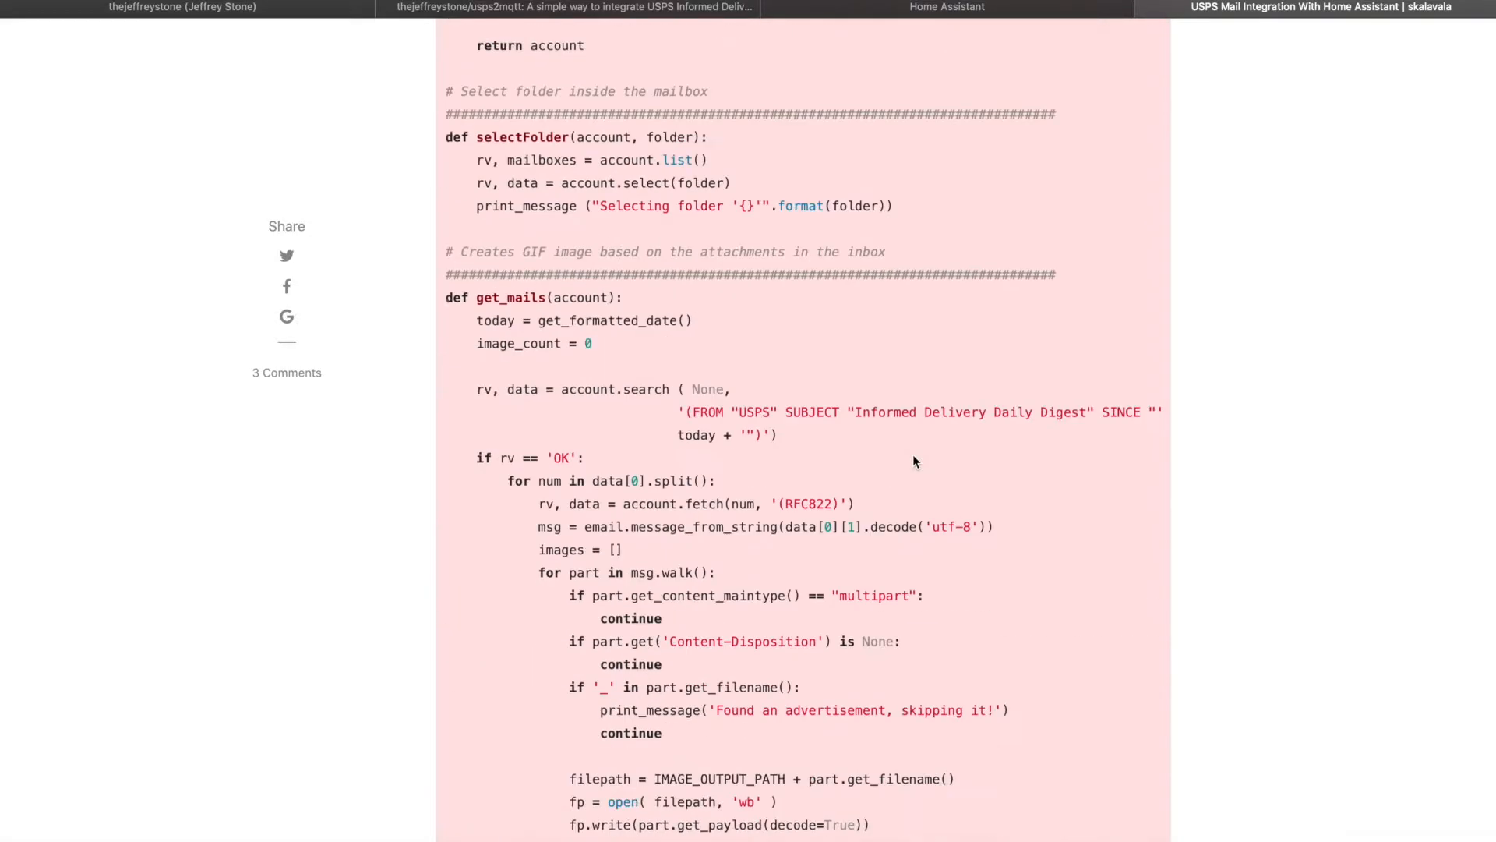
Step: Read the Service/Daemon and Troubleshooting sections, then bring up the thejeffreystone/usps2mqtt repository
{"action": "scroll", "scroll_direction": "down", "scroll_amount": 3}
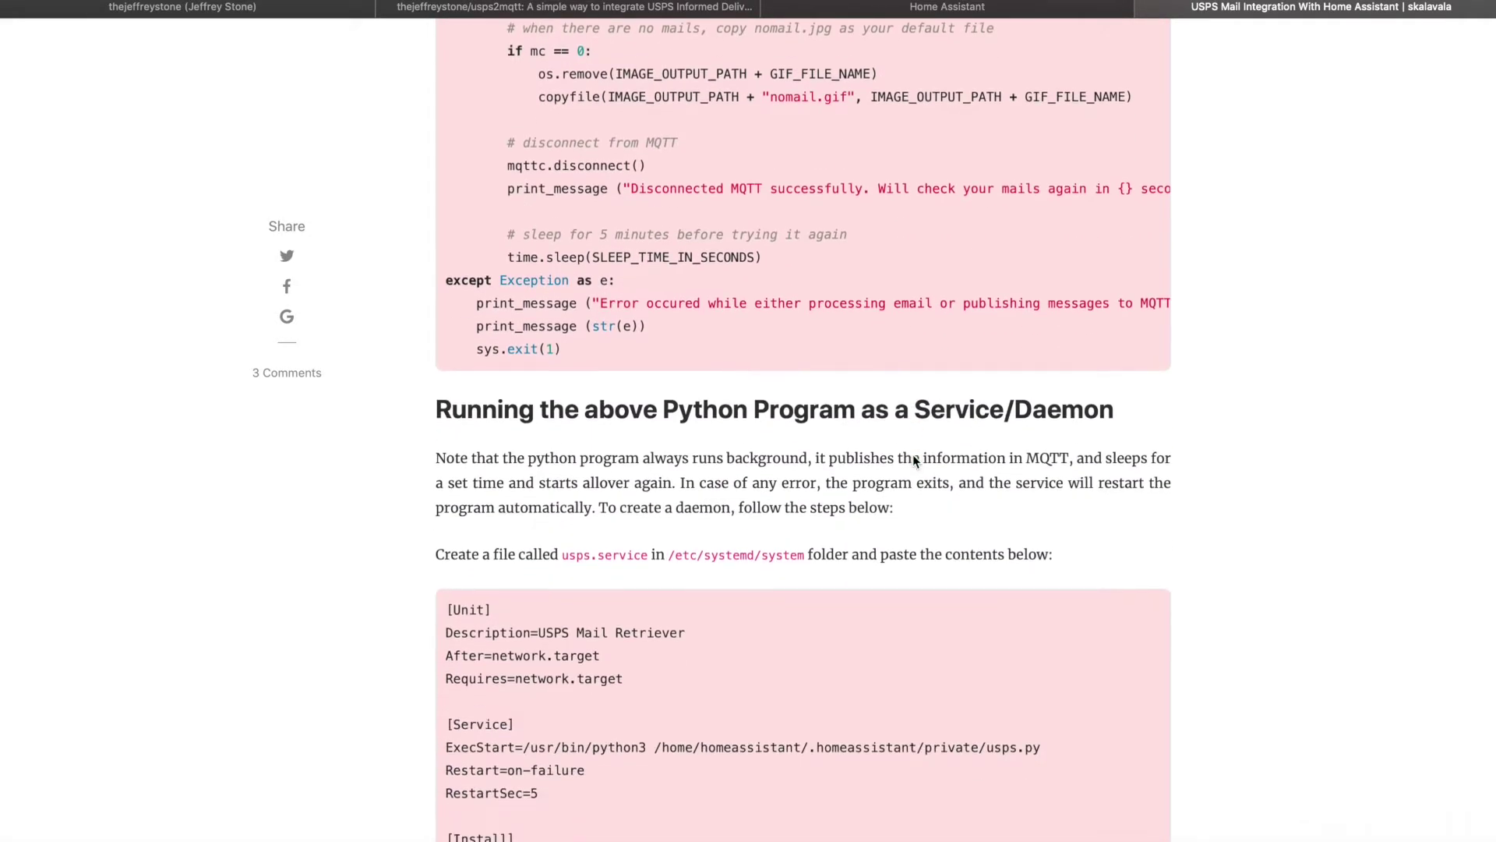
{"action": "scroll", "scroll_direction": "down", "scroll_amount": 3}
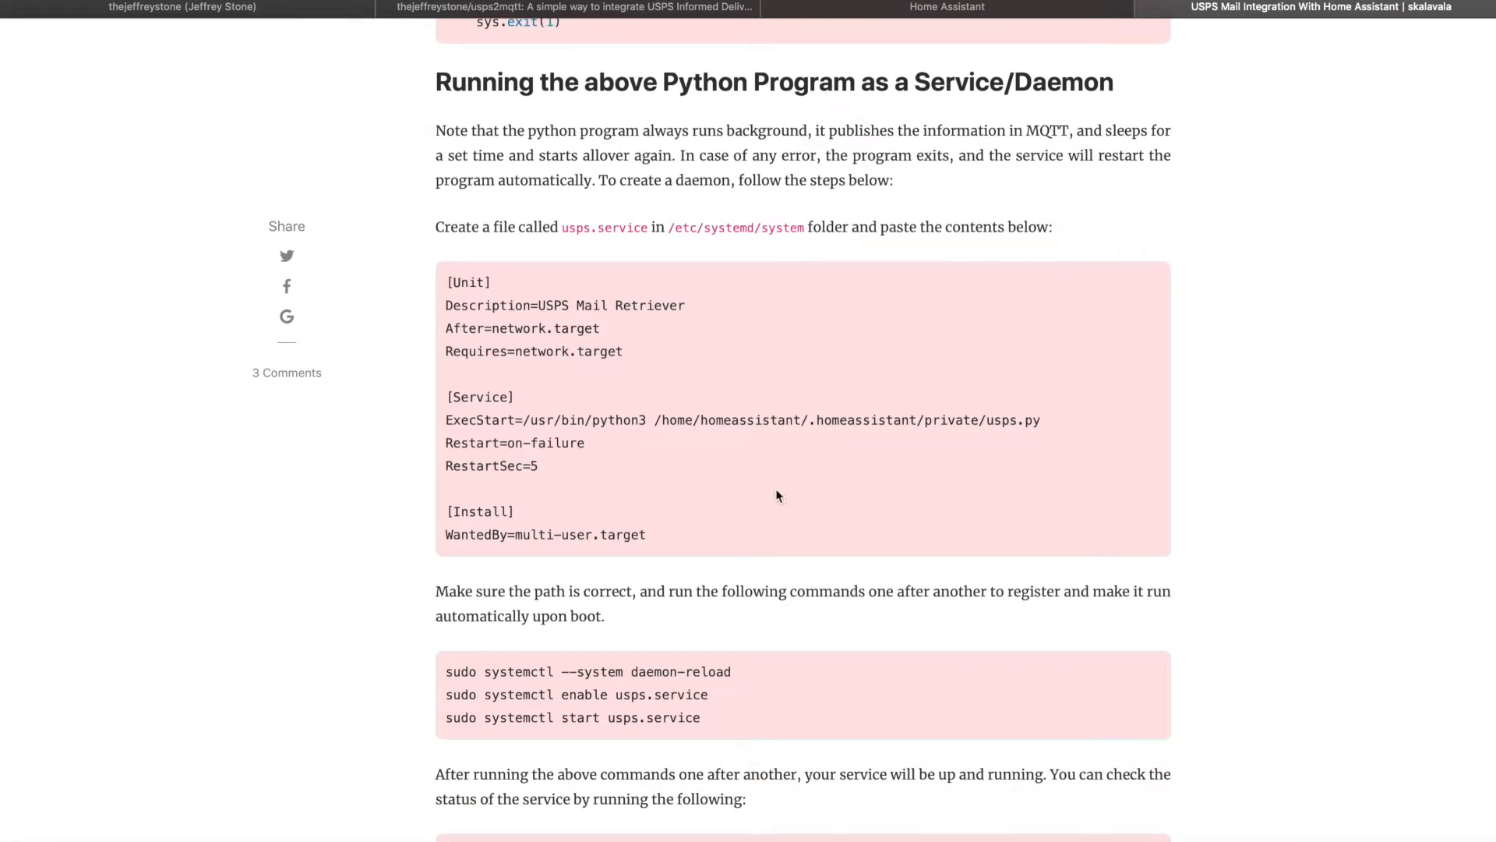
{"action": "mouse_move", "coordinate": [723, 447]}
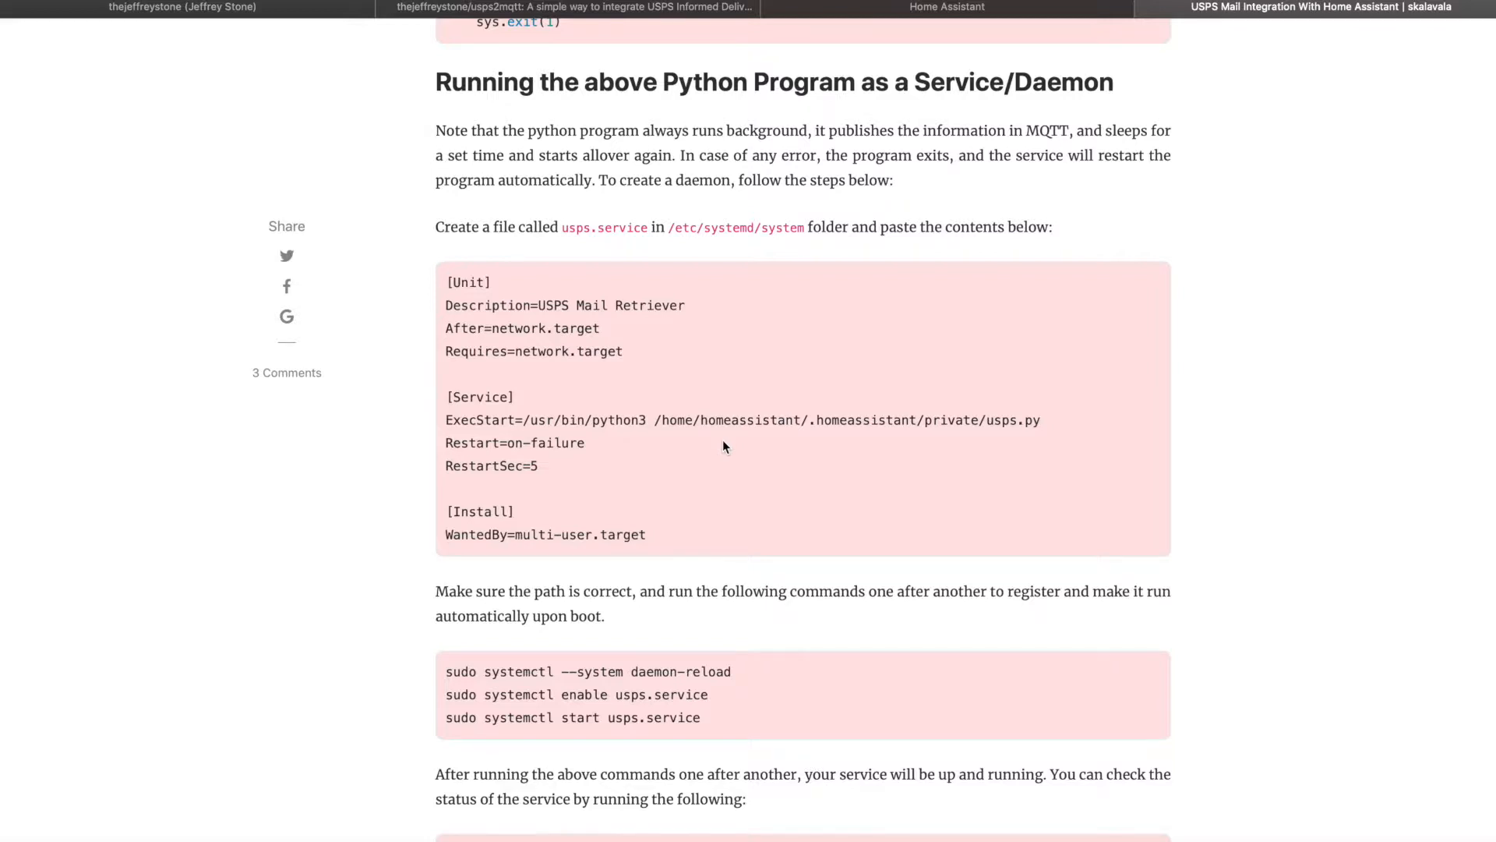
{"action": "scroll", "scroll_direction": "down", "scroll_amount": 3}
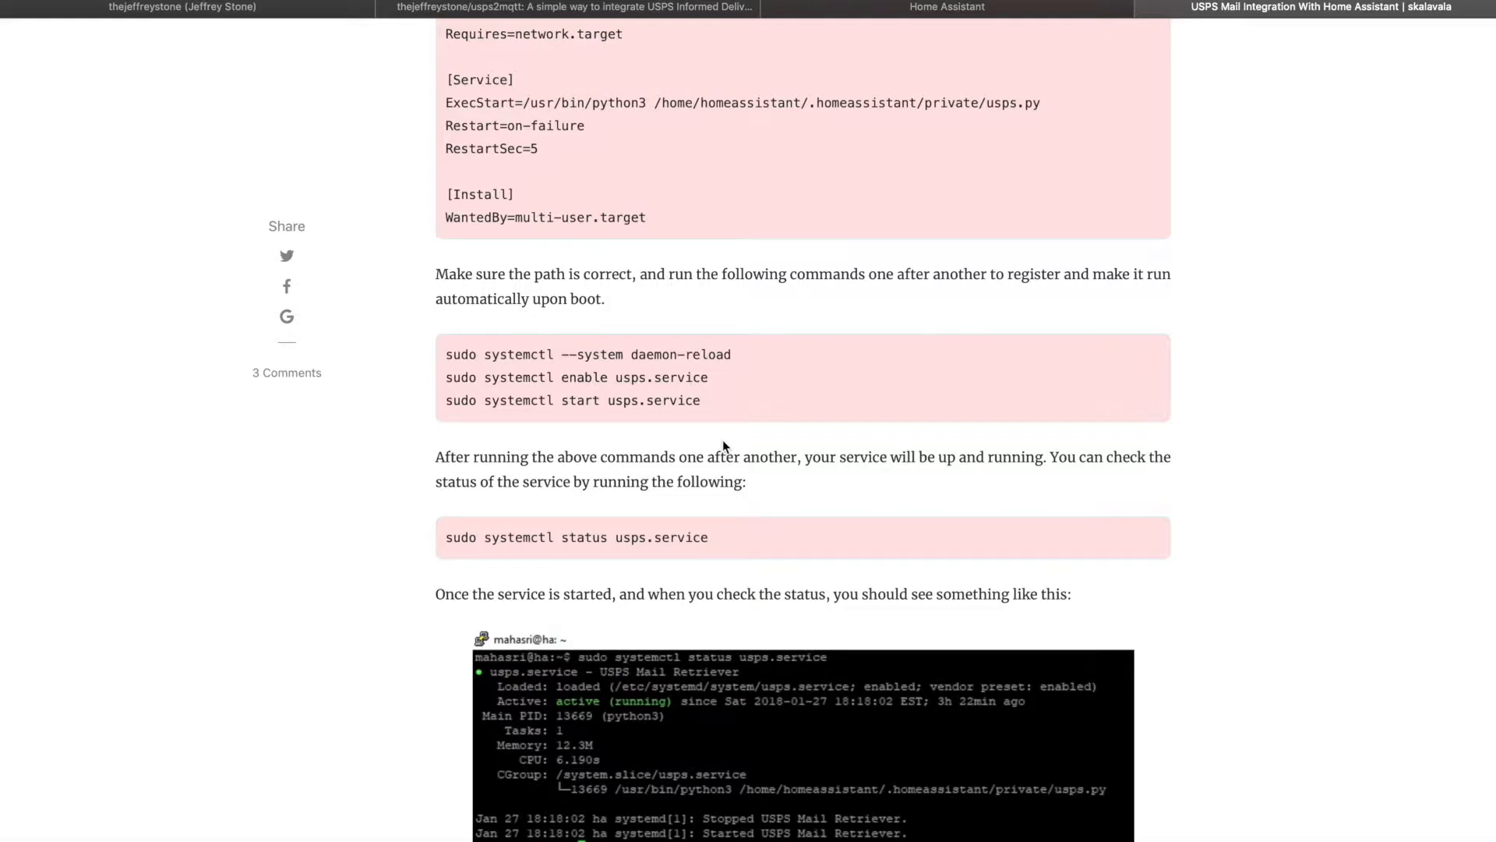
{"action": "scroll", "scroll_direction": "down", "scroll_amount": 3}
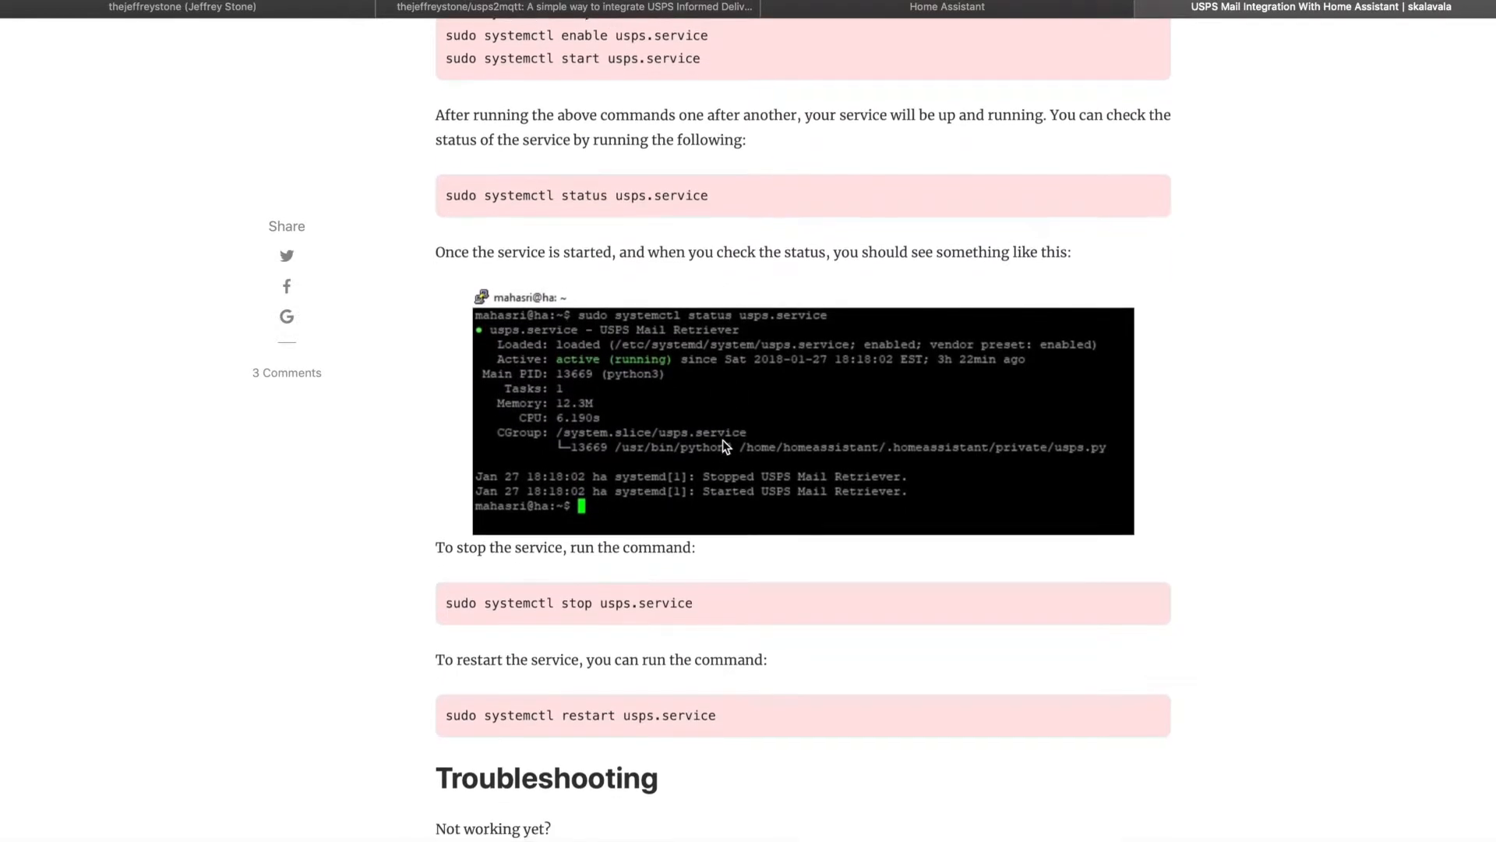
{"action": "scroll", "scroll_direction": "down", "scroll_amount": 3}
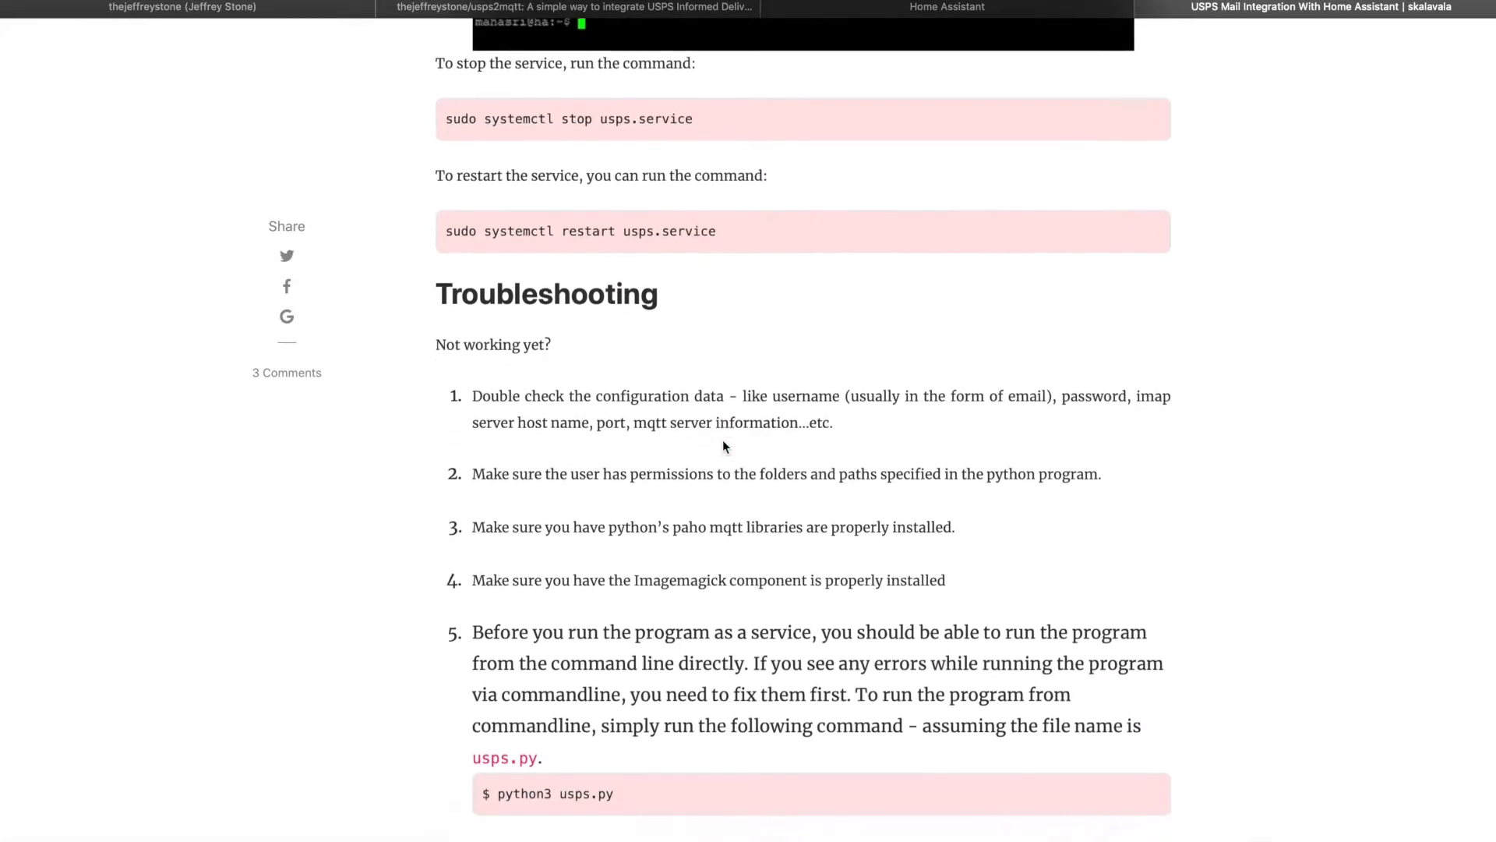
{"action": "left_click", "coordinate": [571, 8]}
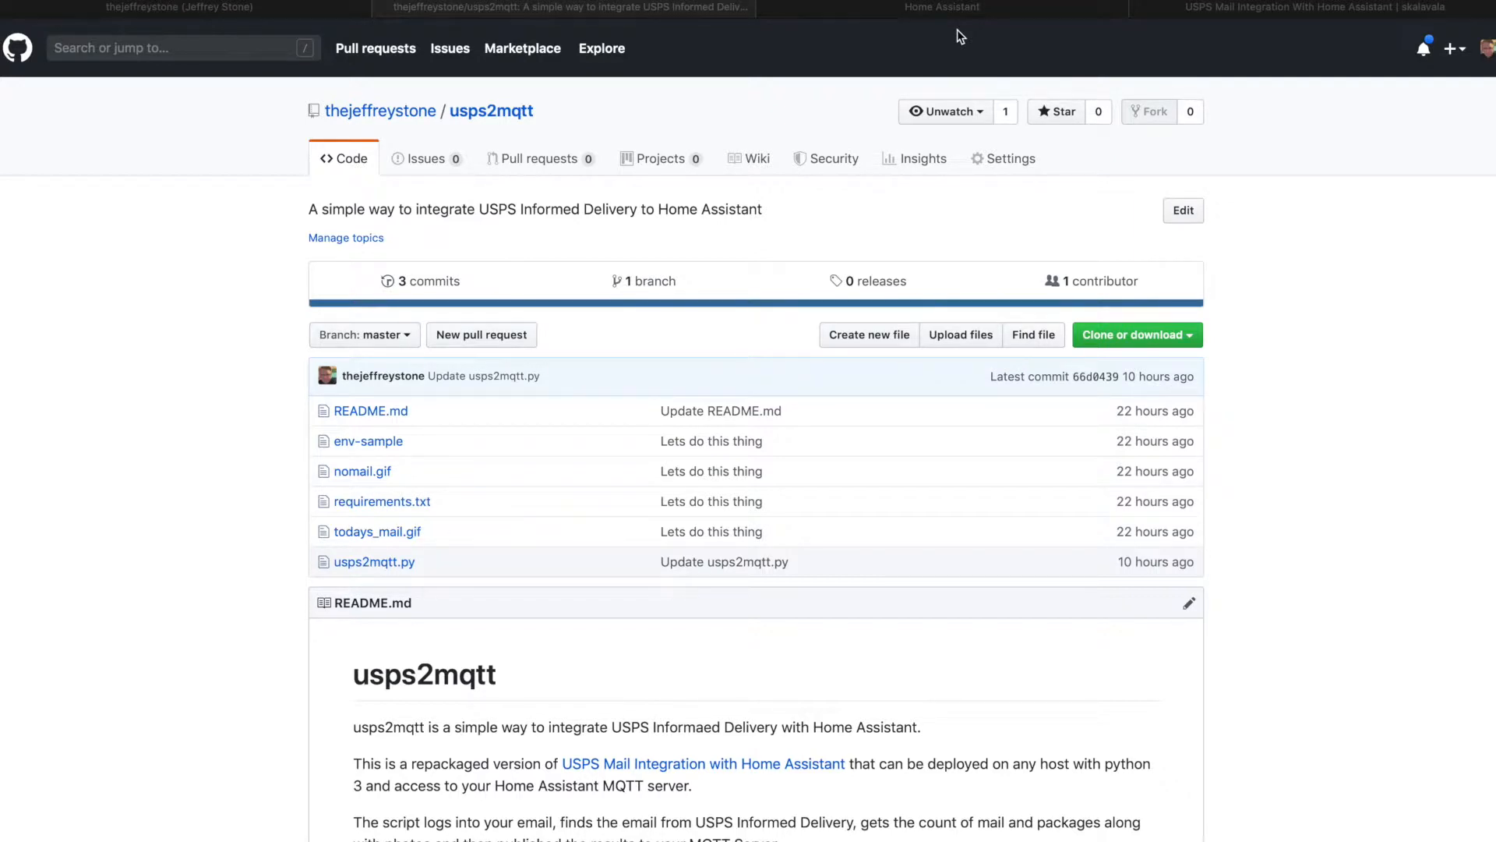
{"action": "mouse_move", "coordinate": [1370, 354]}
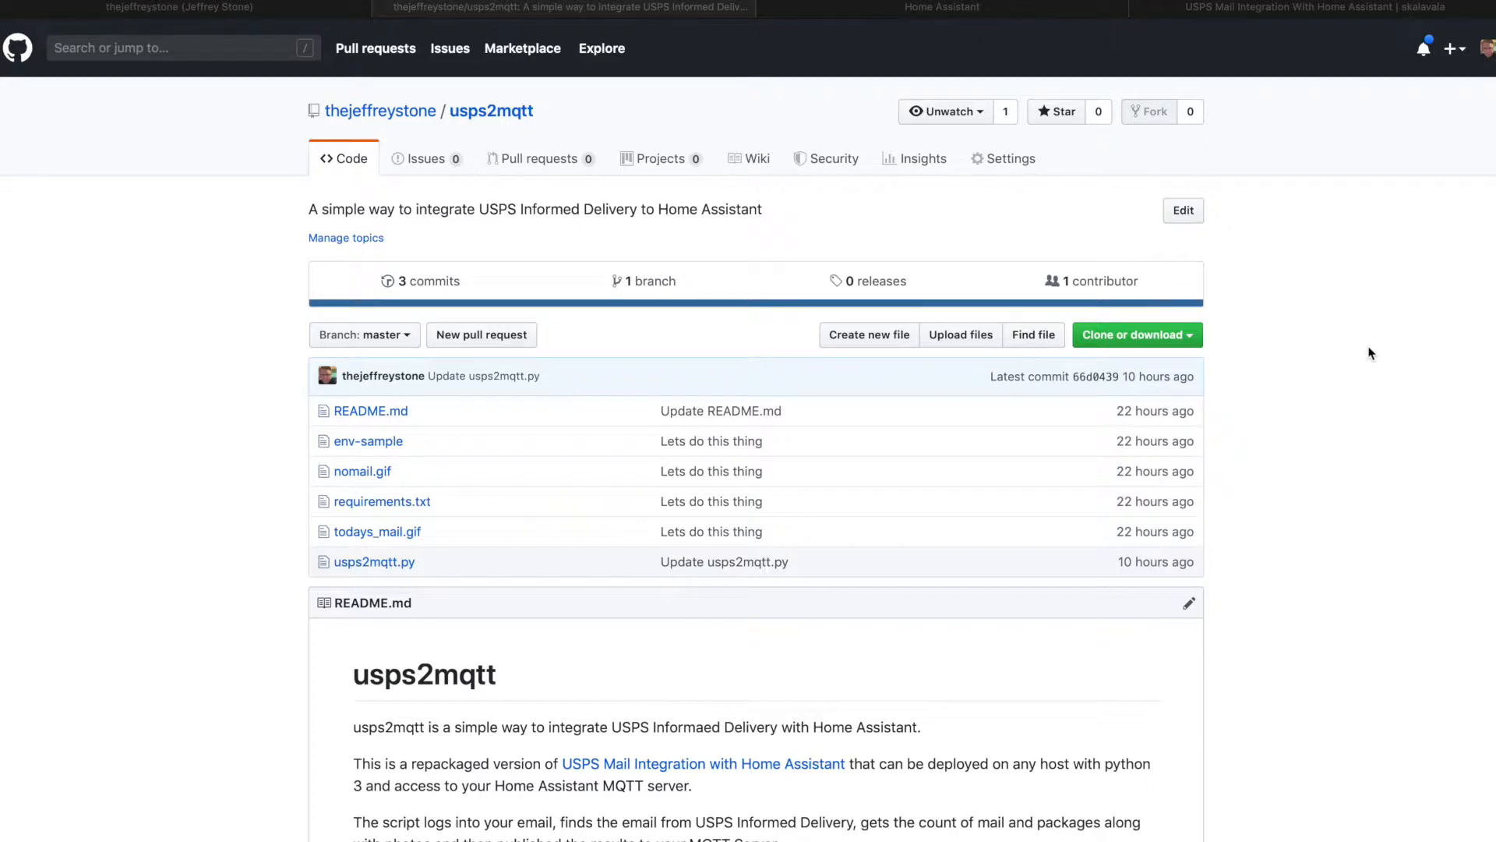
Step: Review the usps2mqtt README requirements, installation steps and .env settings
{"action": "scroll", "scroll_direction": "down", "scroll_amount": 3}
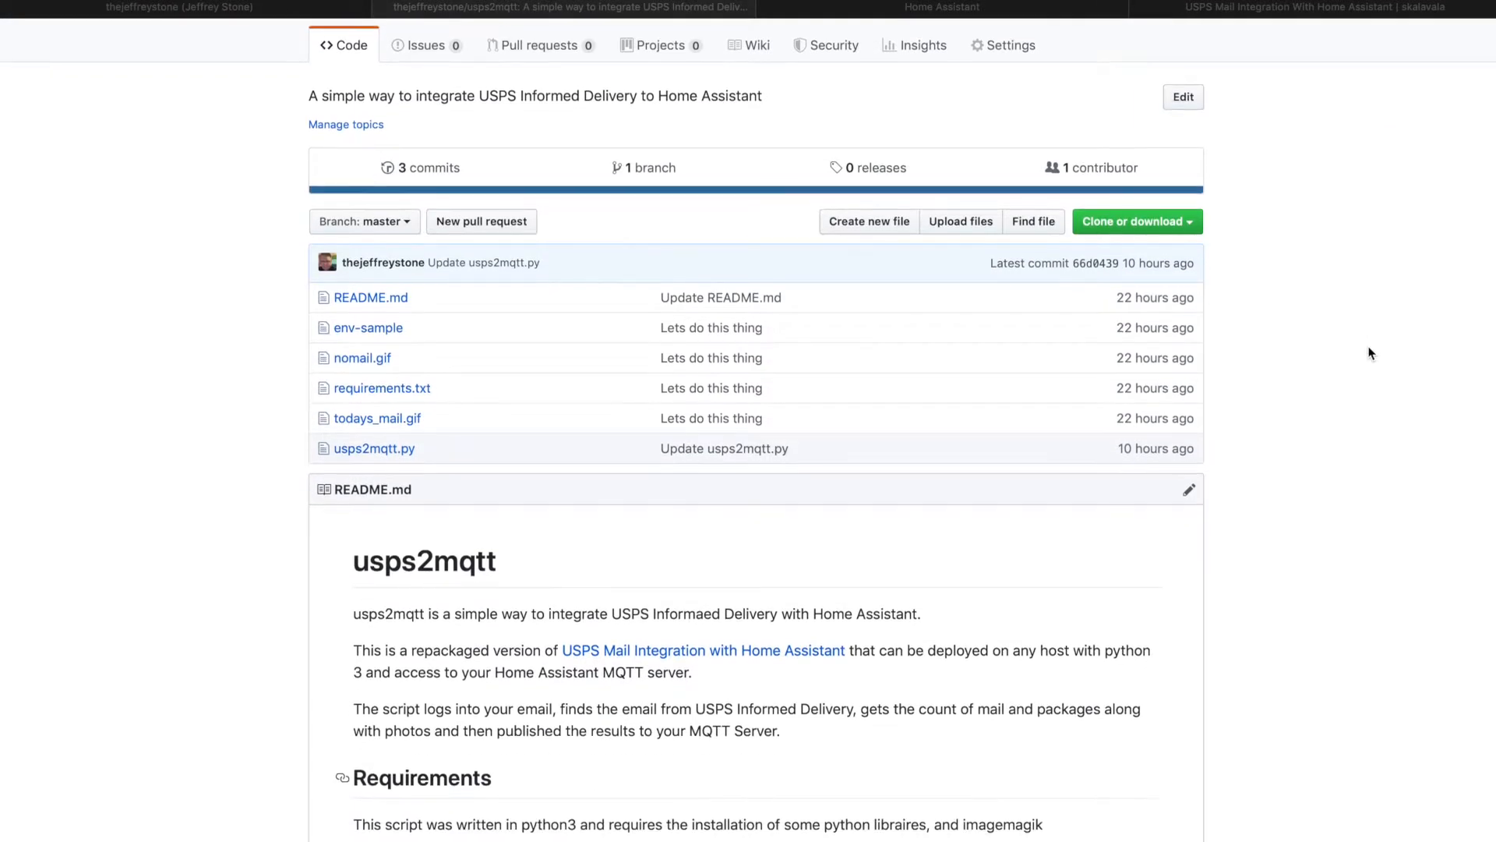
{"action": "scroll", "scroll_direction": "up", "scroll_amount": 3}
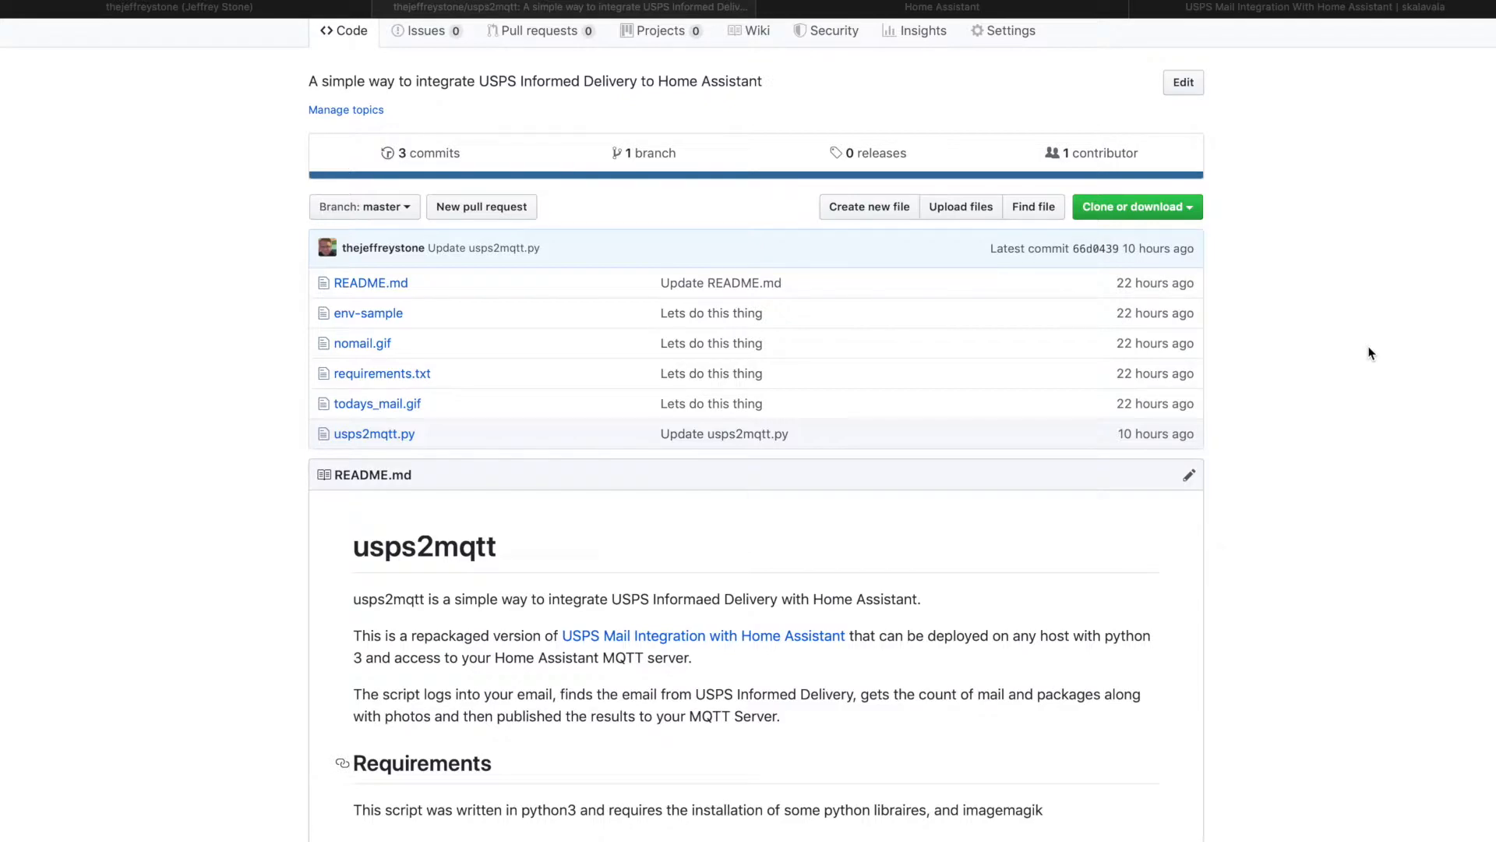
{"action": "scroll", "scroll_direction": "down", "scroll_amount": 3}
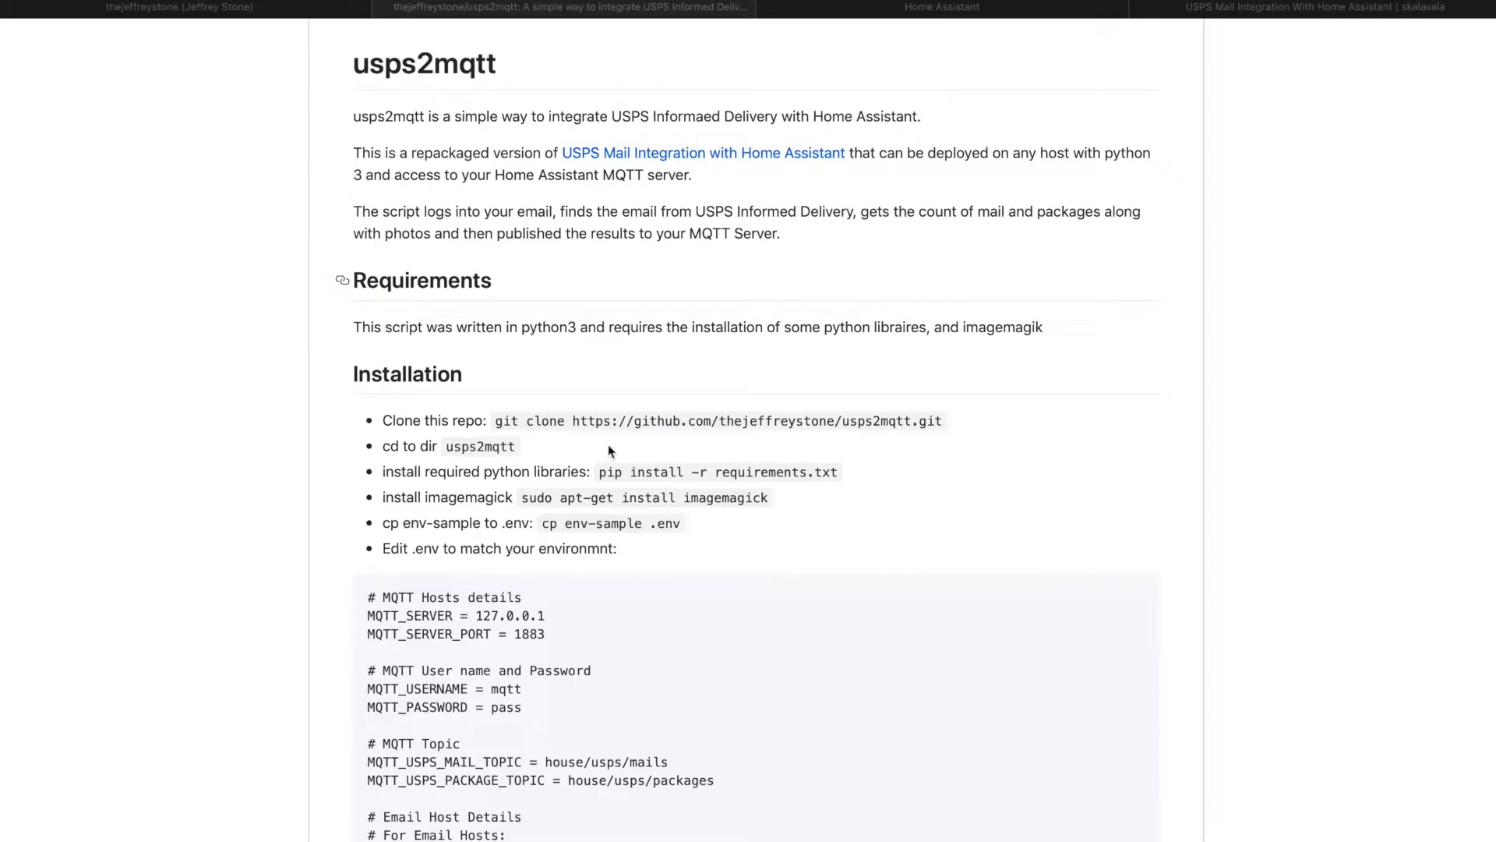
{"action": "scroll", "scroll_direction": "down", "scroll_amount": 3}
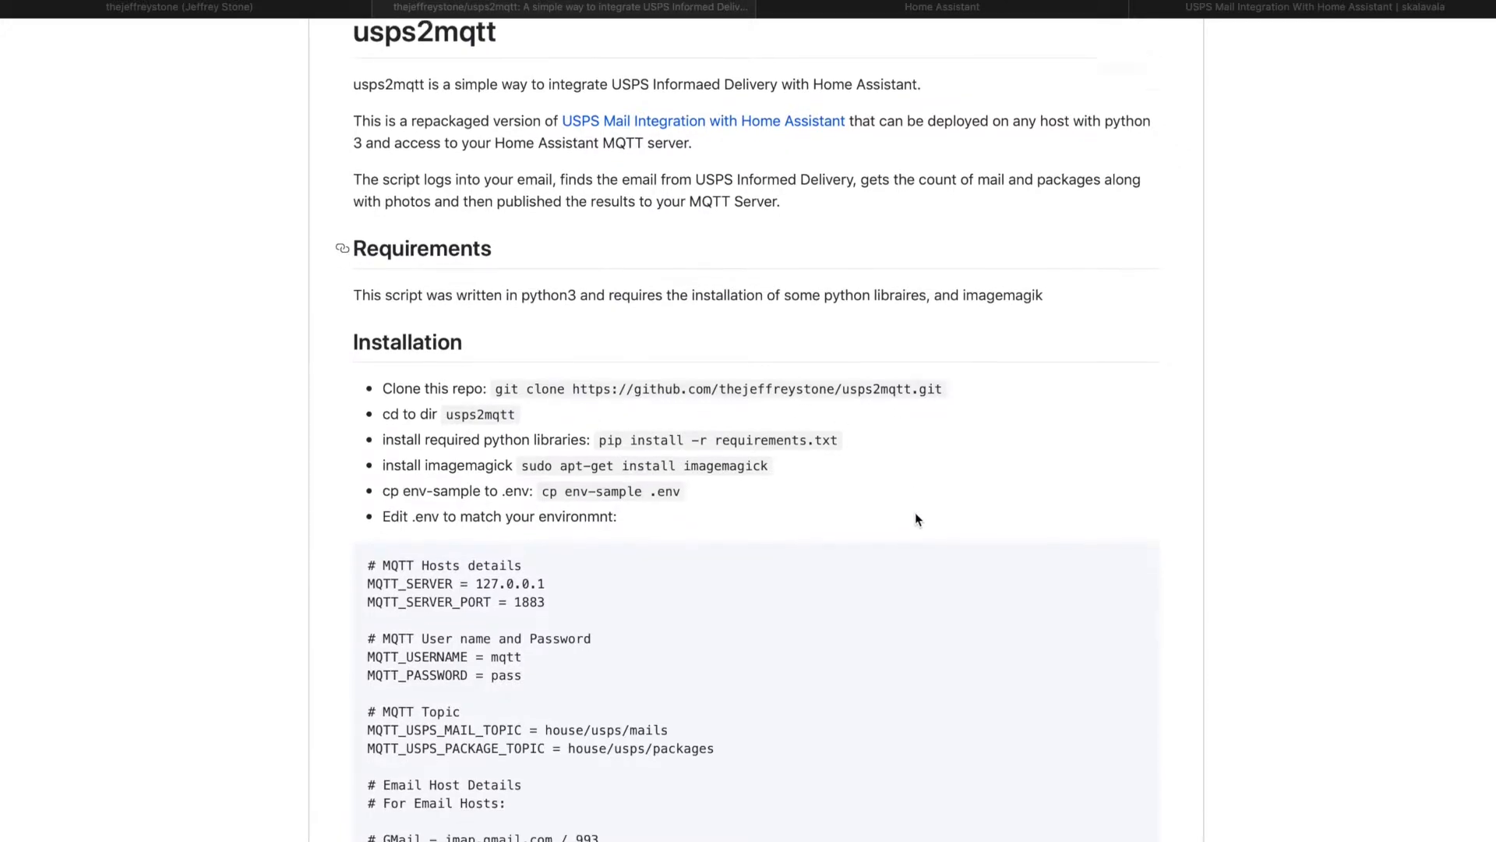
{"action": "scroll", "scroll_direction": "down", "scroll_amount": 3}
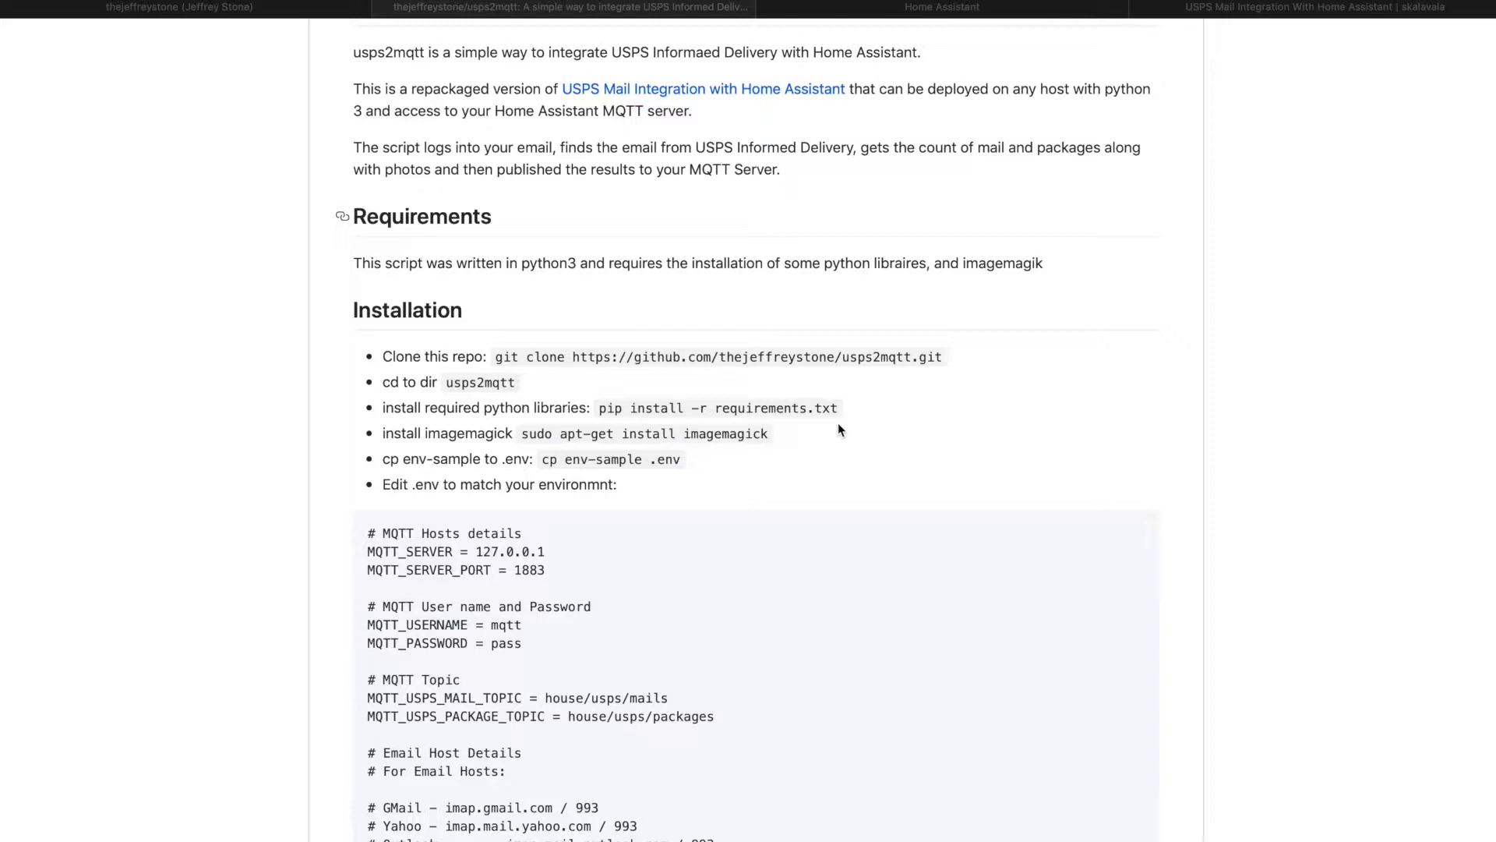
{"action": "mouse_move", "coordinate": [678, 706]}
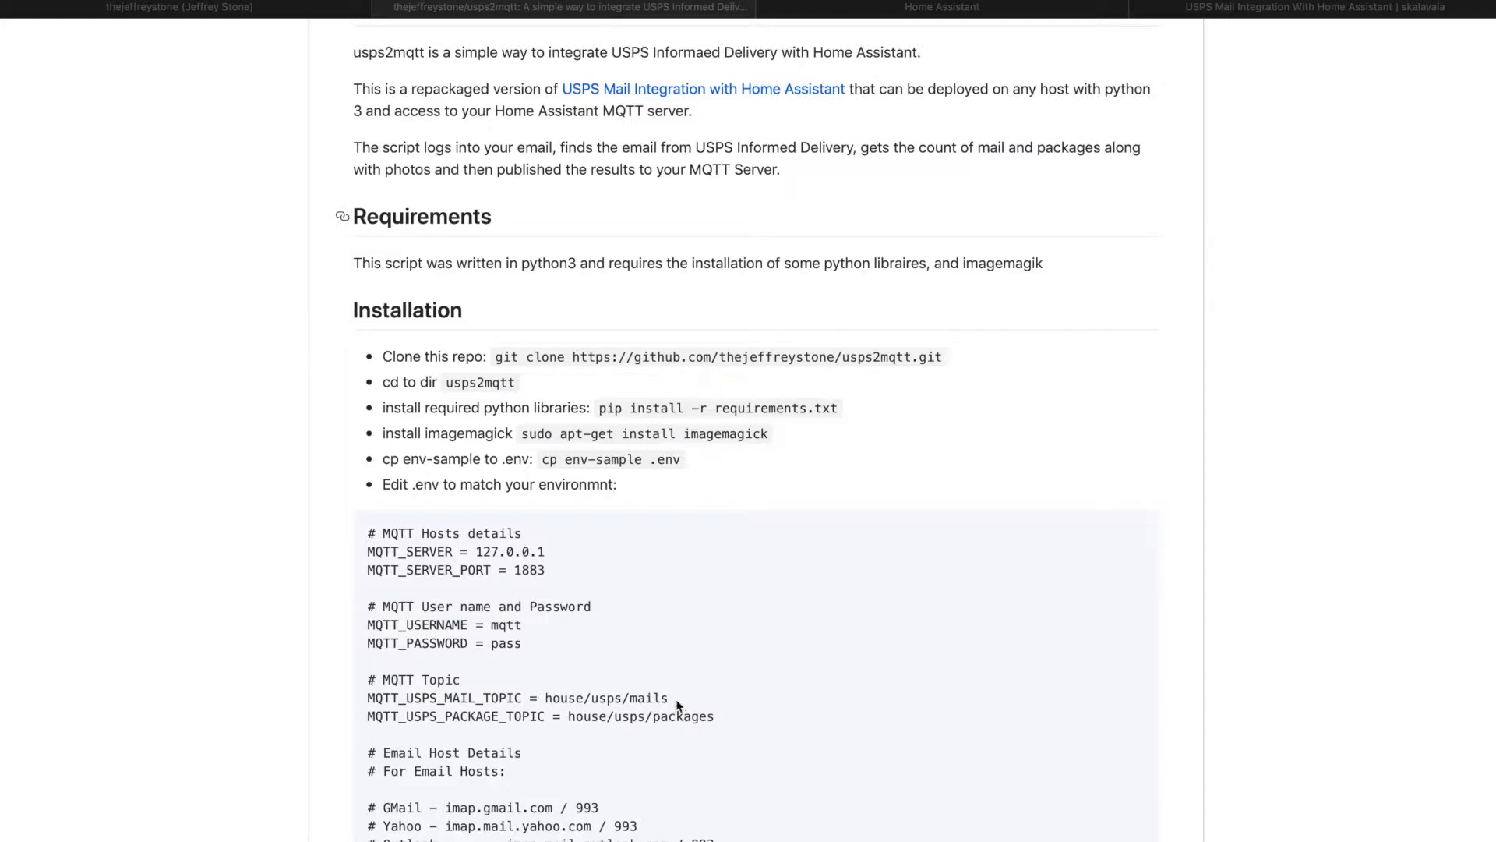
{"action": "mouse_move", "coordinate": [787, 687]}
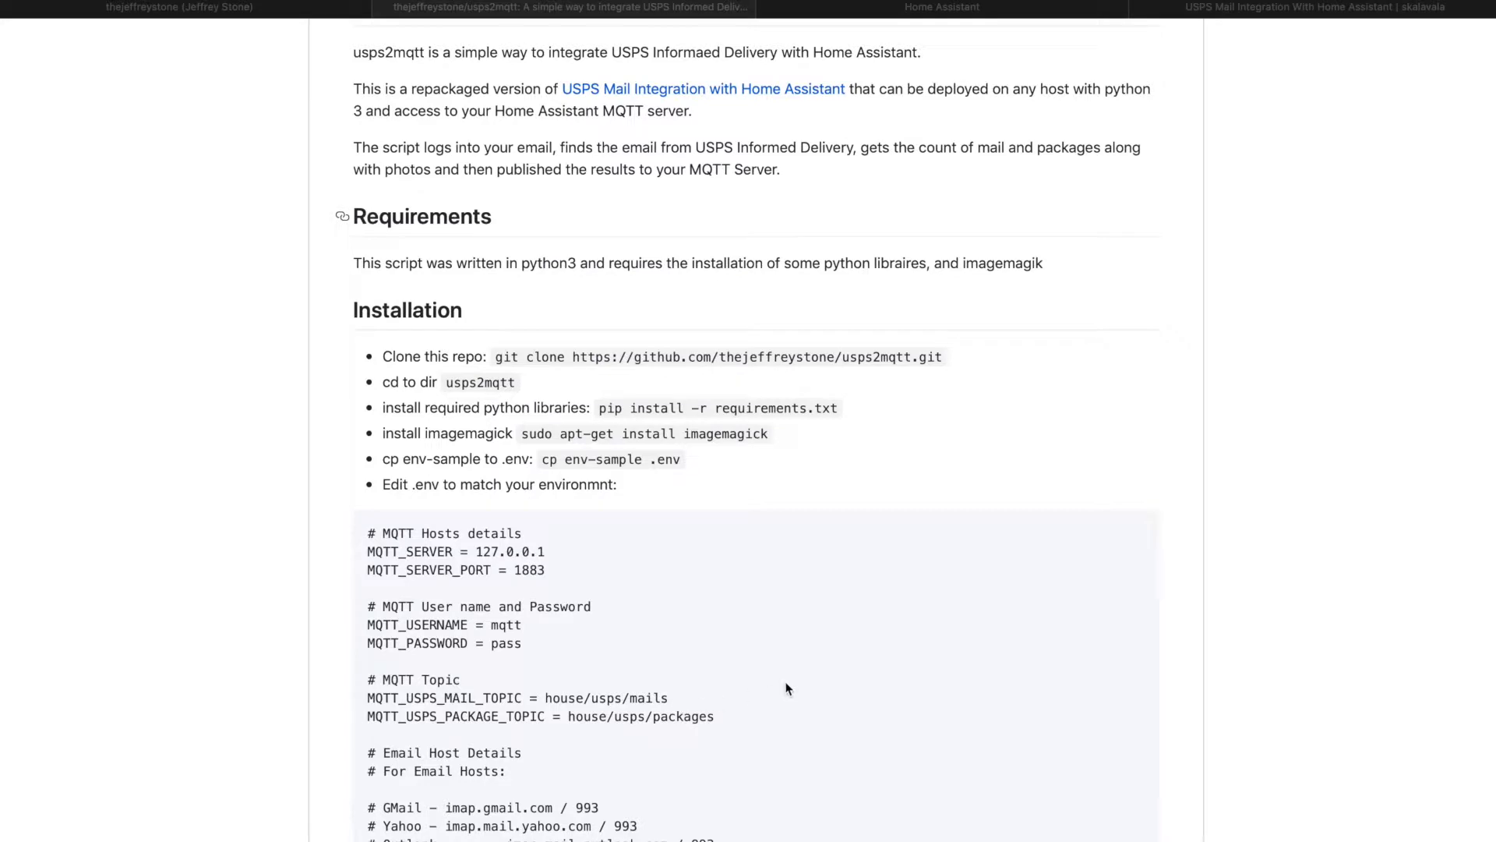
{"action": "mouse_move", "coordinate": [763, 454]}
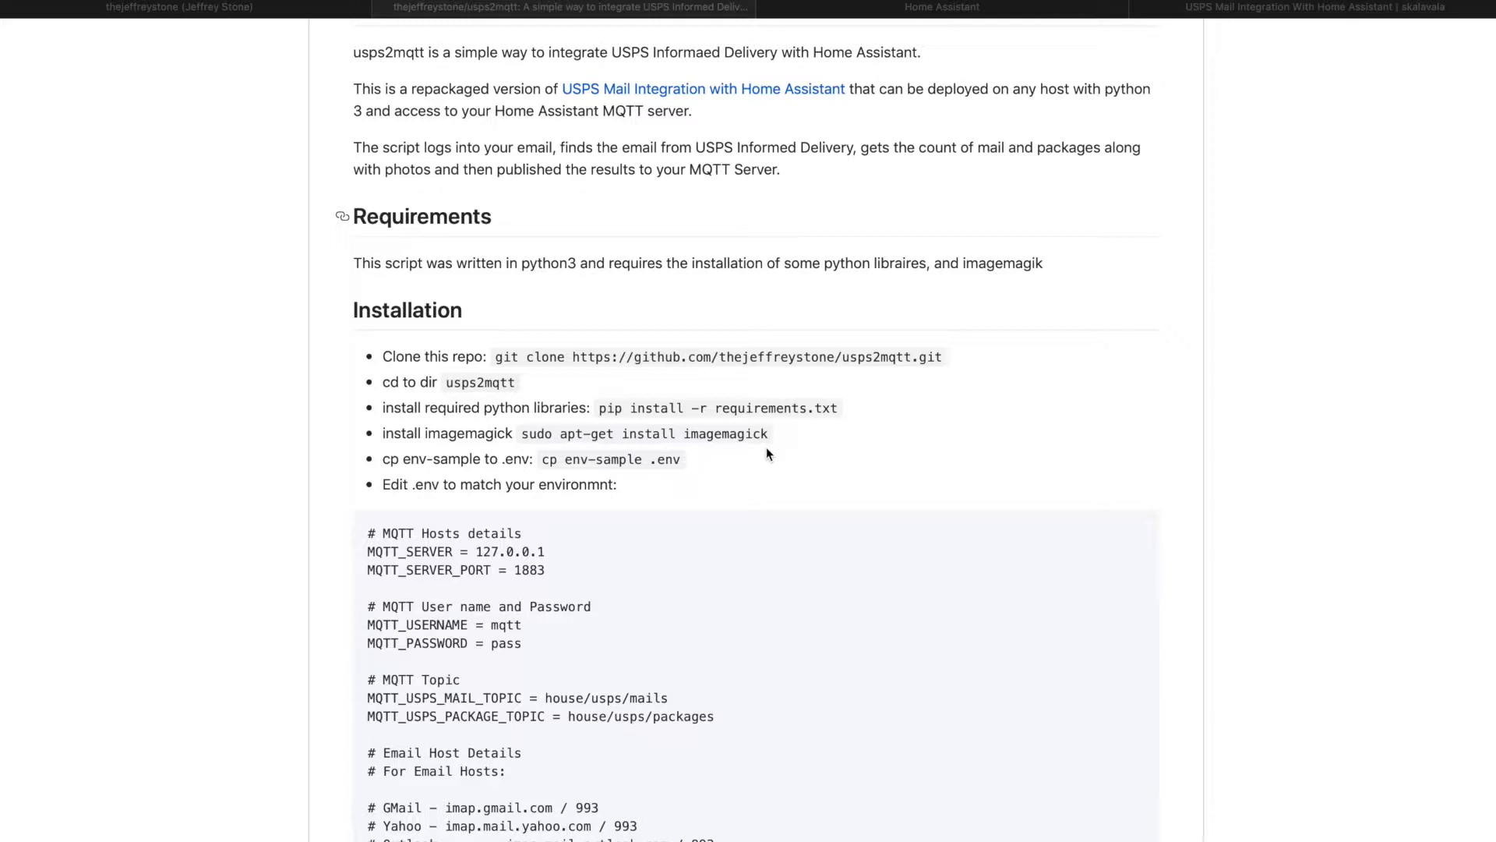
{"action": "mouse_move", "coordinate": [692, 474]}
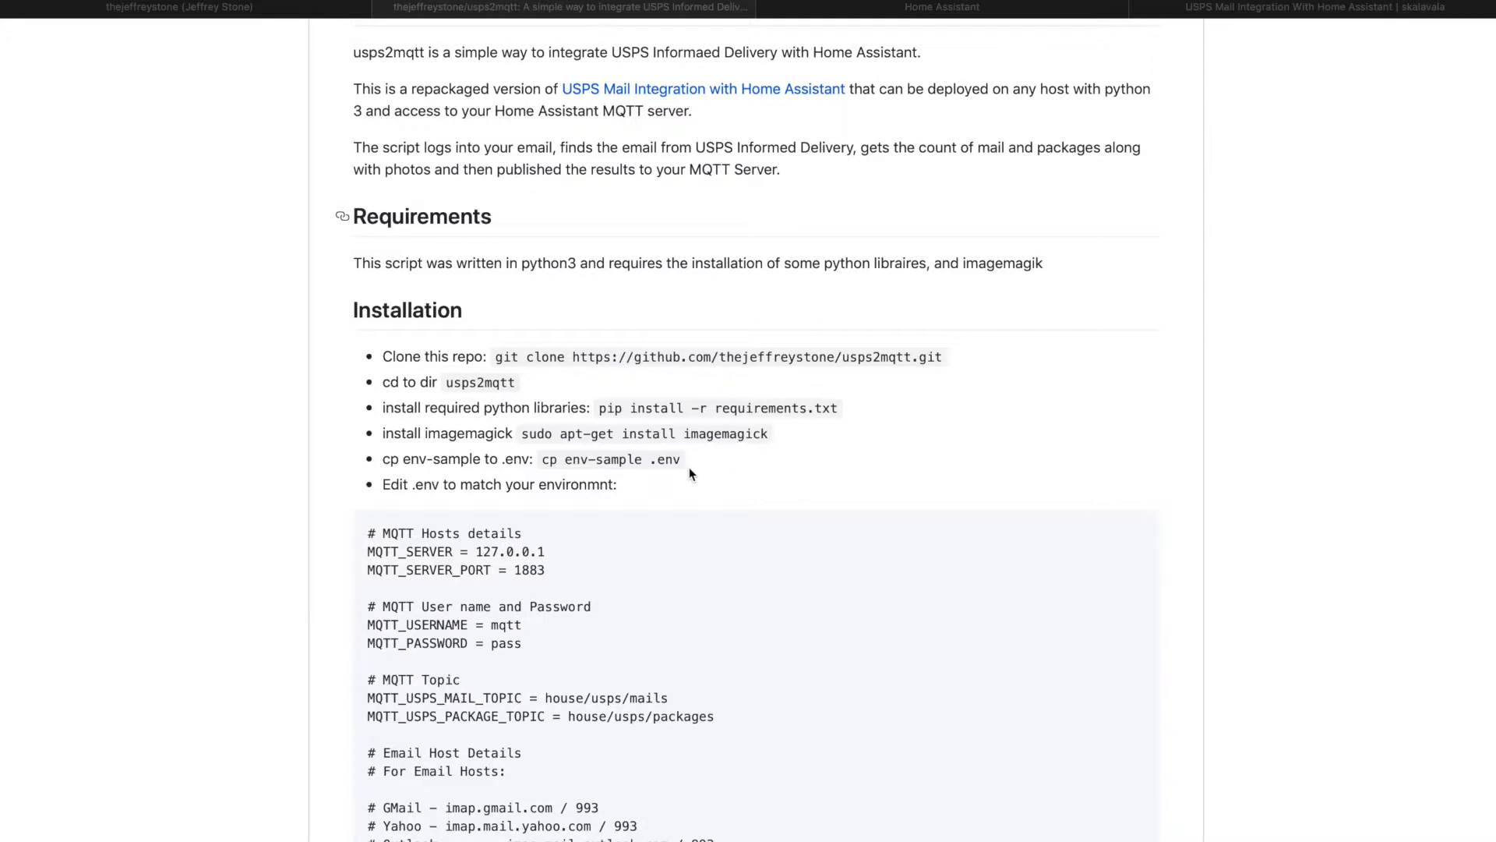
{"action": "mouse_move", "coordinate": [669, 658]}
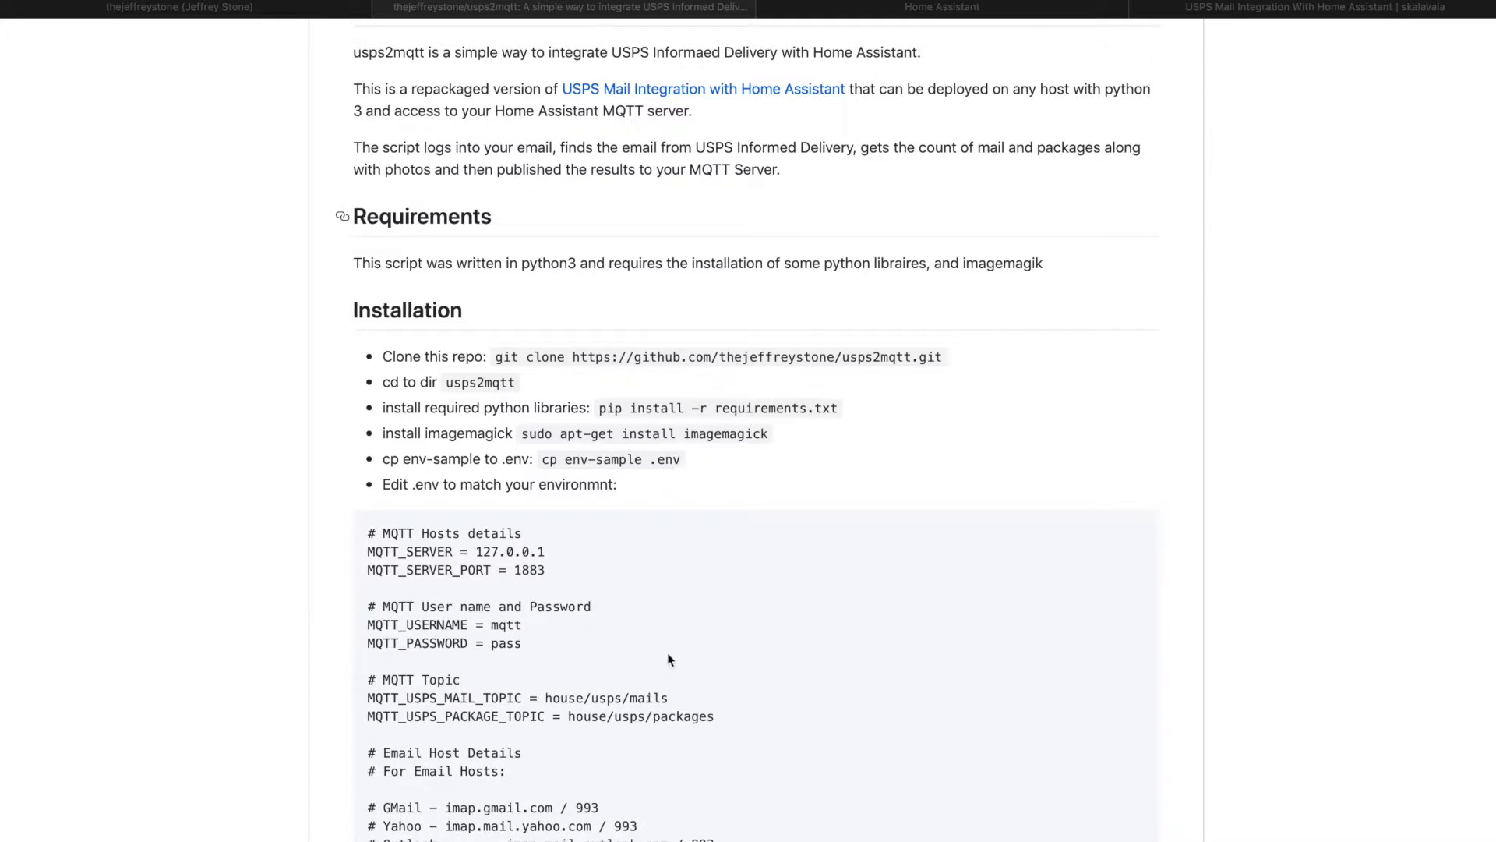
{"action": "mouse_move", "coordinate": [681, 647]}
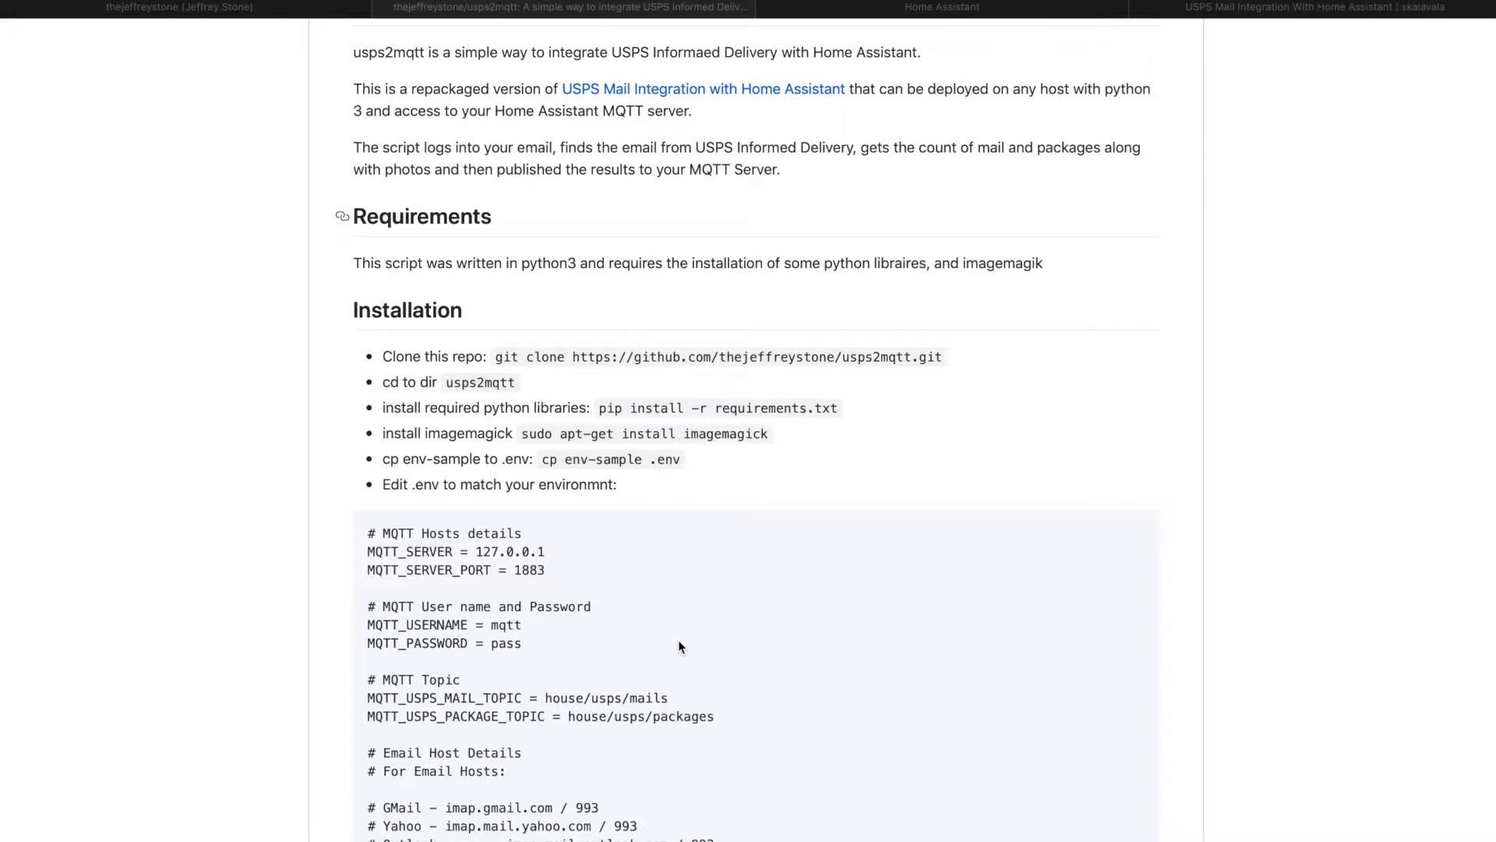
{"action": "scroll", "scroll_direction": "down", "scroll_amount": 3}
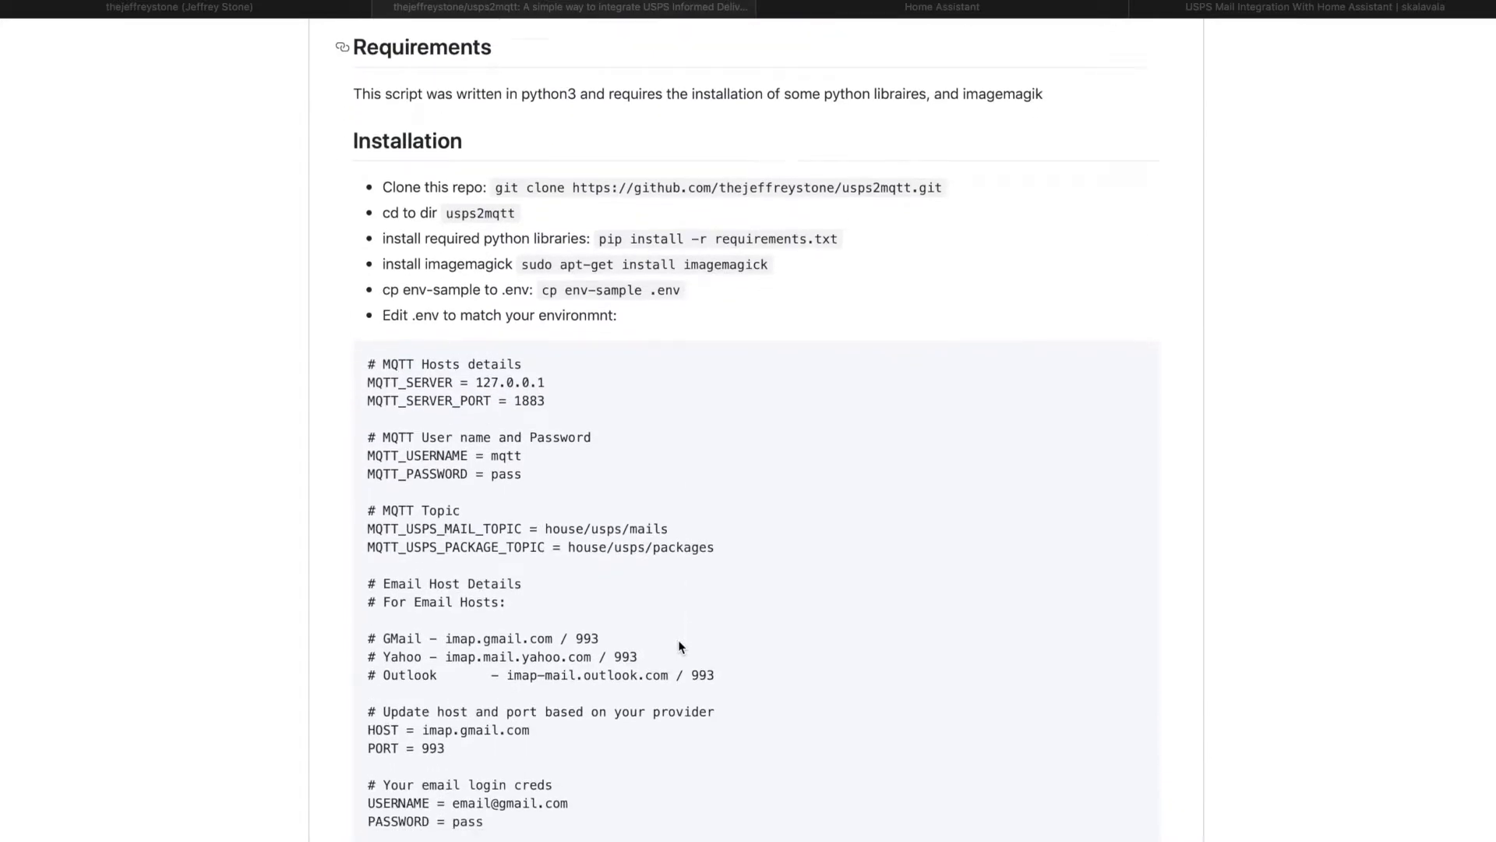
{"action": "scroll", "scroll_direction": "down", "scroll_amount": 3}
{"action": "type", "text": "ssh"}
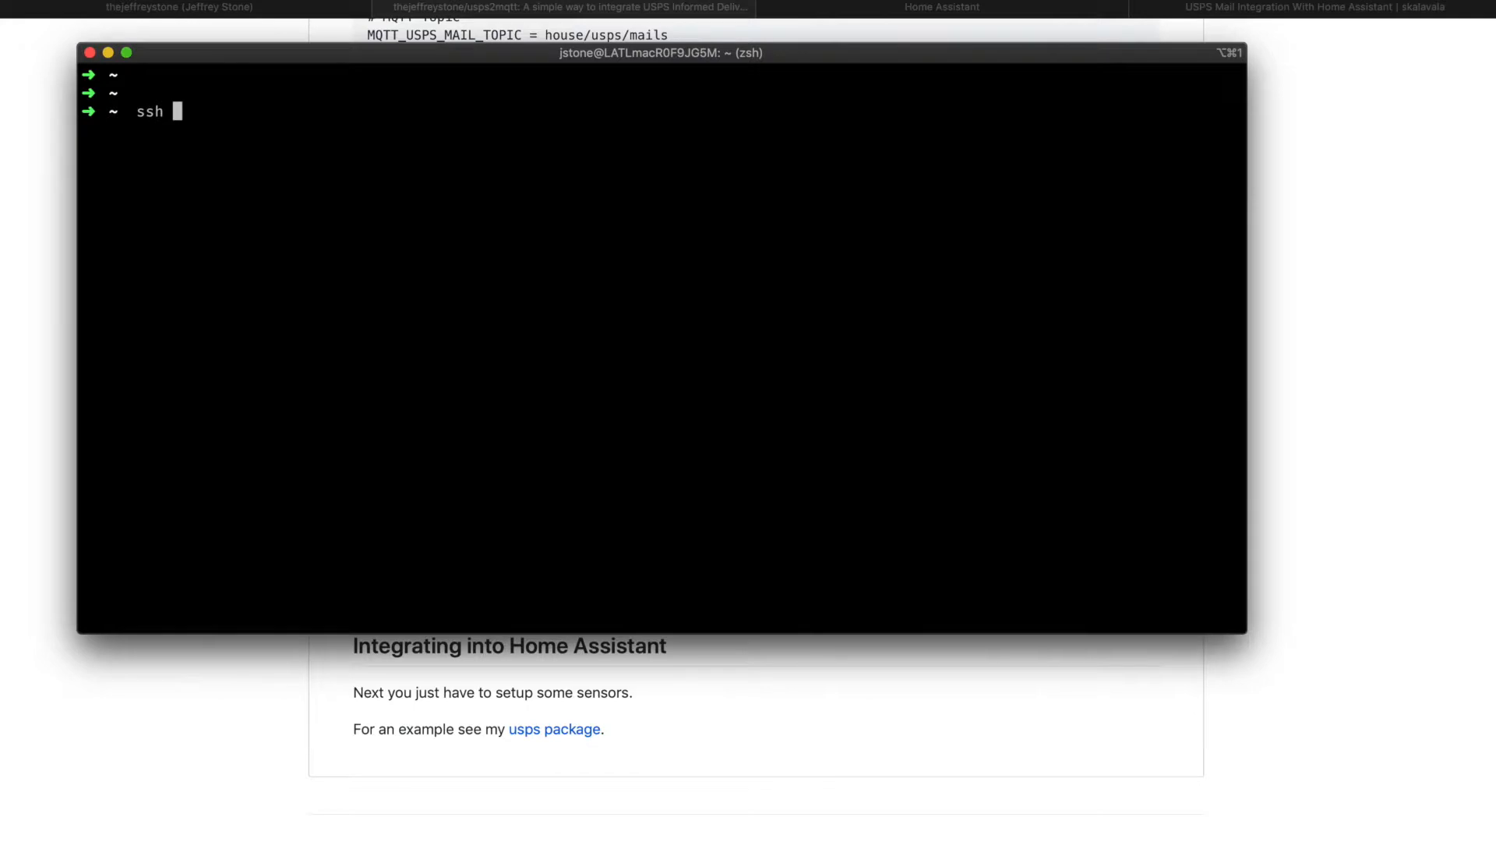
Step: SSH into jarvis.int and start changing directory on the remote host
{"action": "type", "text": "jarvis.int"}
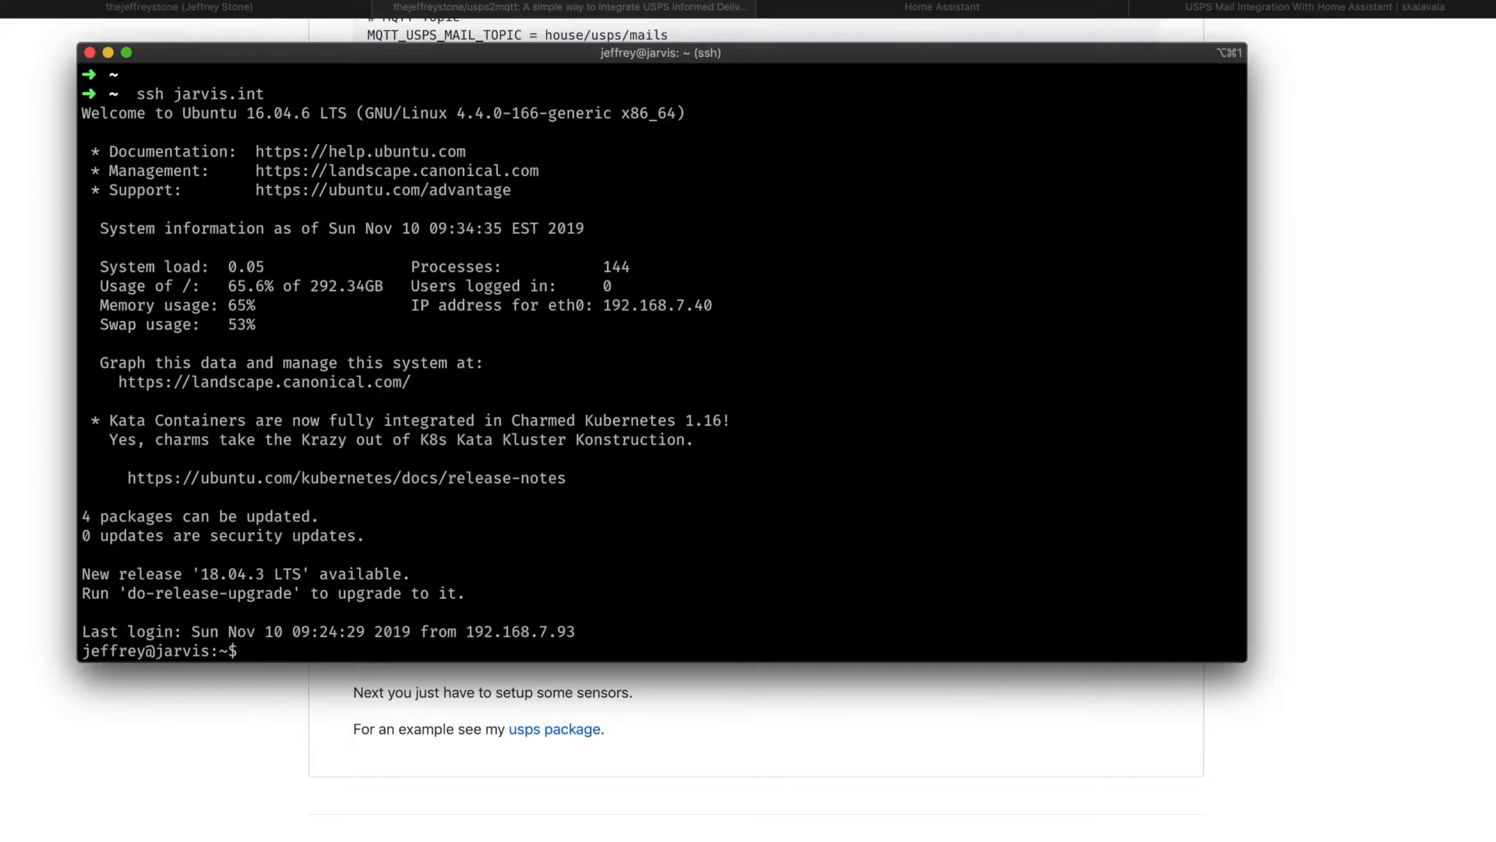
{"action": "type", "text": "cd"}
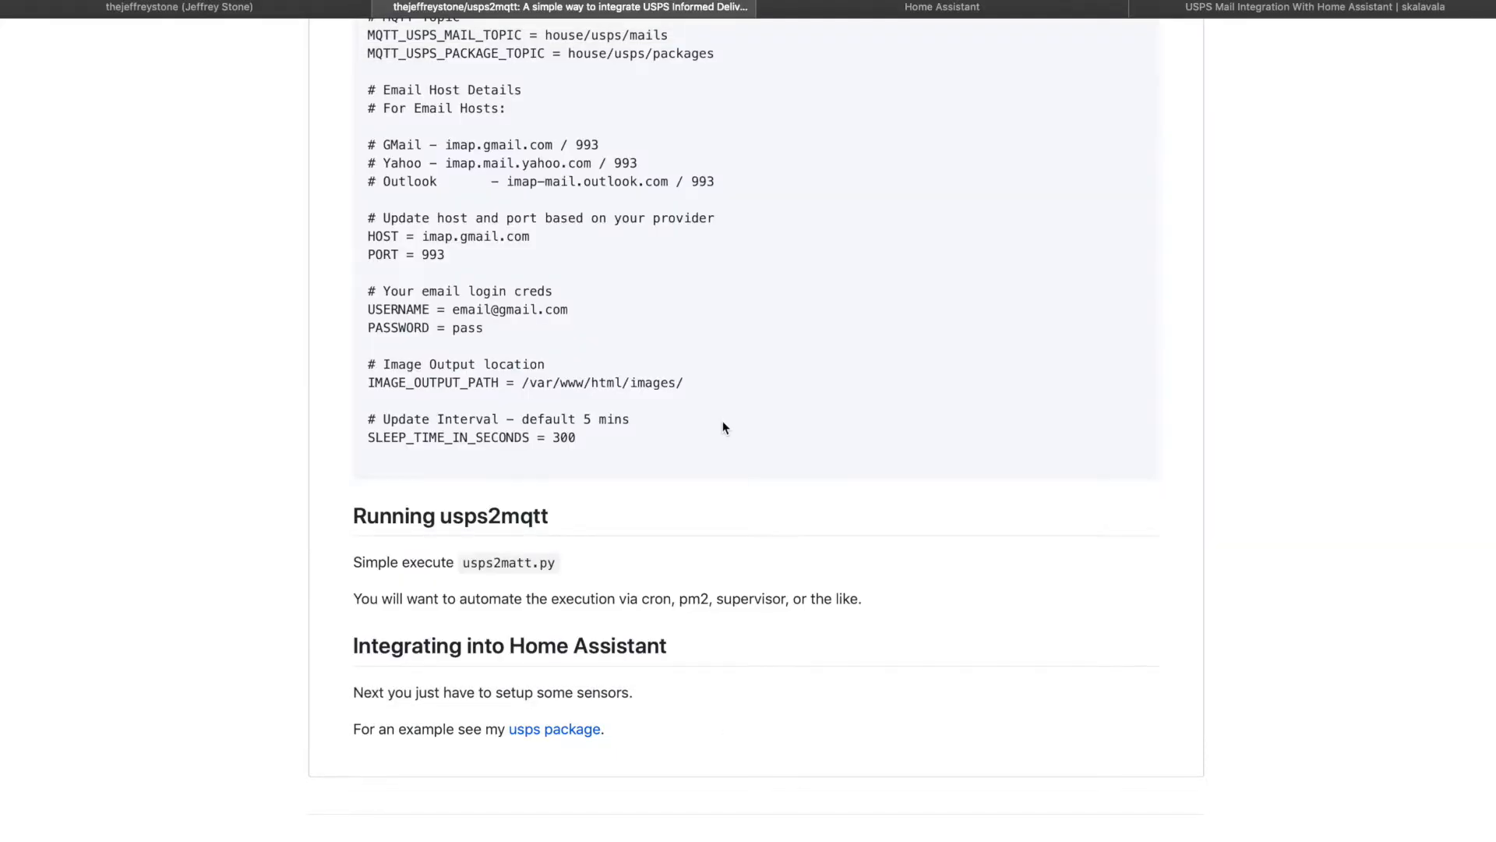
Step: Clone thejeffreystone/usps2mqtt into bin, enter the folder and run pip install -r requirements.txt
{"action": "scroll", "scroll_direction": "up", "scroll_amount": 3}
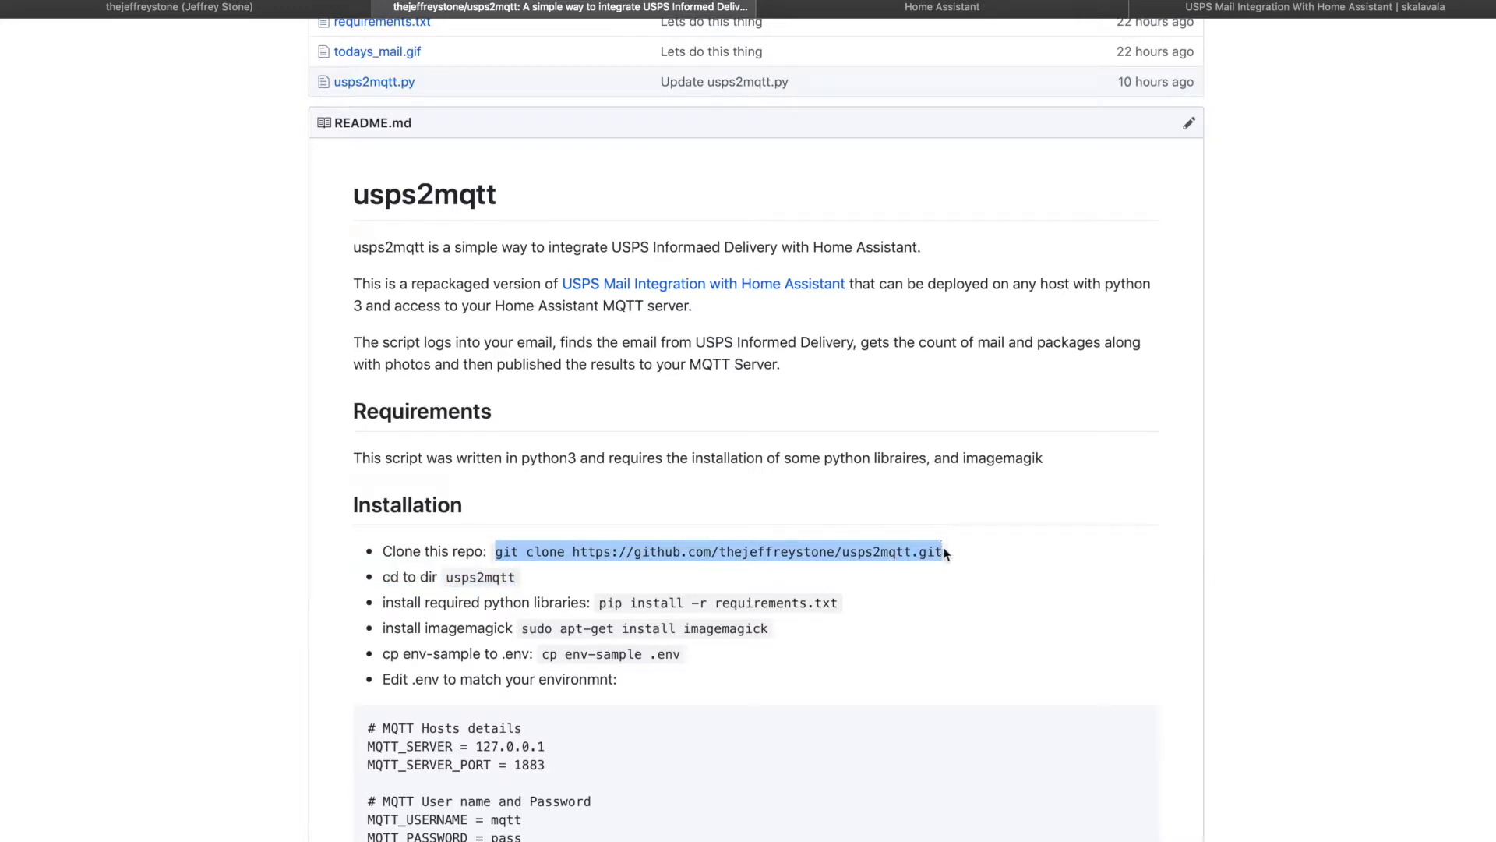
{"action": "scroll", "scroll_direction": "down", "scroll_amount": 3}
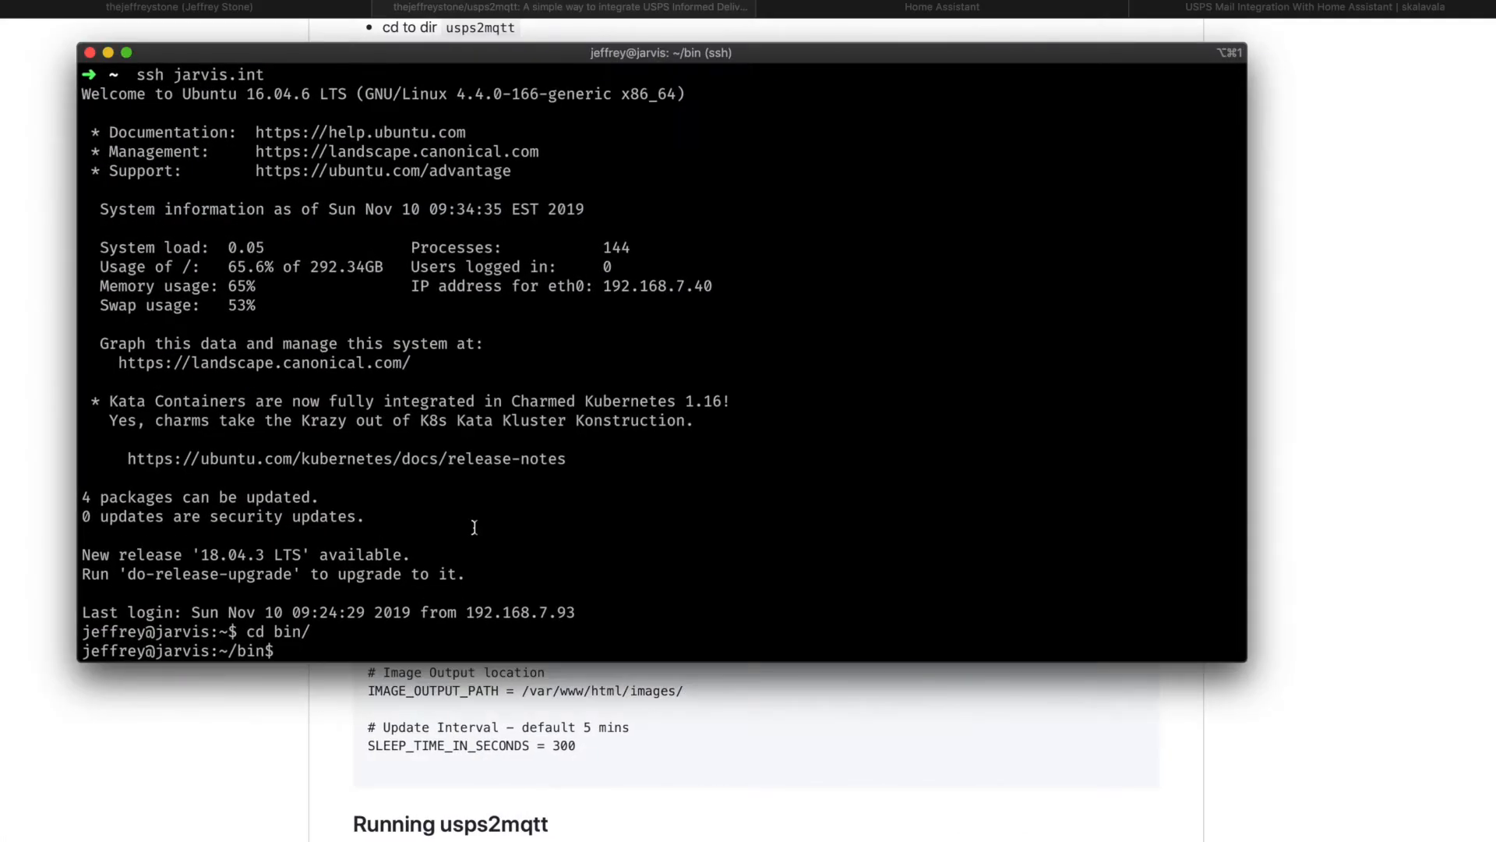
{"action": "type", "text": "git clone https://github.com/thejeffreystone/usps2mqtt.git"}
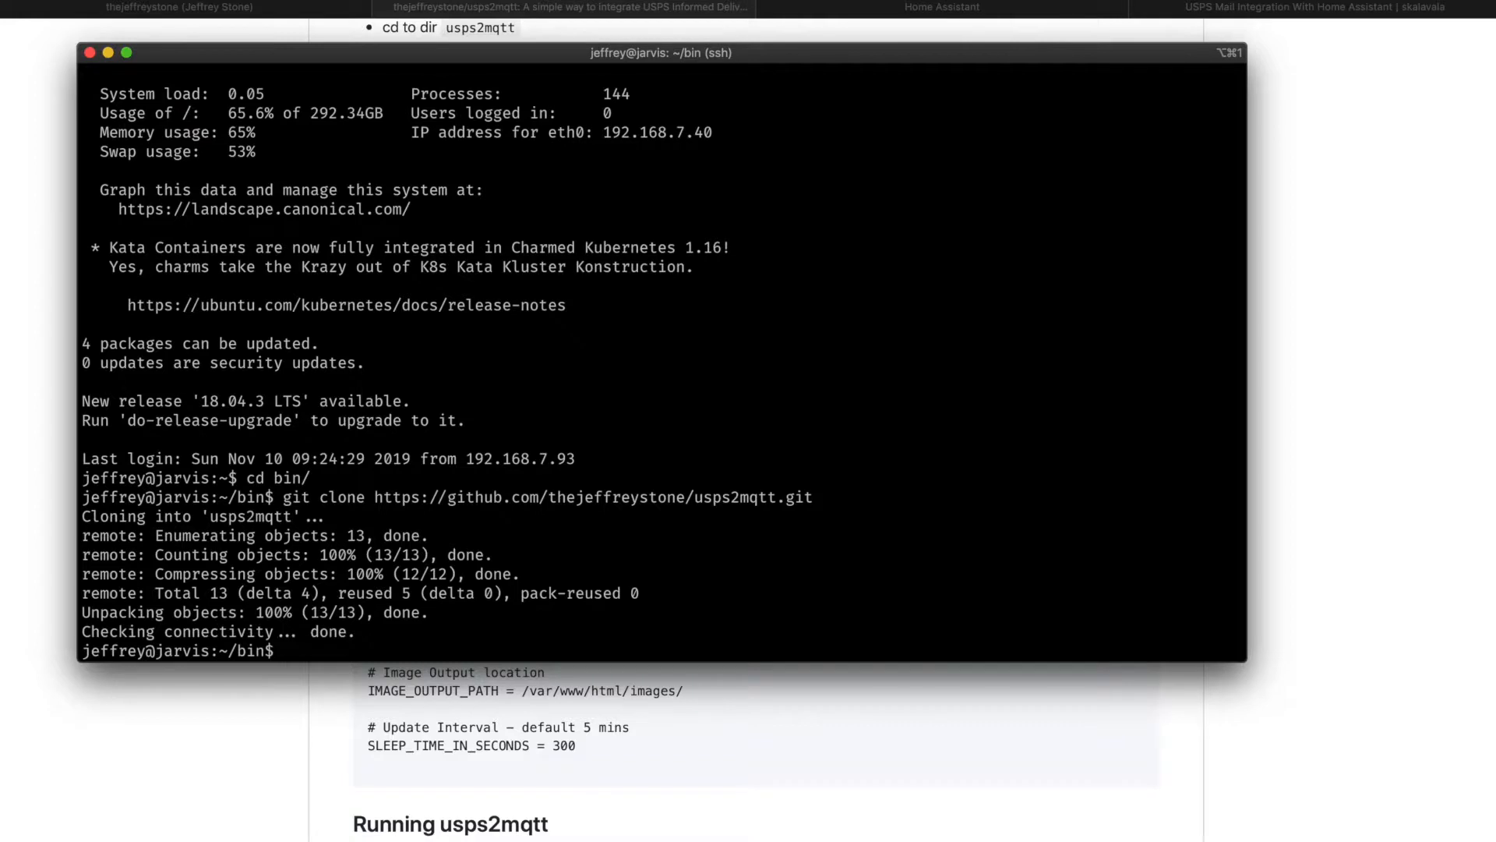
{"action": "type", "text": "cd usps2mqtt/"}
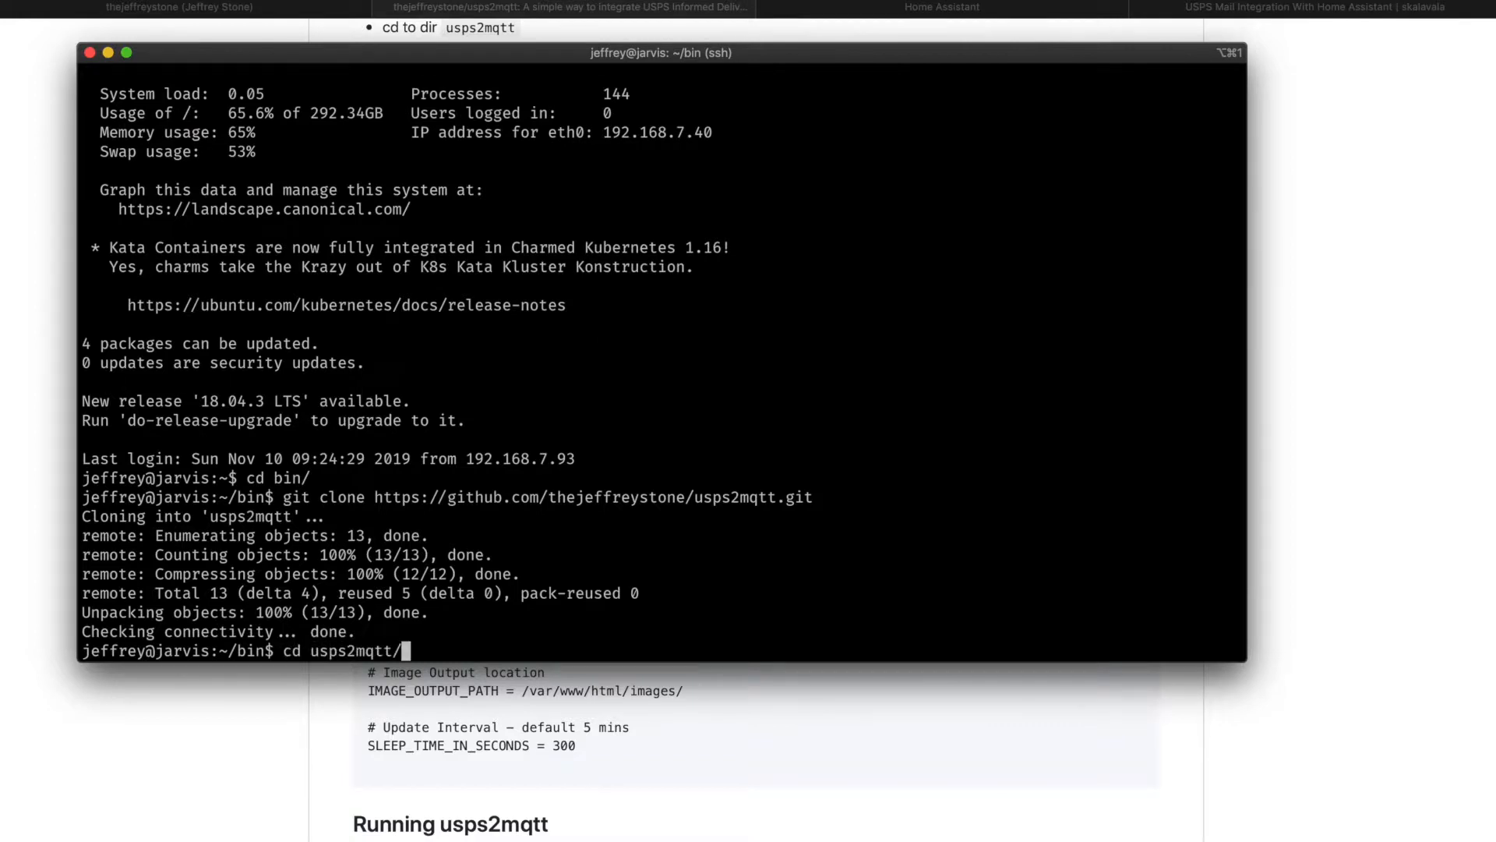
{"action": "key", "text": "Return"}
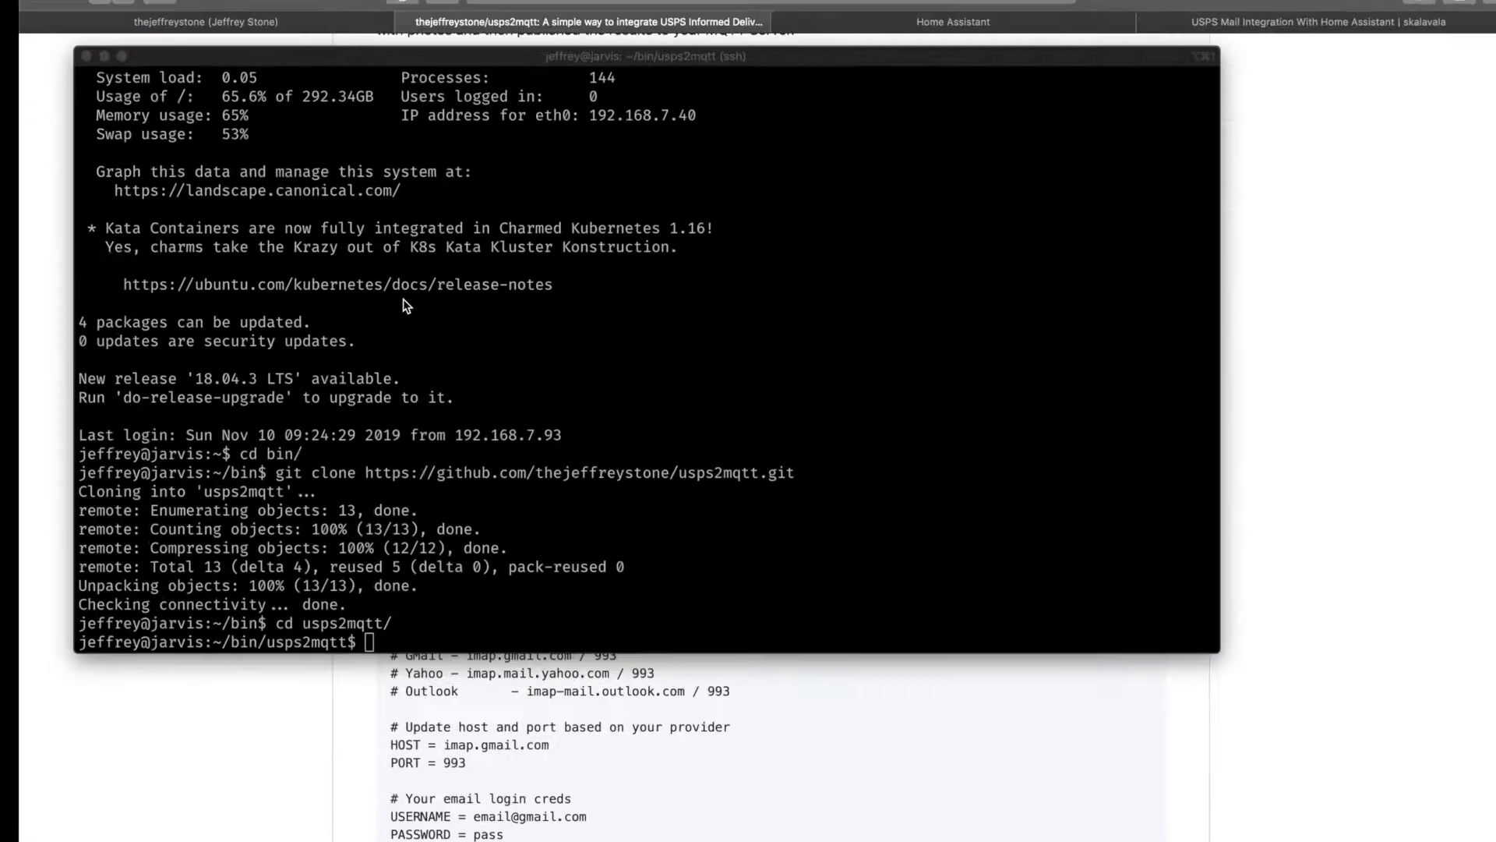
{"action": "type", "text": "pip install -r requirements.txt"}
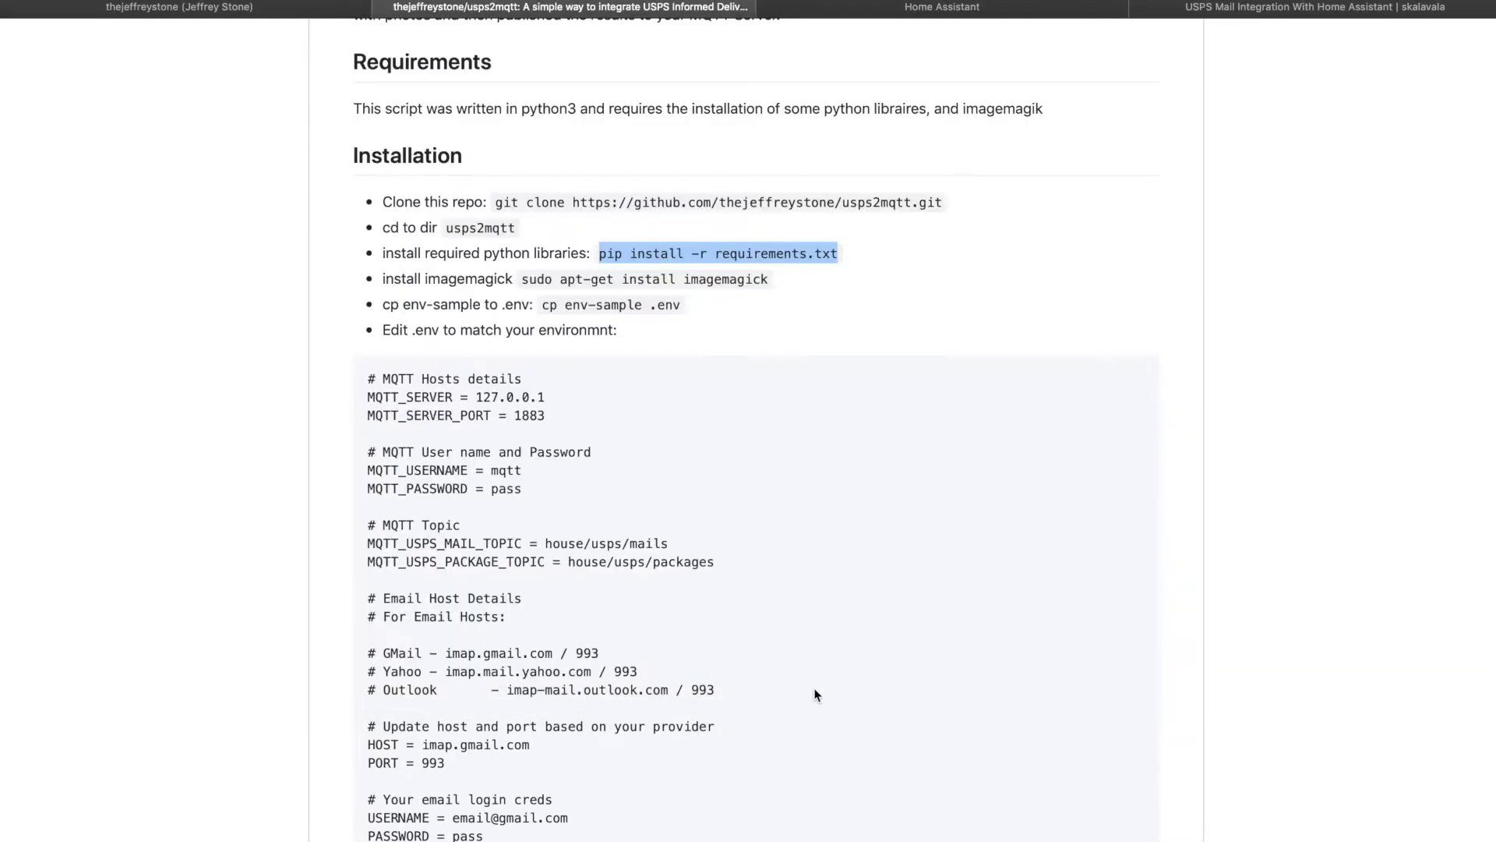
Step: Install imagemagick, copy env-sample to .env and open .env in nano
{"action": "double_click", "coordinate": [644, 279]}
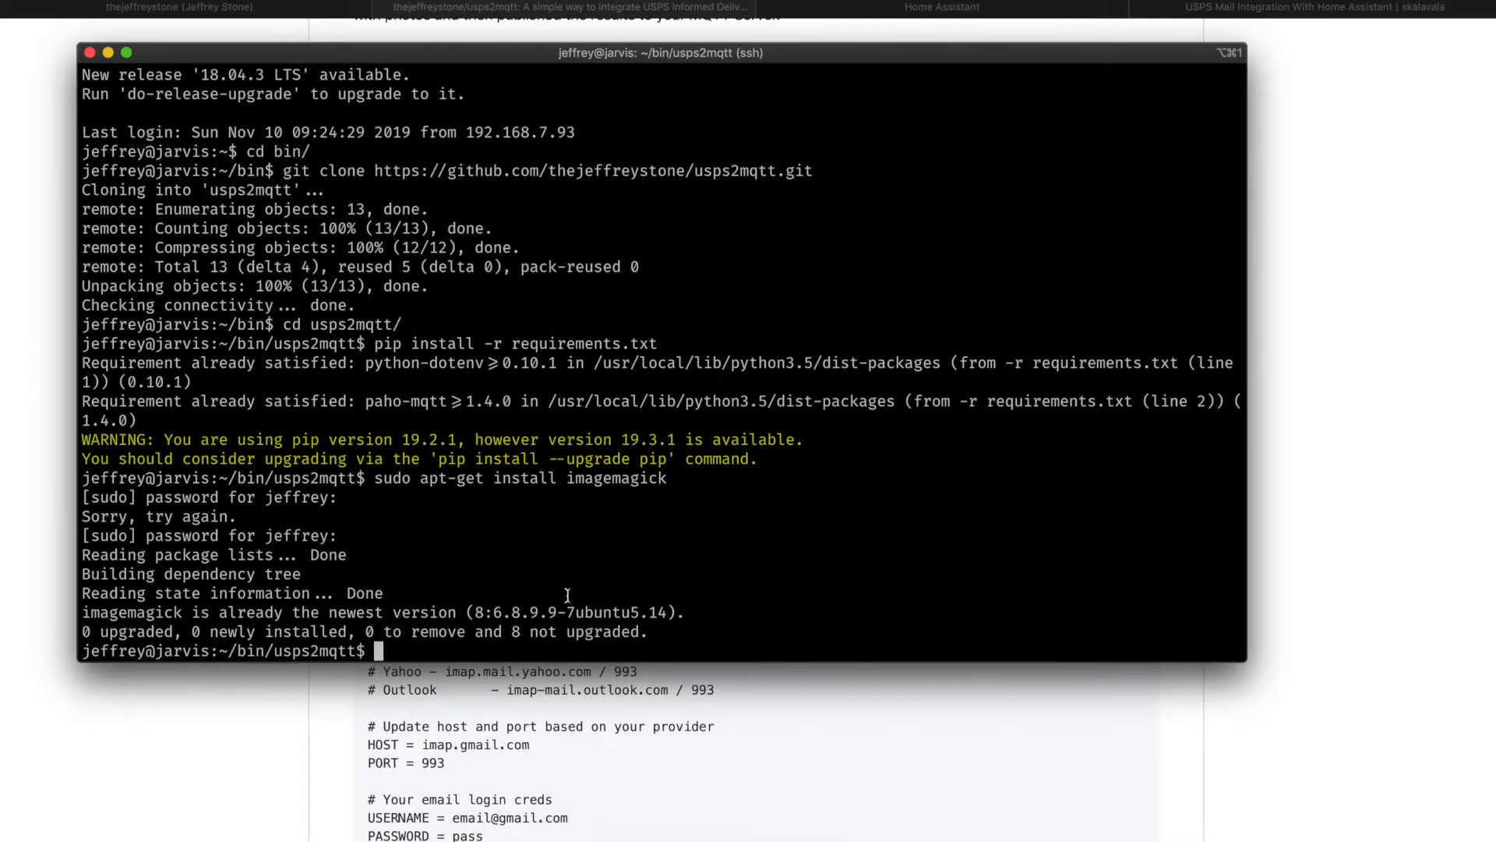
{"action": "type", "text": "cp env-sample .env"}
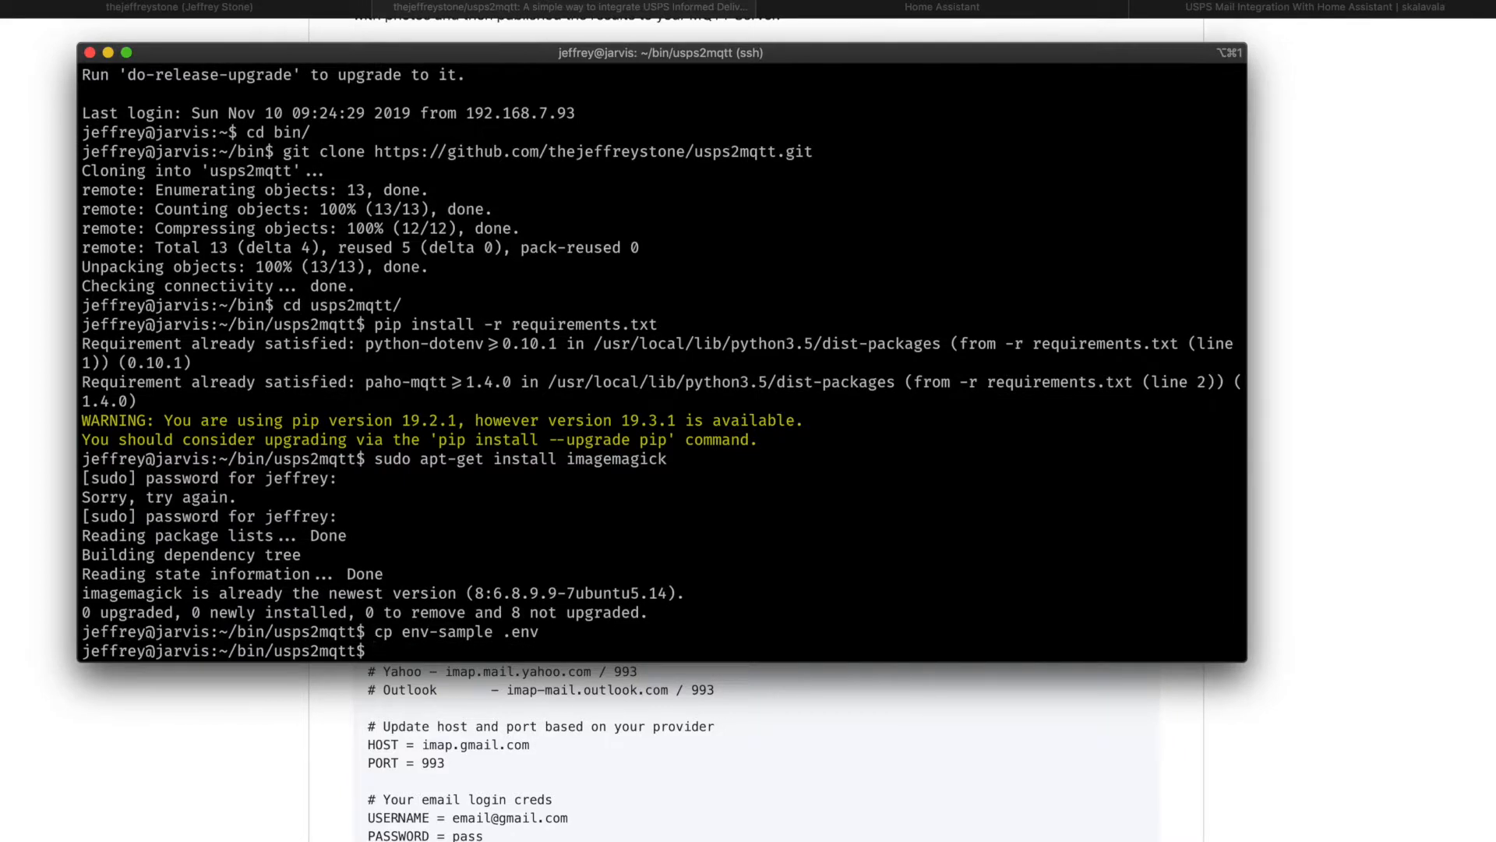
{"action": "type", "text": "nano"}
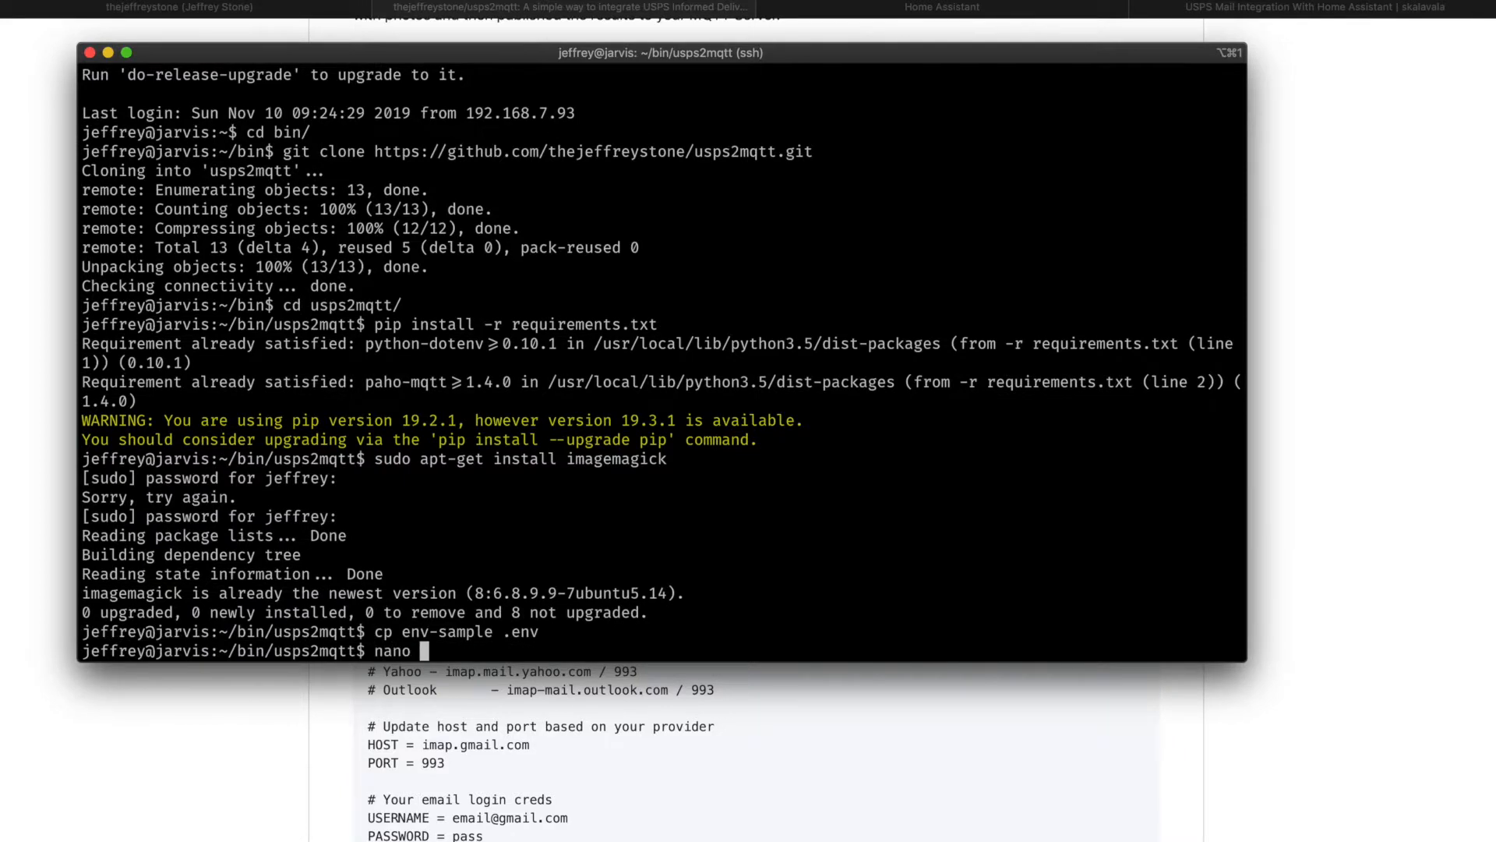
{"action": "type", "text": ".env"}
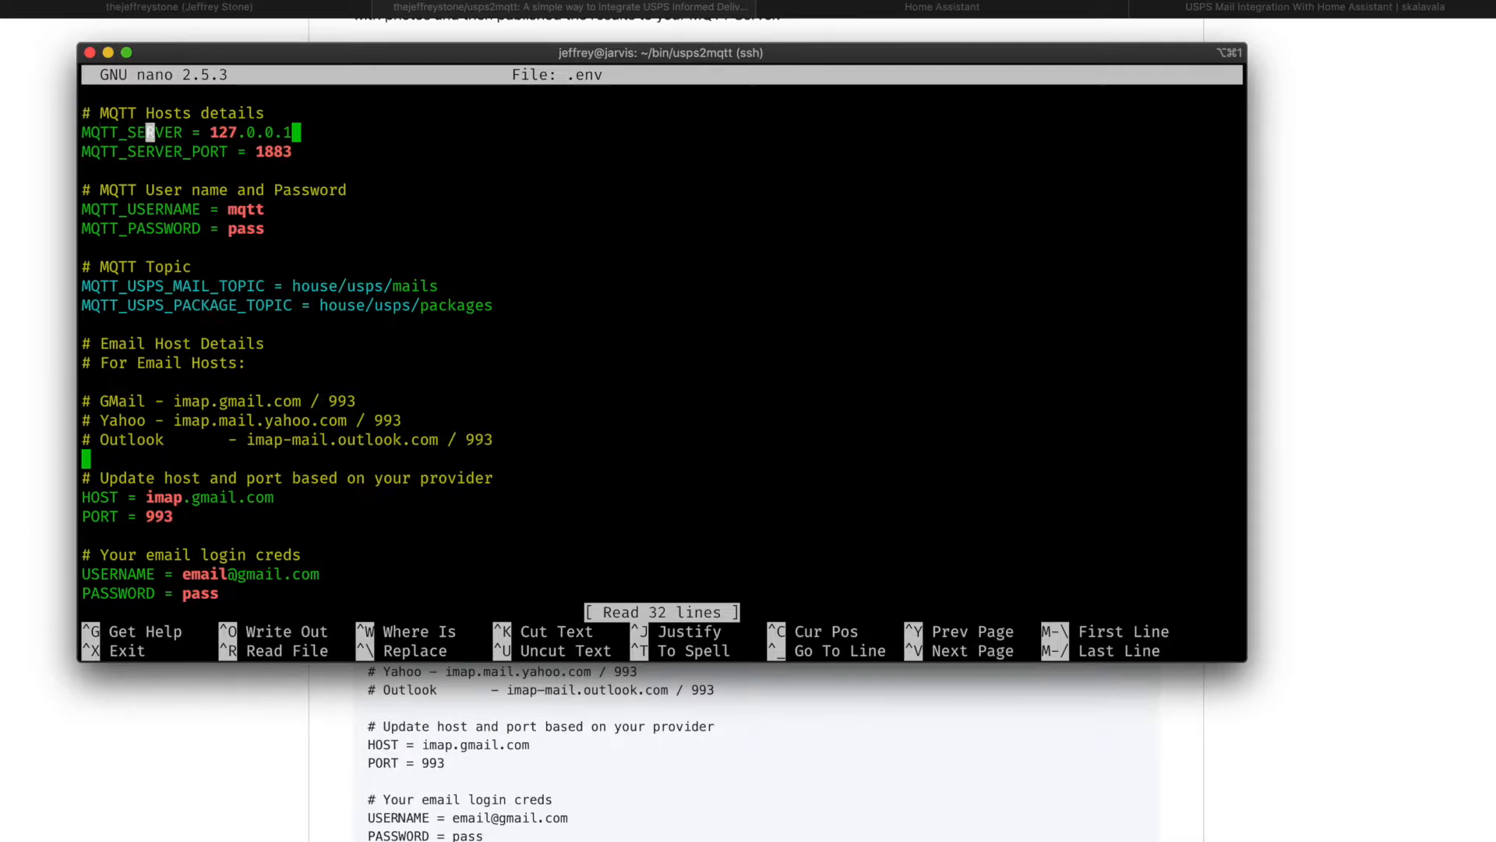
Step: Replace MQTT_SERVER 127.0.0.1 with the 192.x broker IP, save .env and run ./usps2mqtt.py
{"action": "key", "text": "Backspace"}
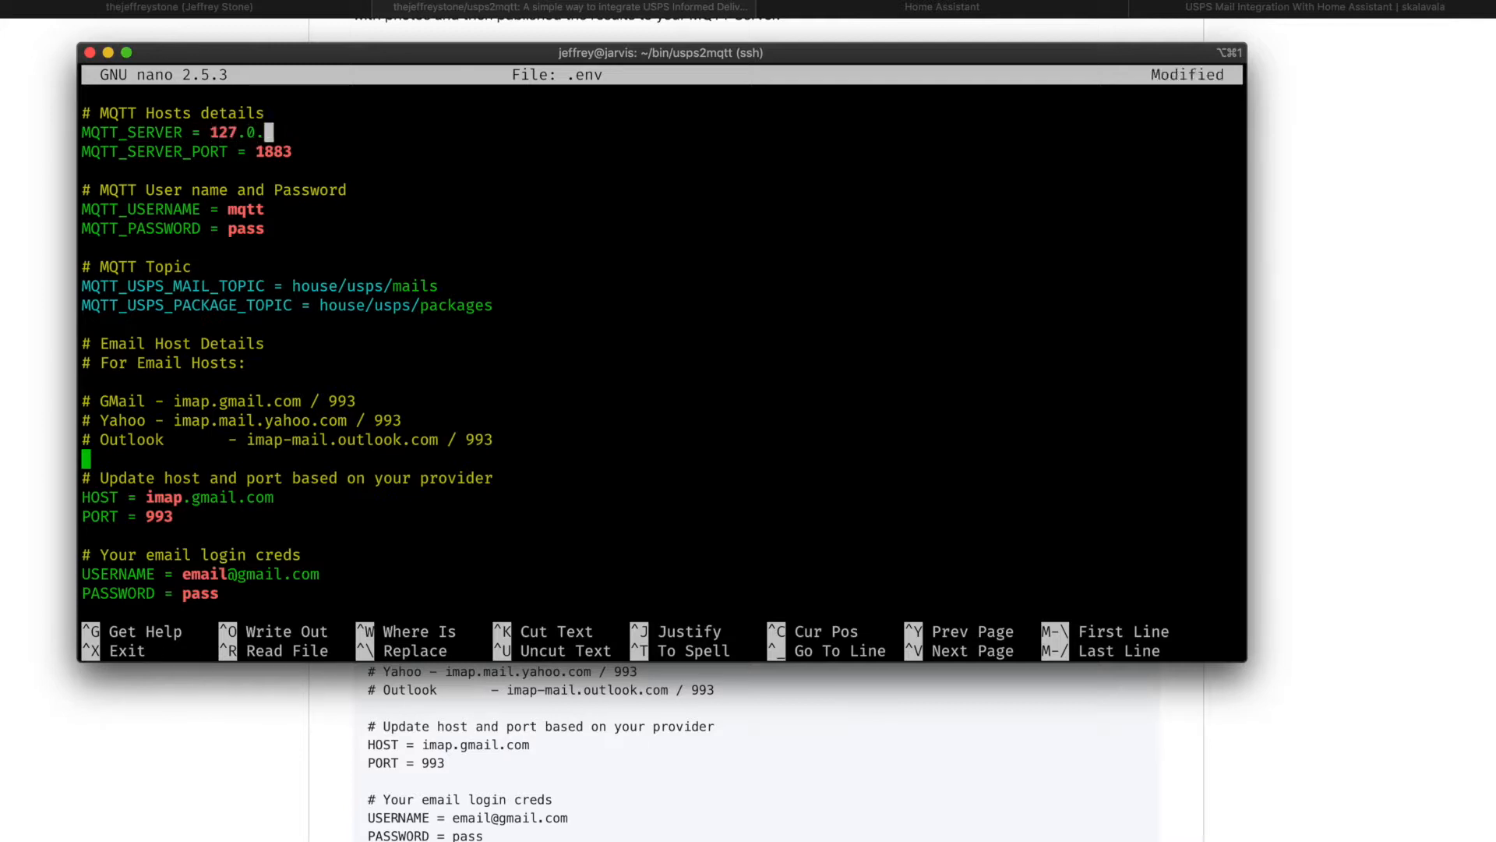
{"action": "type", "text": "192.168."}
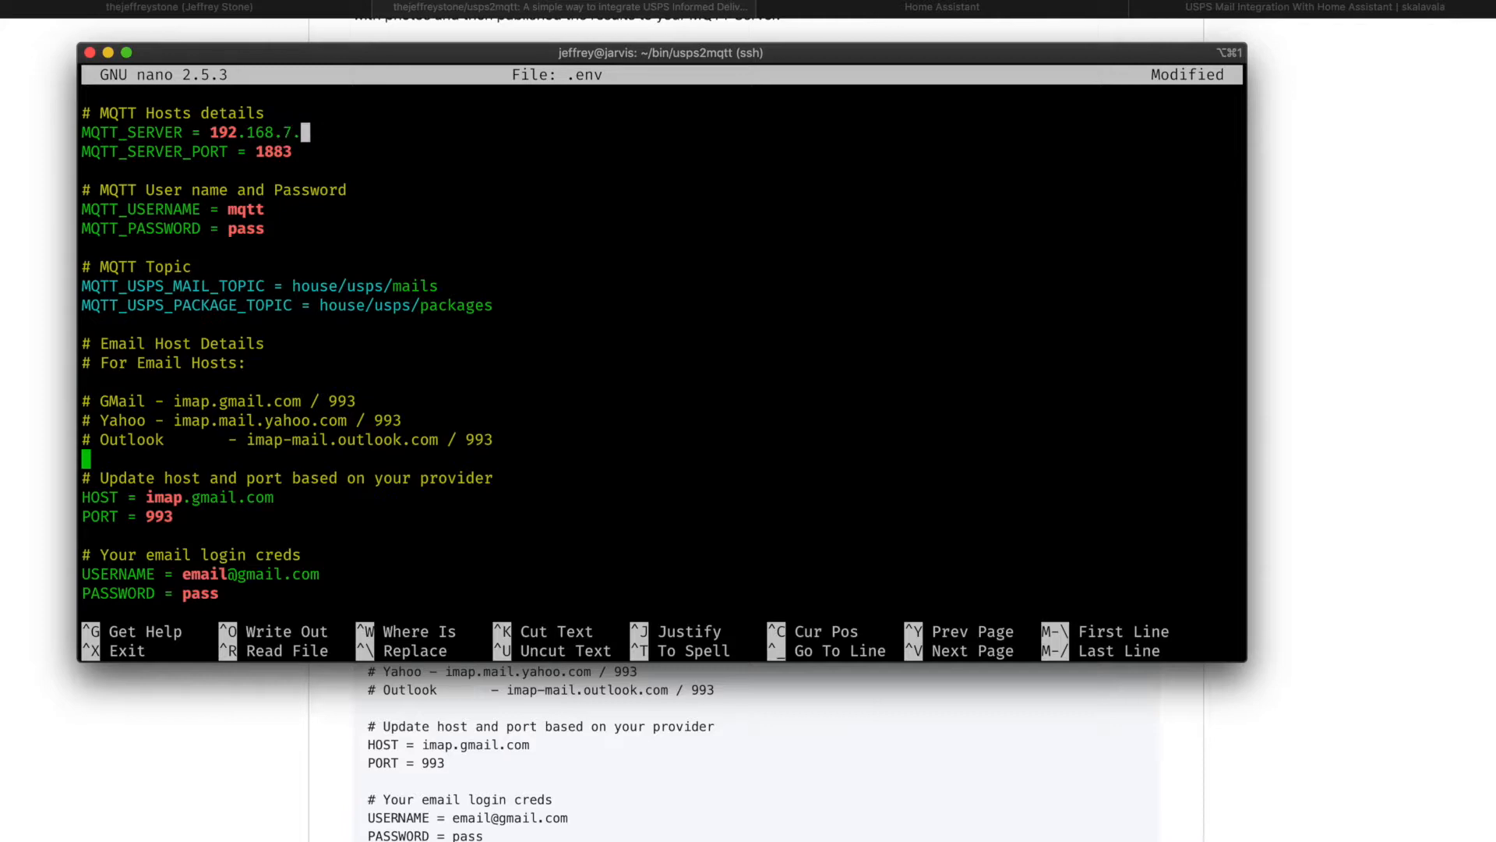
{"action": "key", "text": "ctrl+x"}
{"action": "type", "text": "./usps2mqtt.py"}
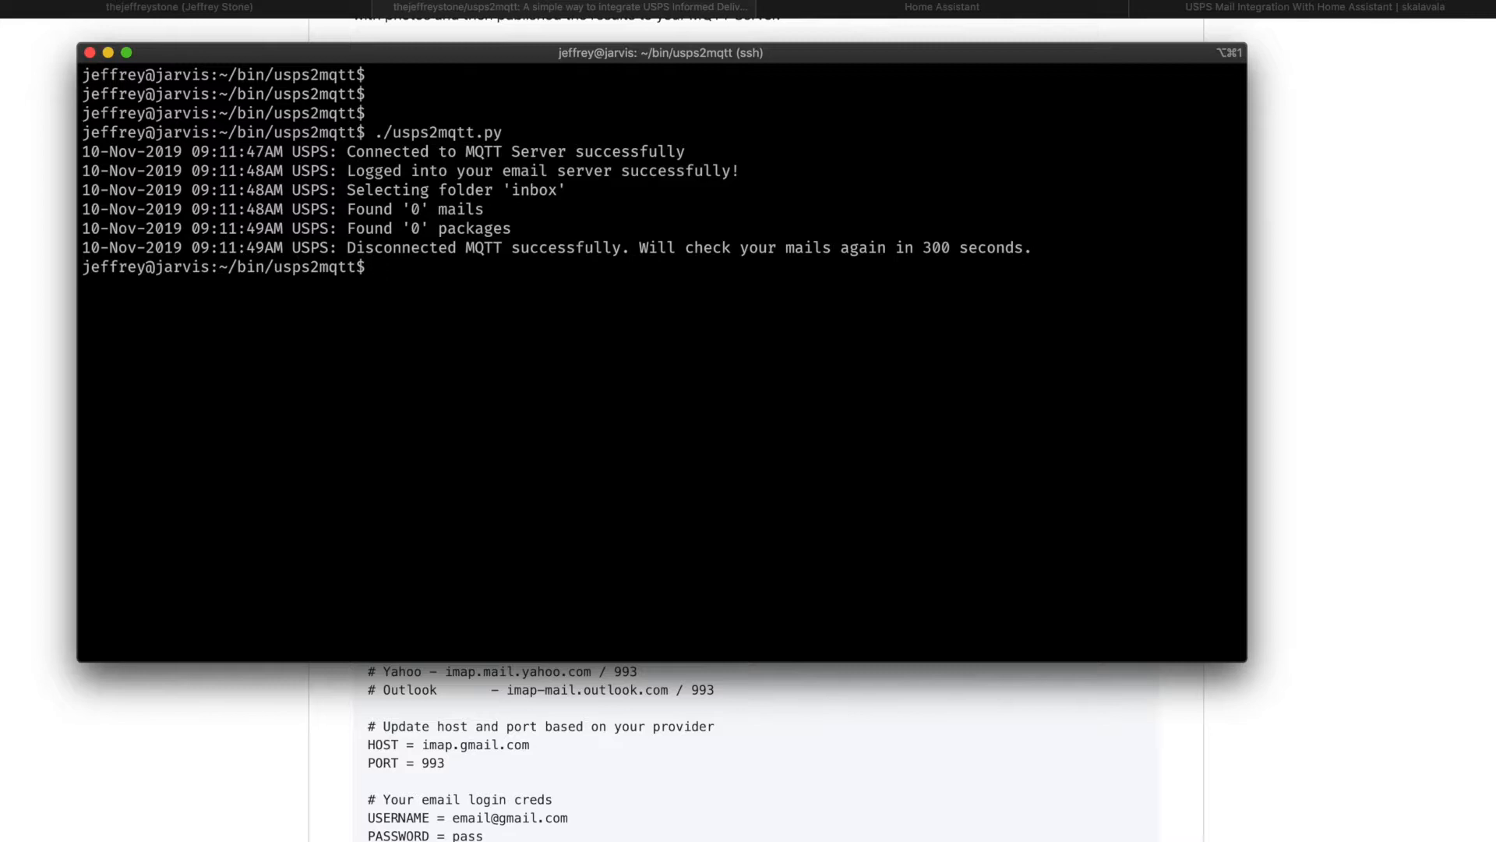
Step: Add crontab entry 0 10 * * * /home/jeffrey/bin/usps2mqtt/usps2mqtt.py > /dev/null and save it
{"action": "type", "text": "cront"}
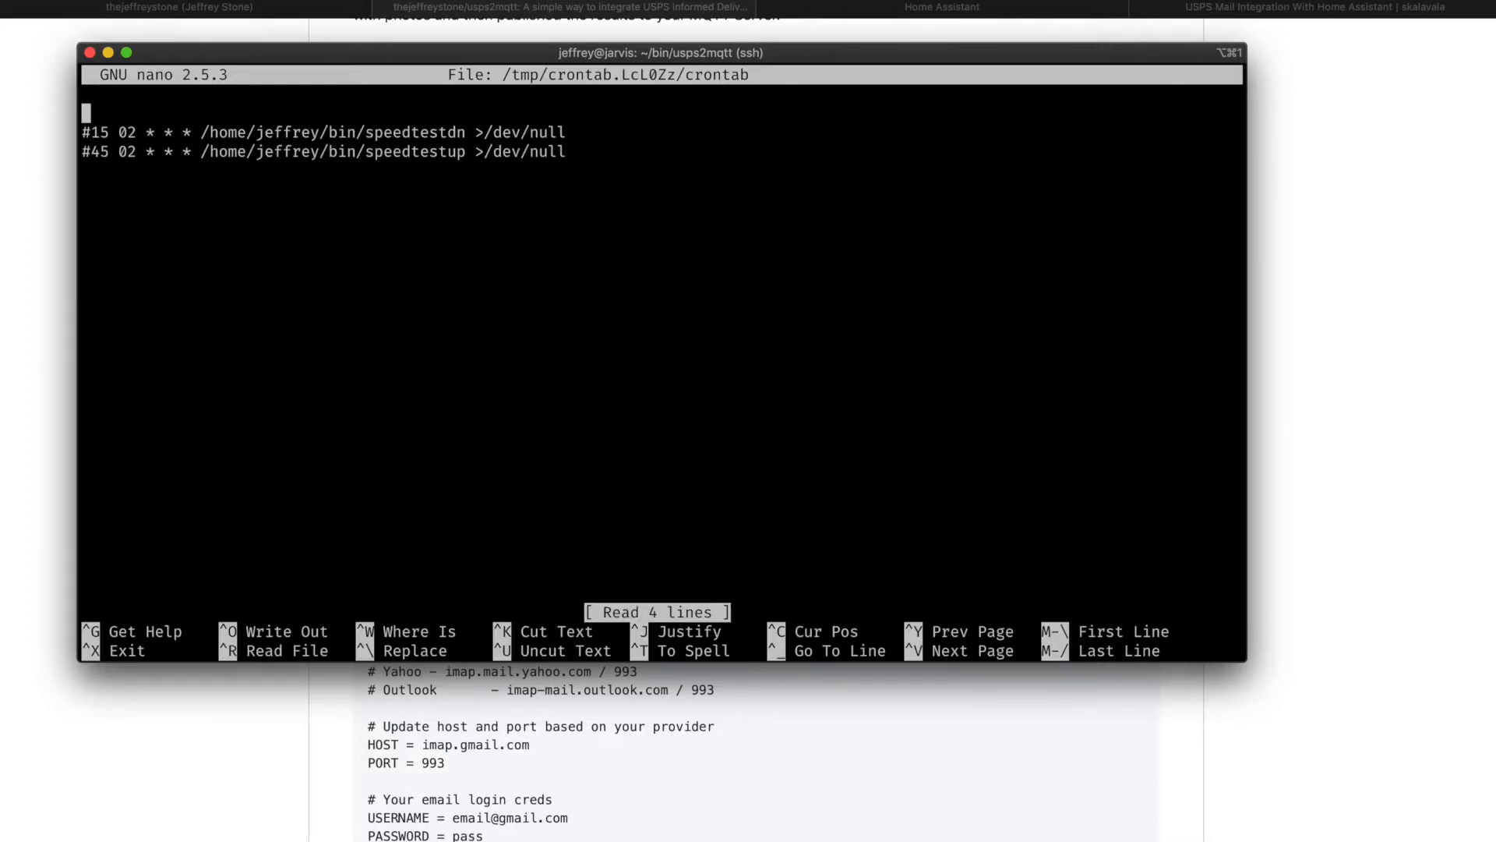
{"action": "key", "text": "Down"}
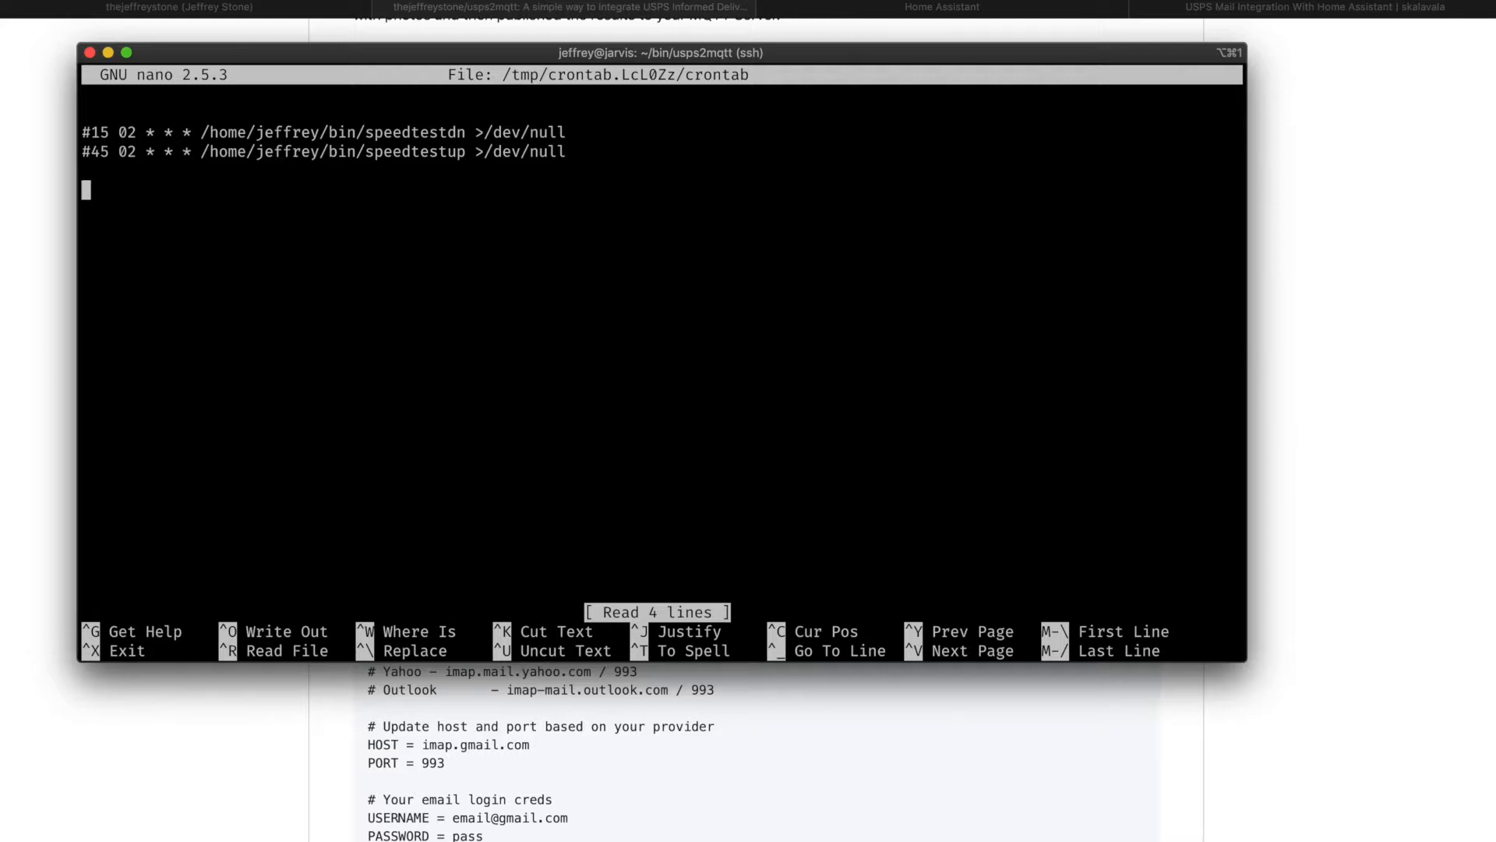
{"action": "type", "text": "0 10 * * *"}
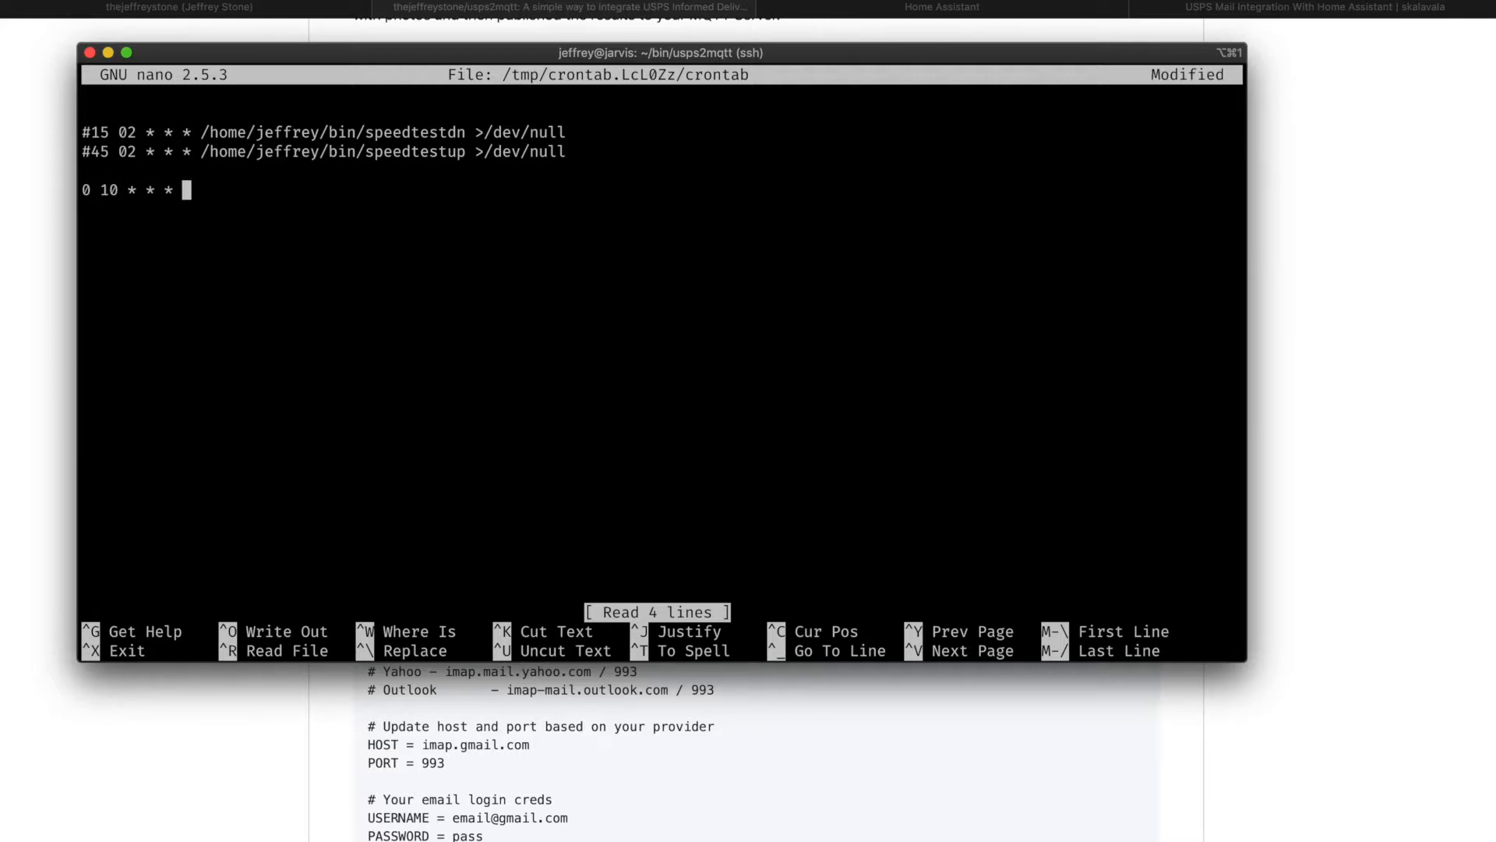
{"action": "type", "text": "/home/je"}
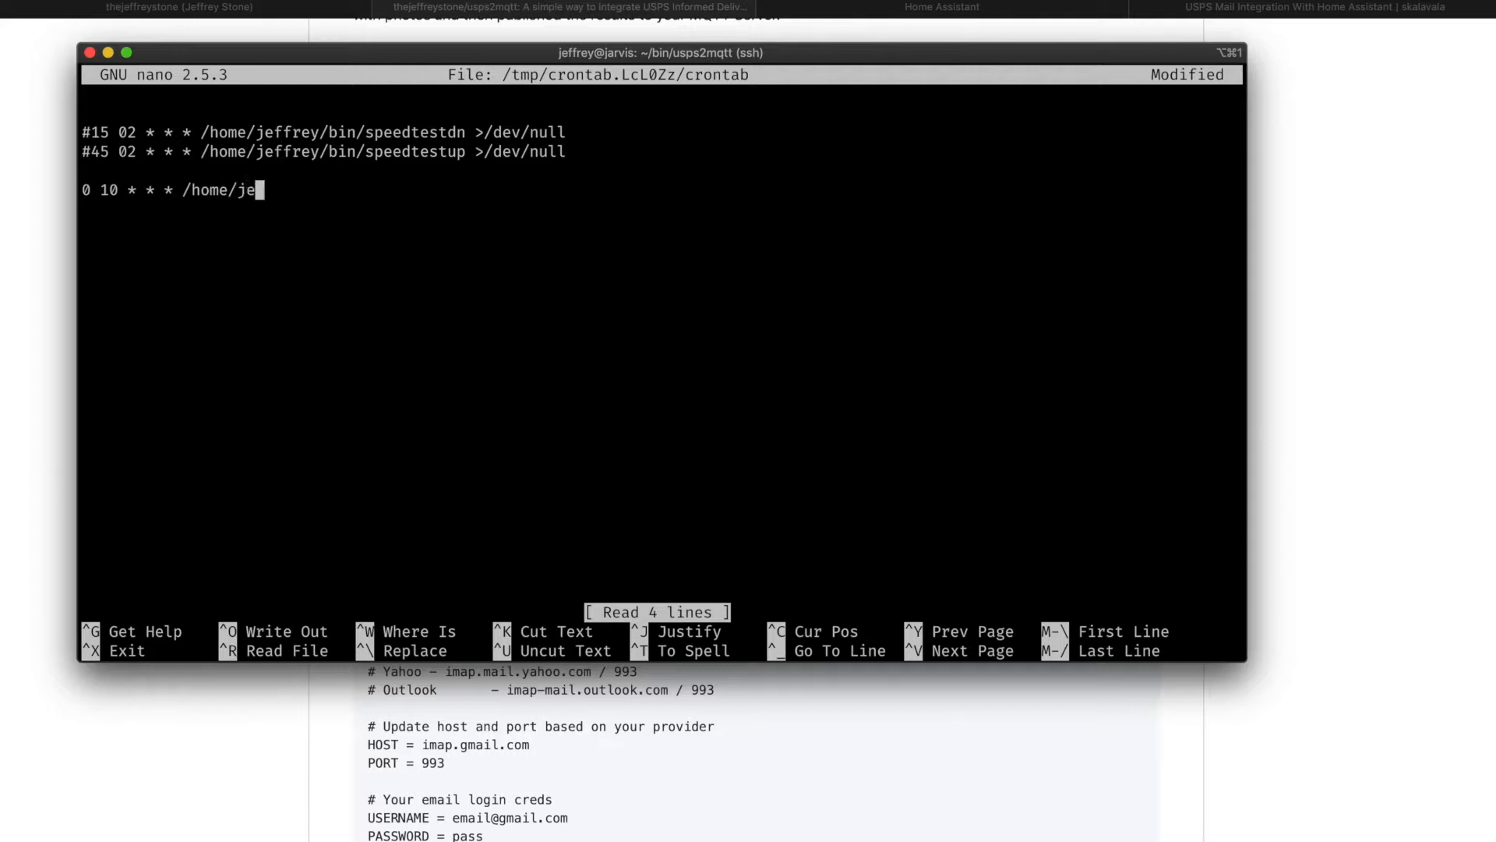
{"action": "type", "text": "ffrey/bi"}
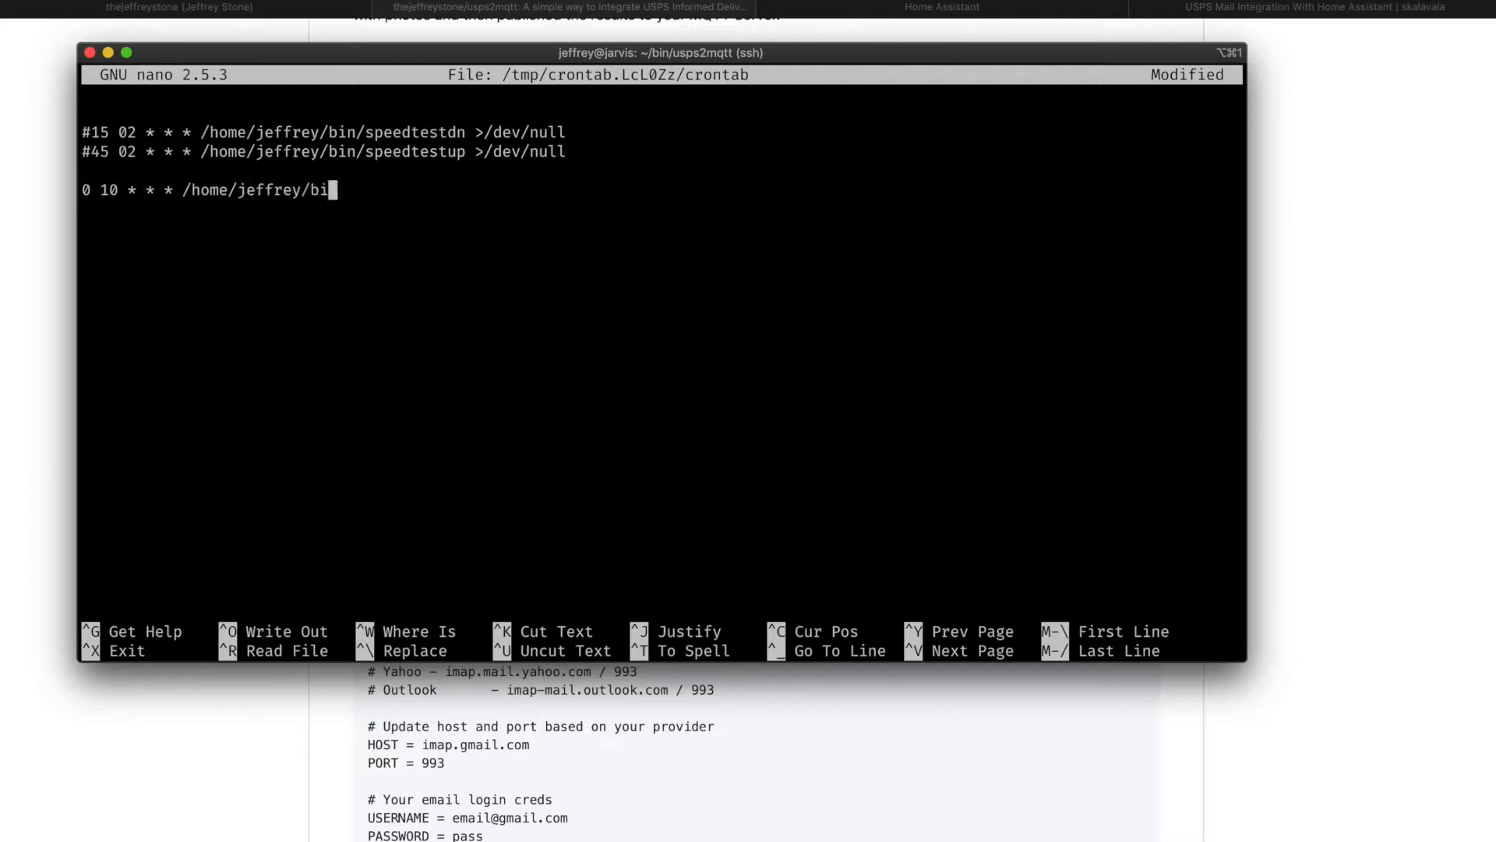
{"action": "type", "text": "usp"}
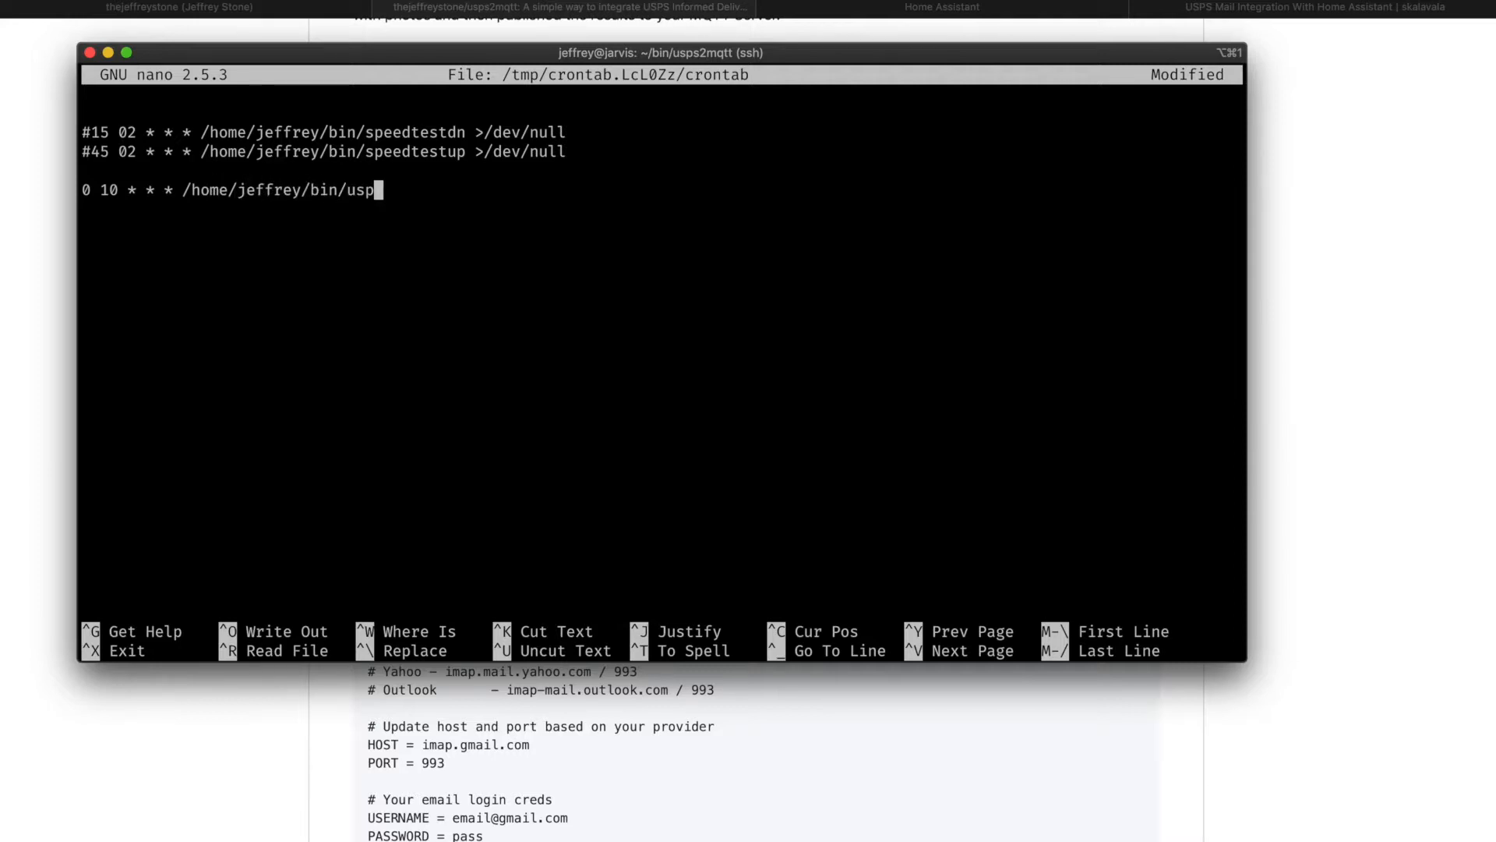
{"action": "type", "text": "s"}
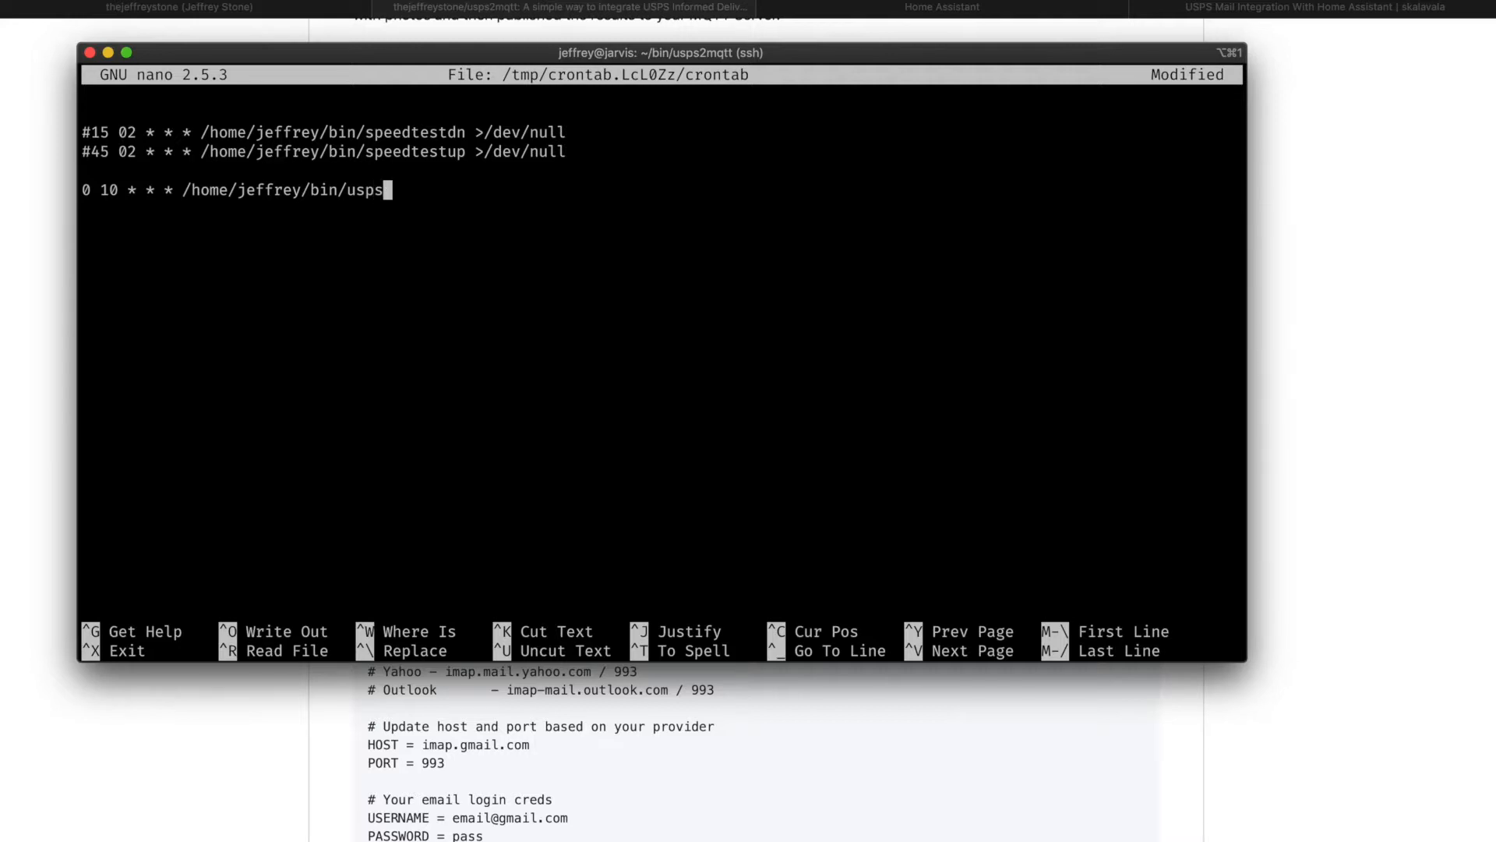
{"action": "type", "text": "2matt"}
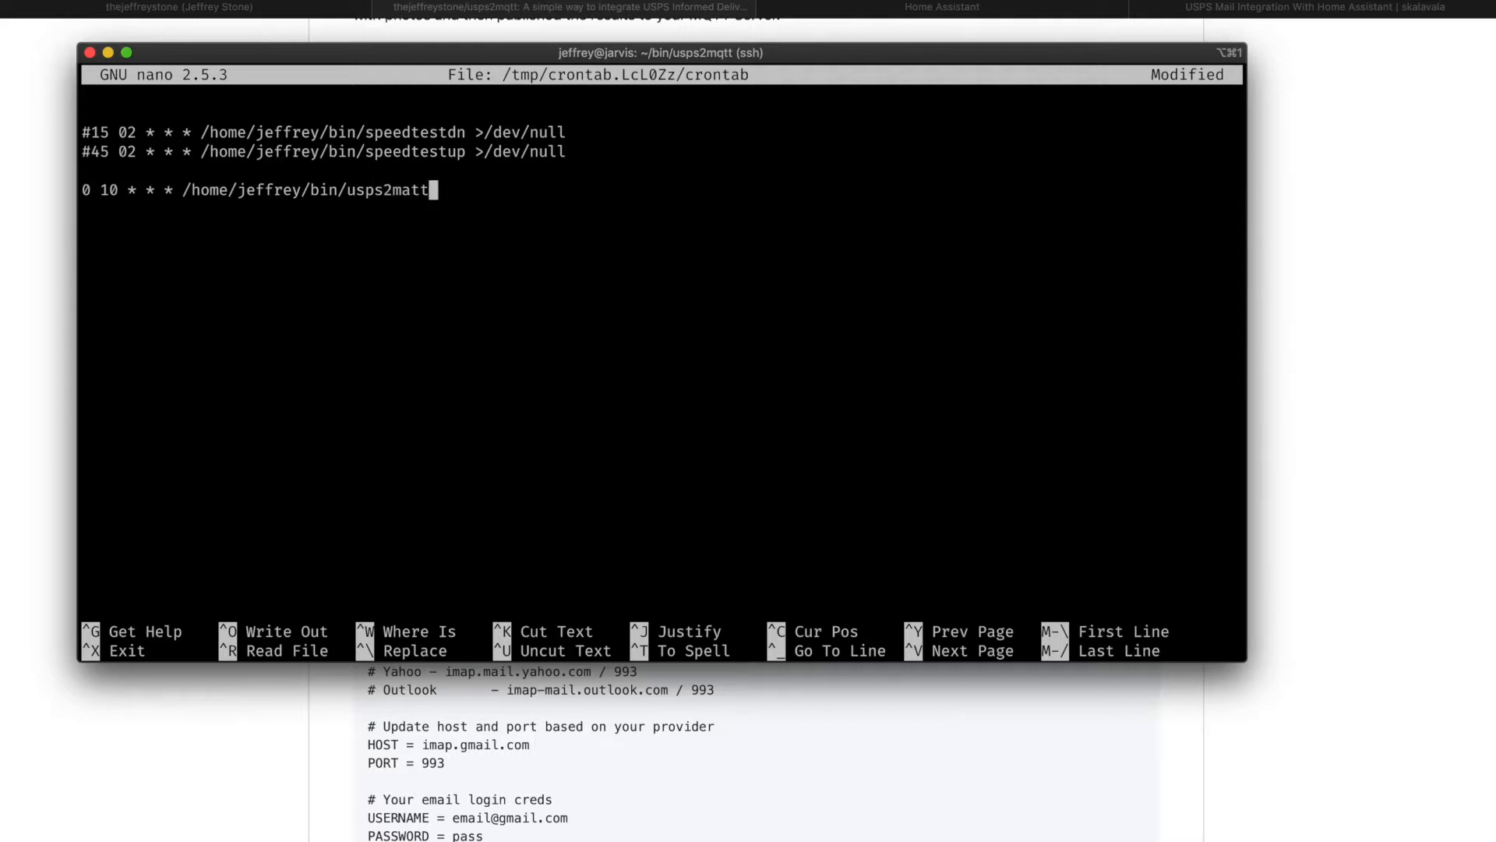
{"action": "type", "text": "/usps2m"}
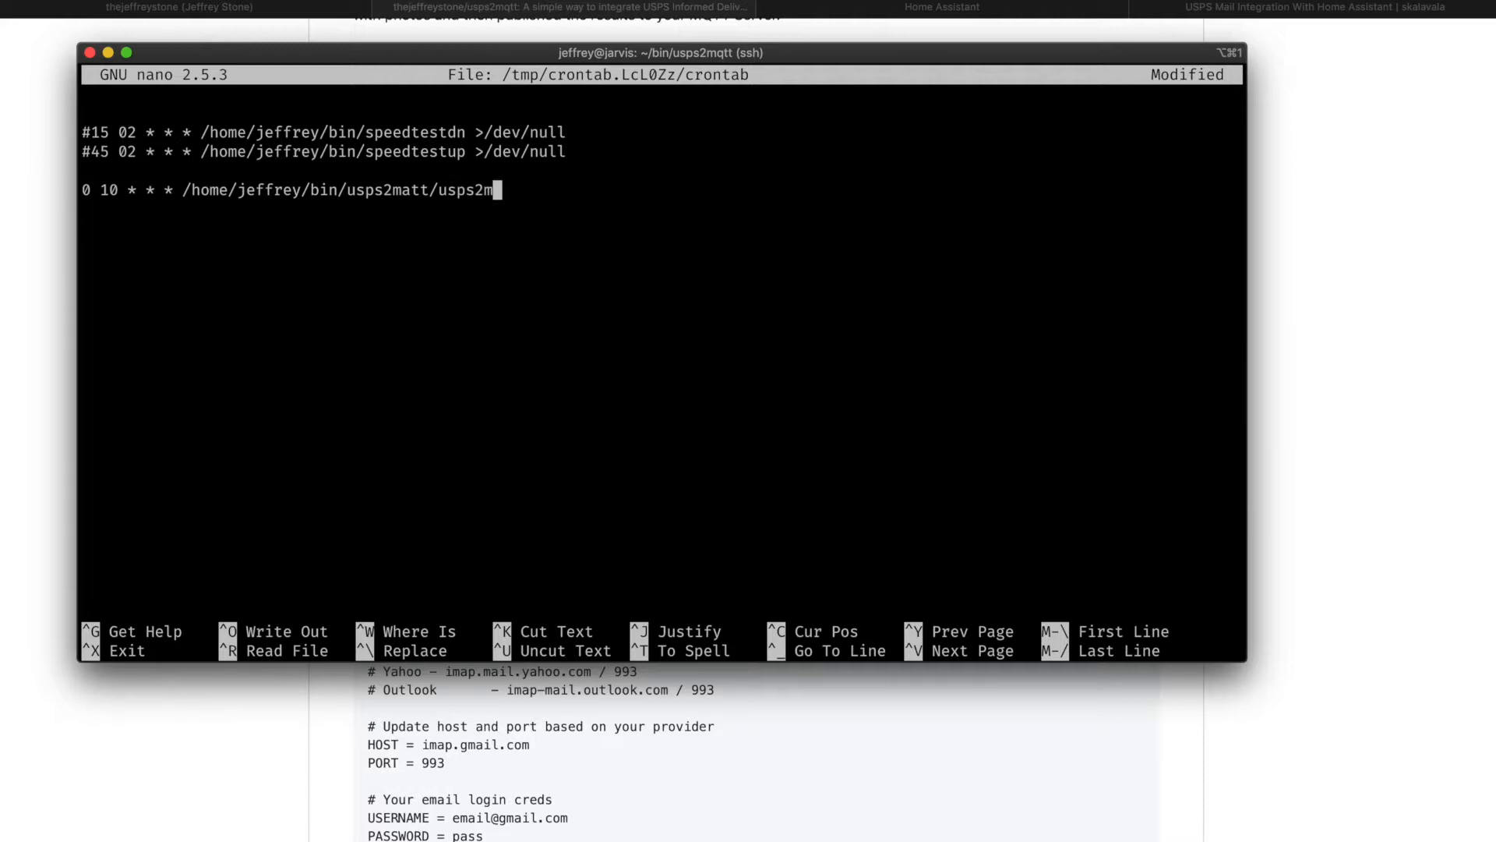
{"action": "type", "text": "qtt.py"}
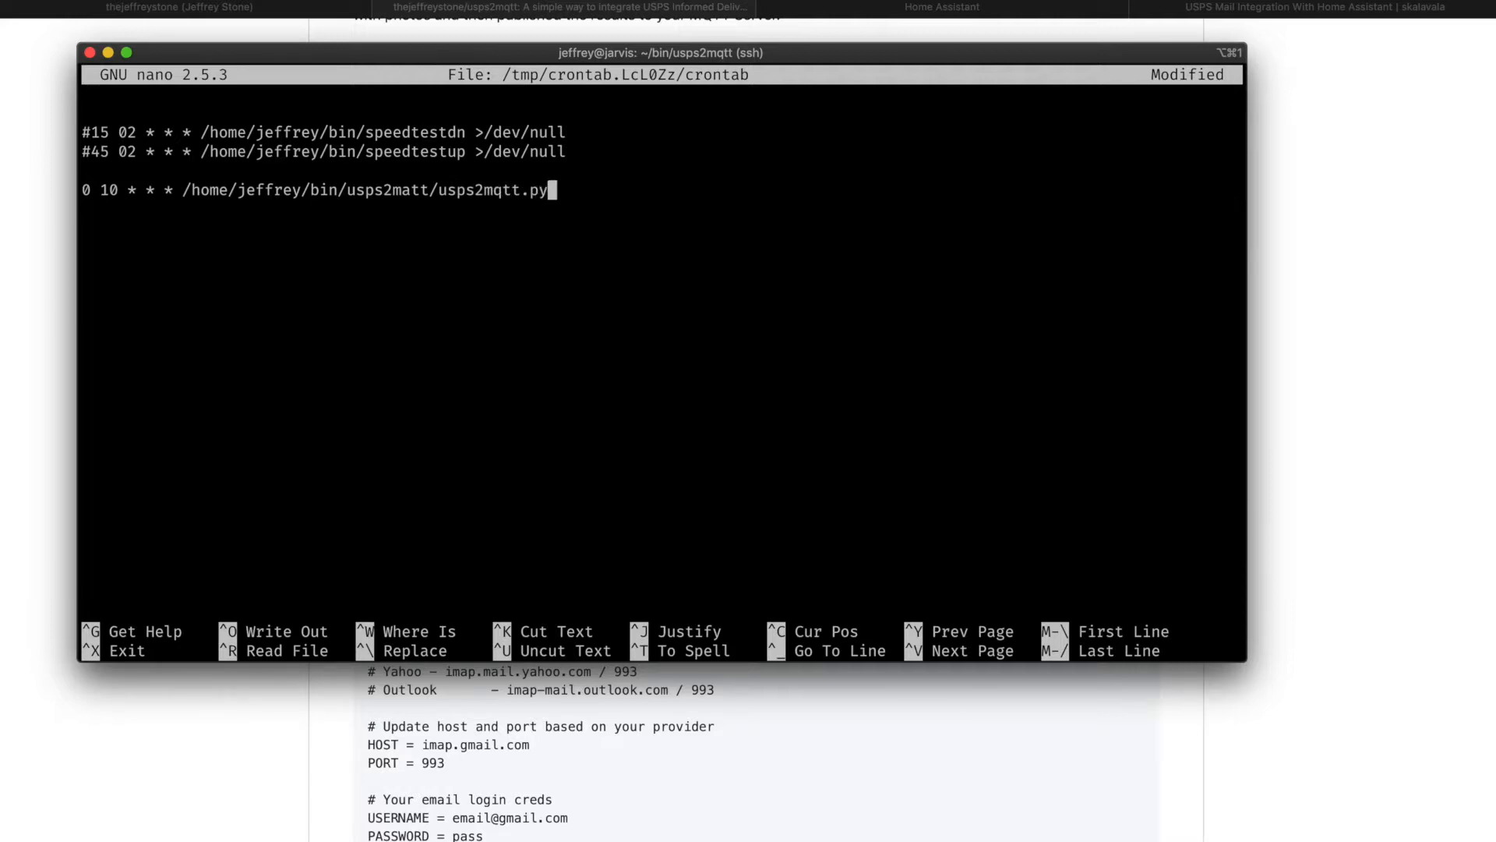
{"action": "type", "text": "> /d"}
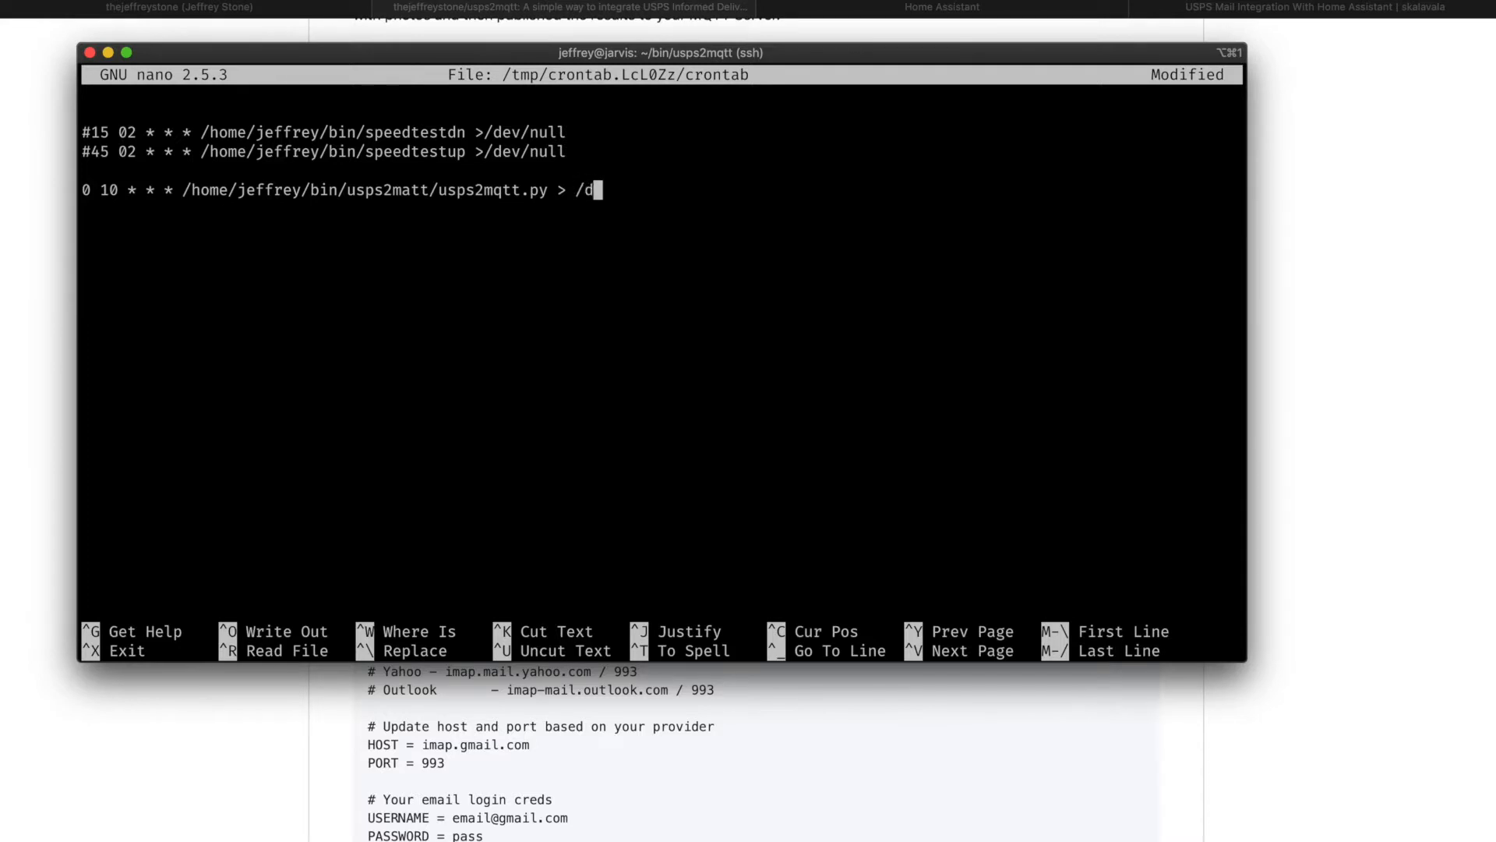
{"action": "type", "text": "ev/null"}
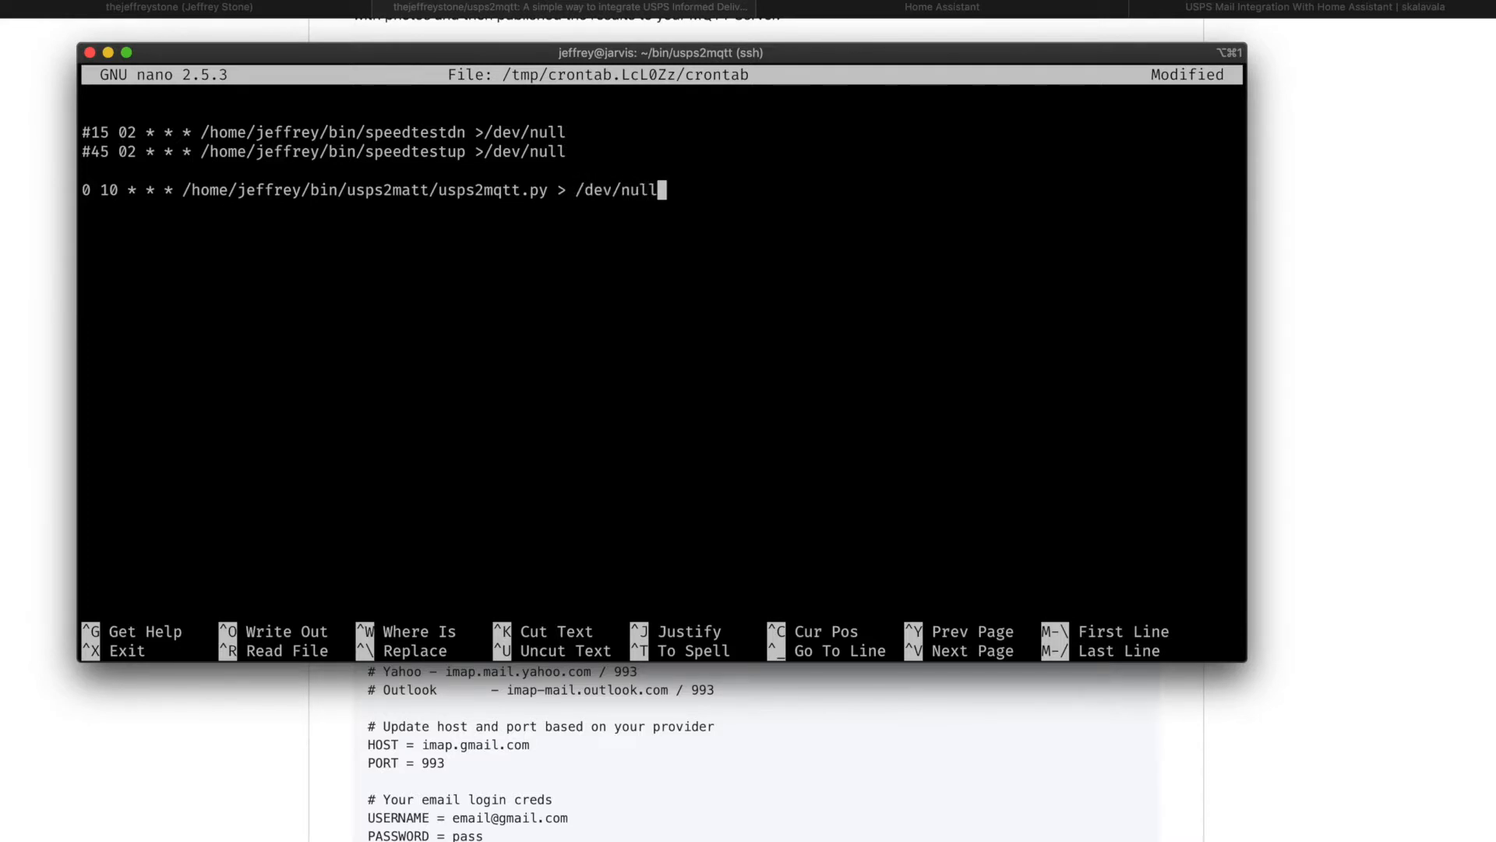
{"action": "key", "text": "ctrl+x"}
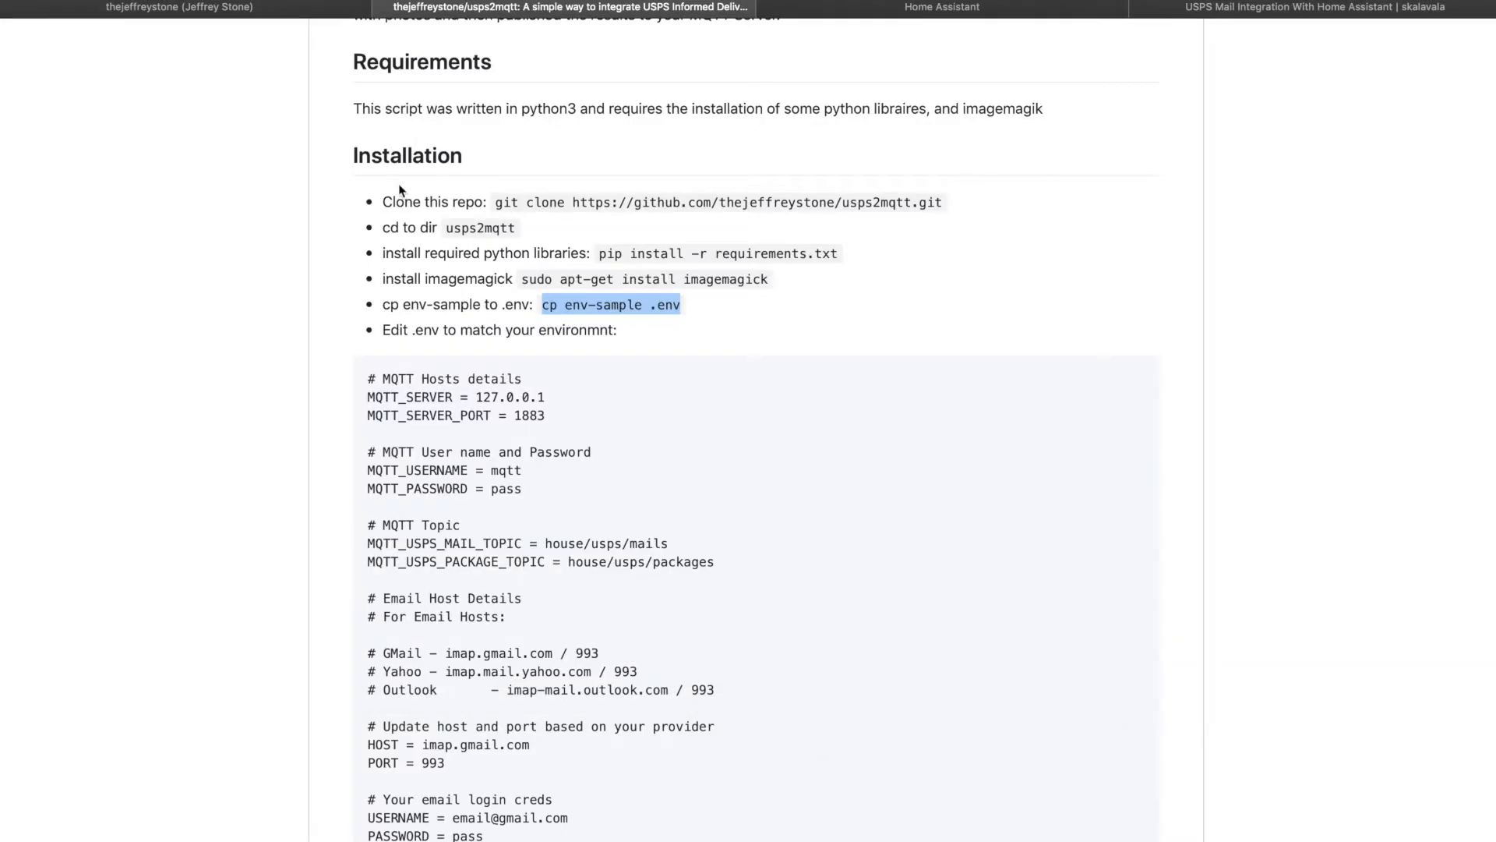
Step: Browse the home-assistant-configuration repo into config/packages and view usps.yaml with its MQTT sensors
{"action": "left_click", "coordinate": [179, 8]}
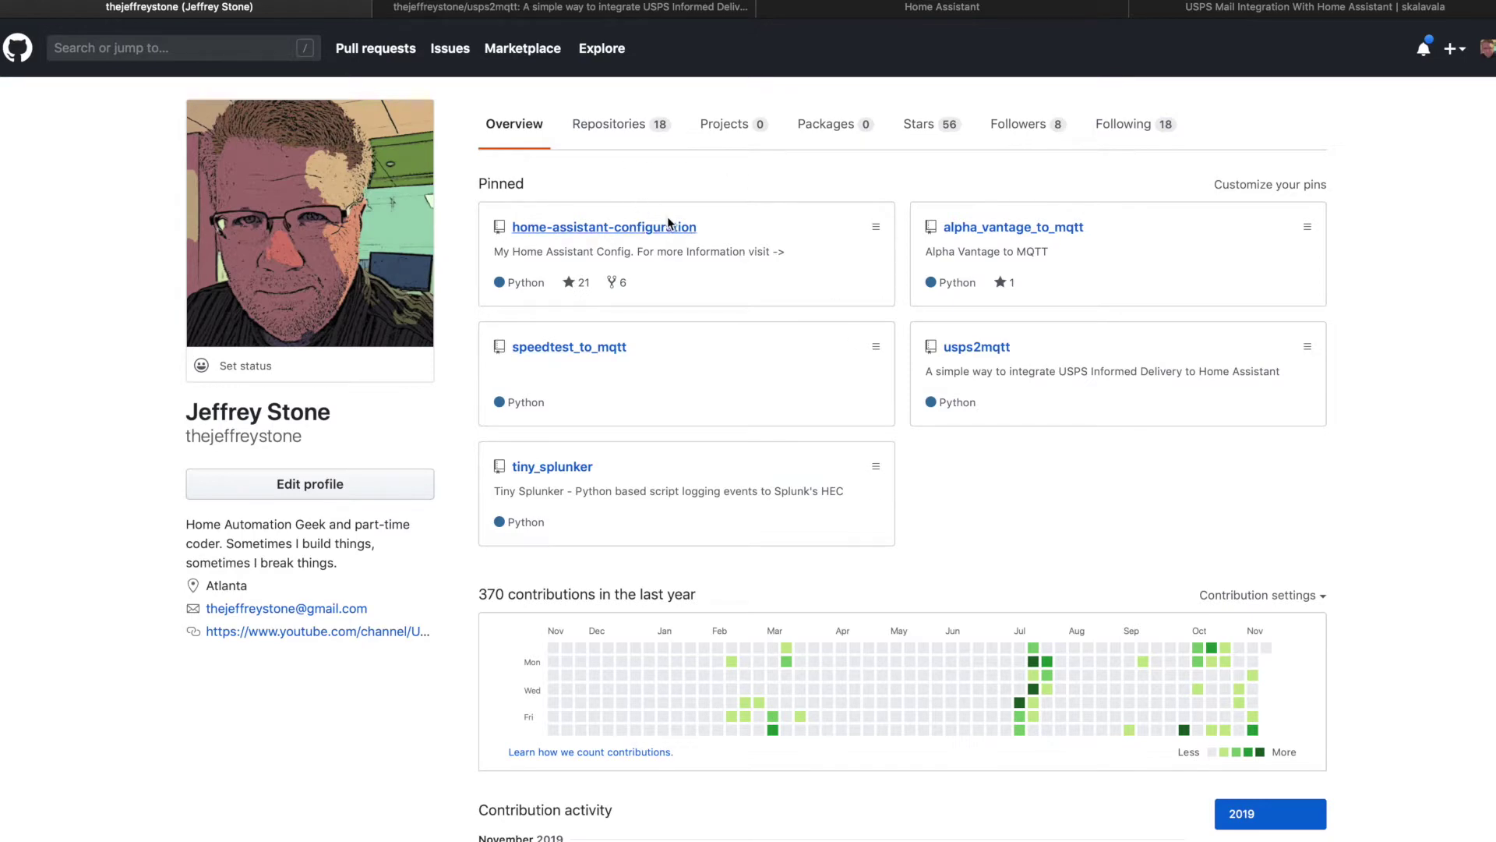
{"action": "left_click", "coordinate": [603, 228]}
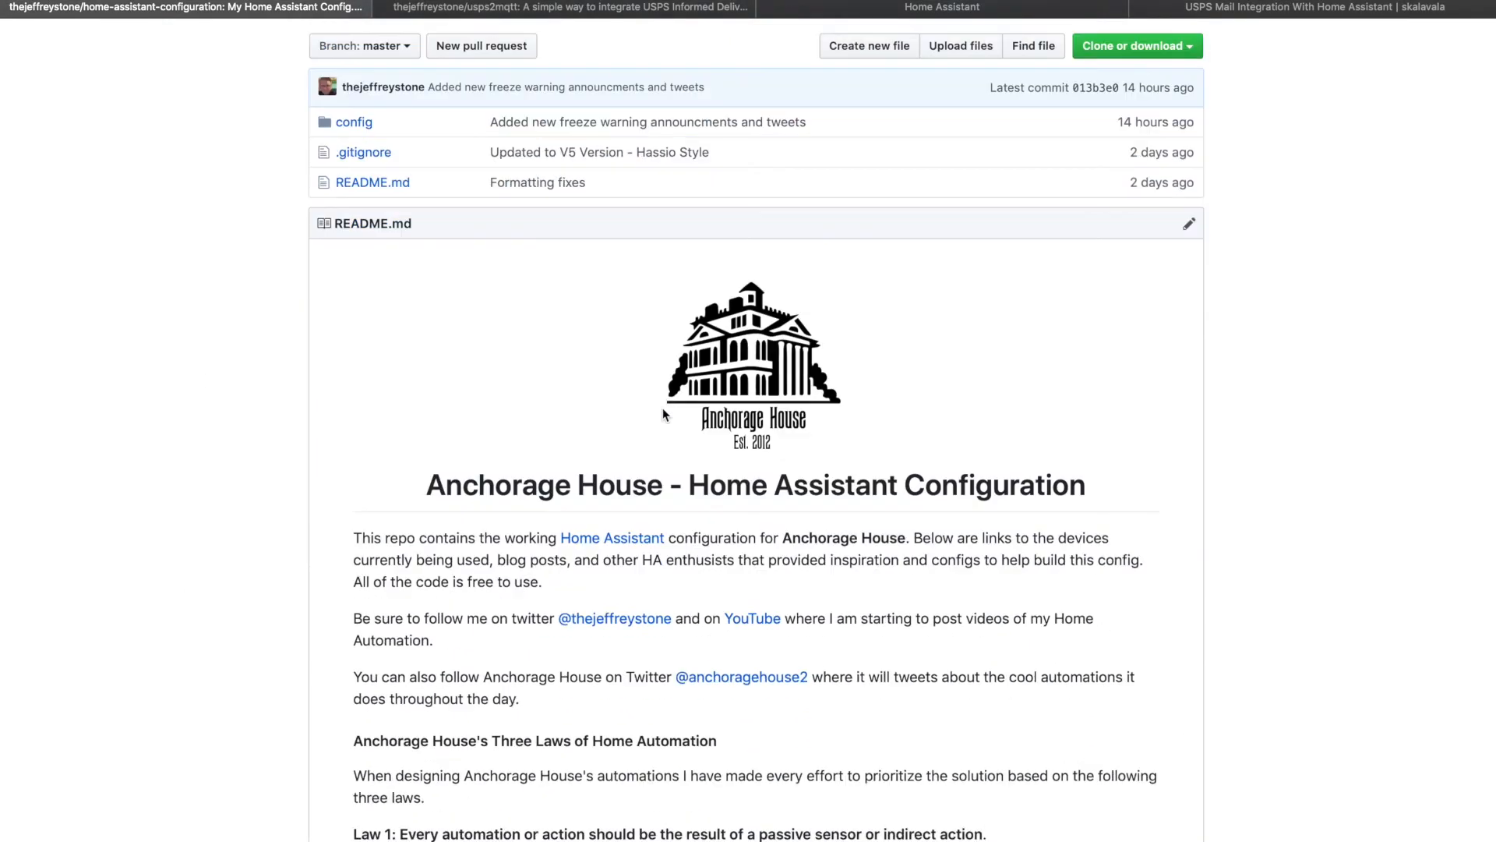
{"action": "scroll", "scroll_direction": "up", "scroll_amount": 3}
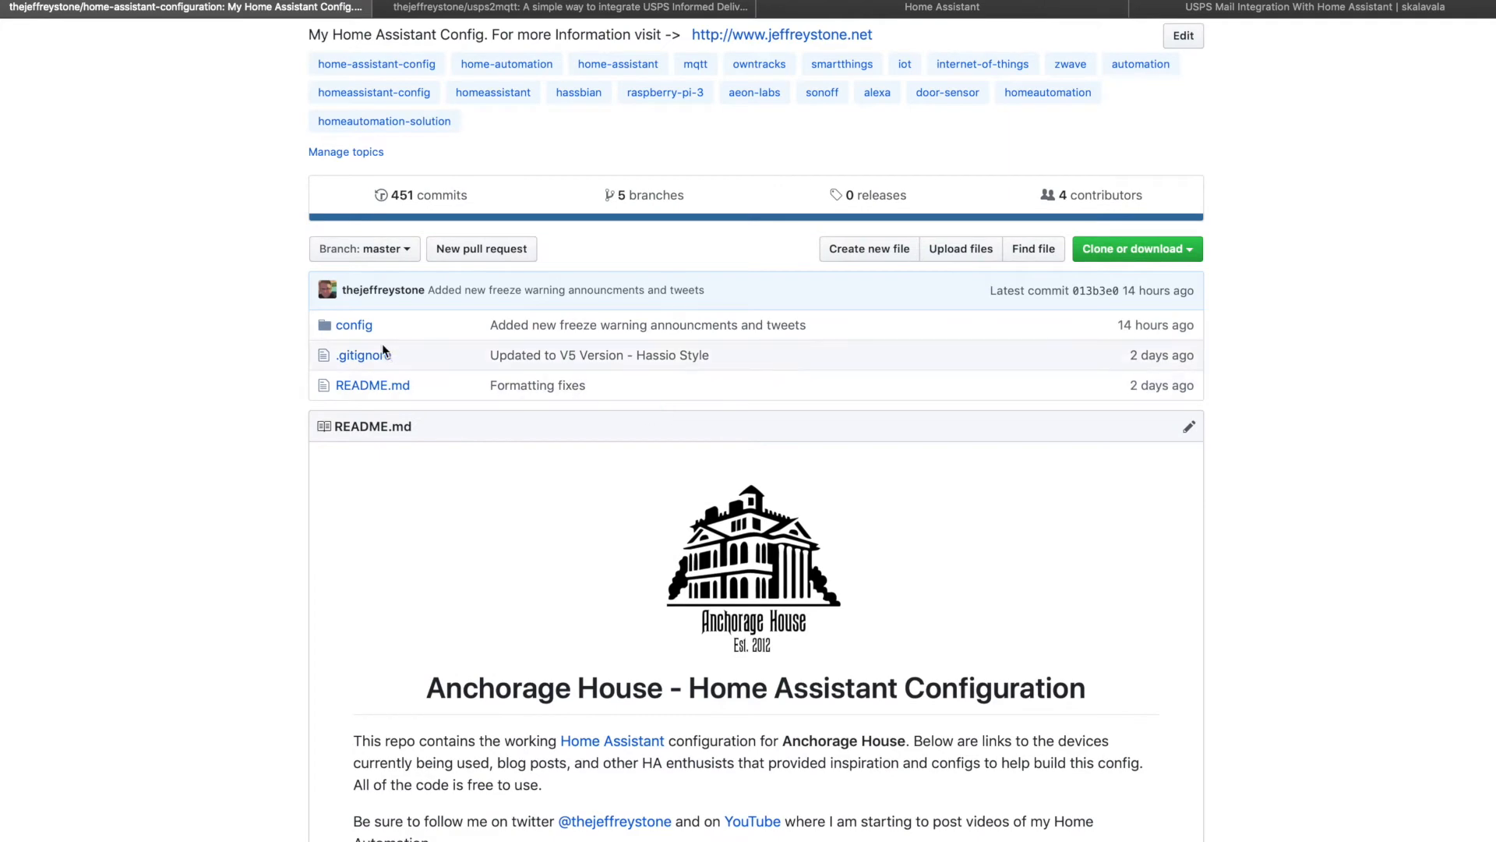
{"action": "left_click", "coordinate": [354, 324]}
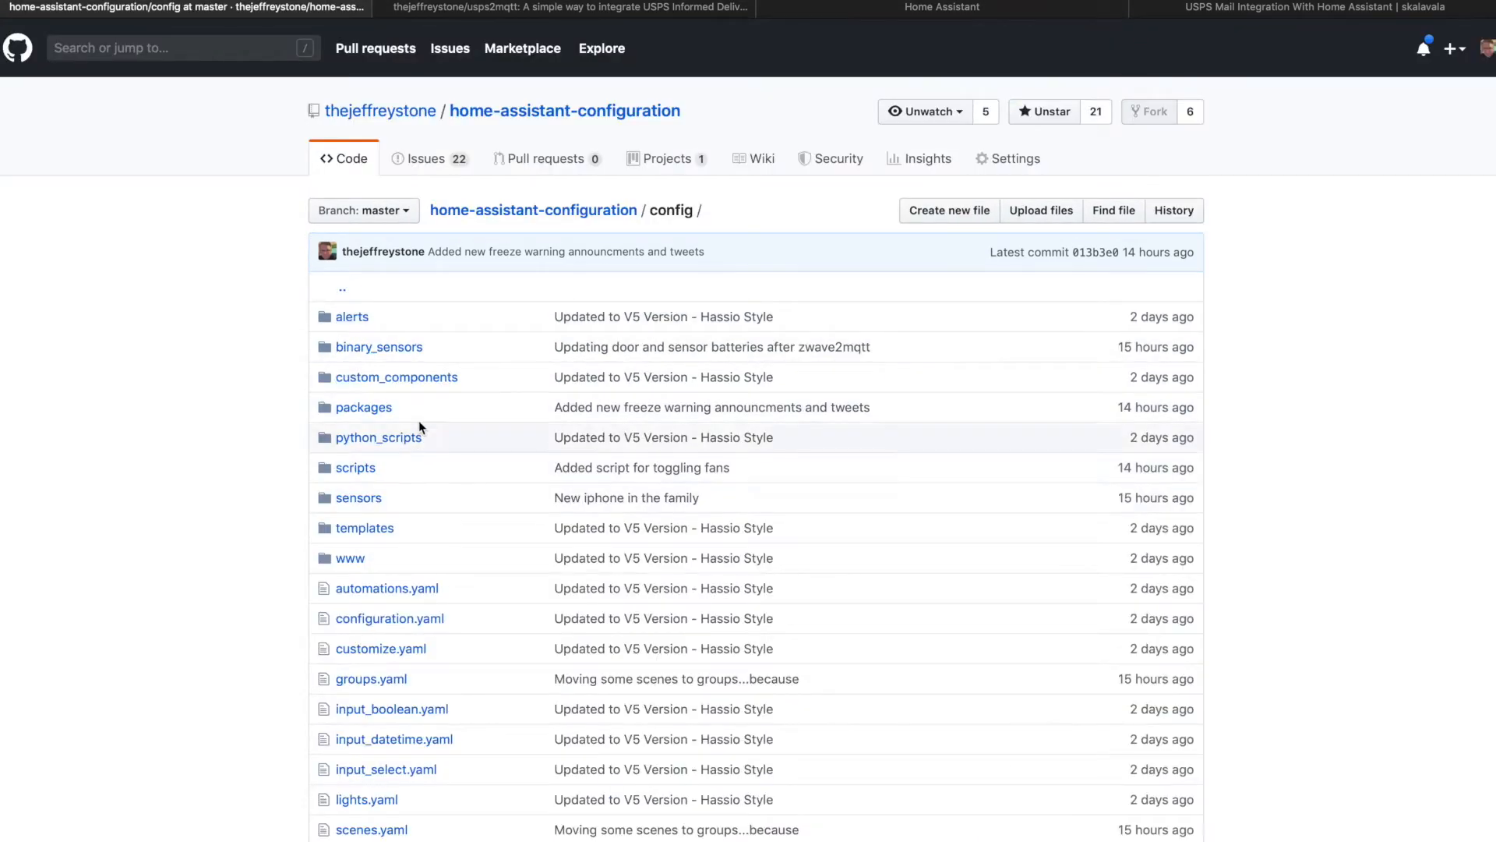
{"action": "left_click", "coordinate": [364, 407]}
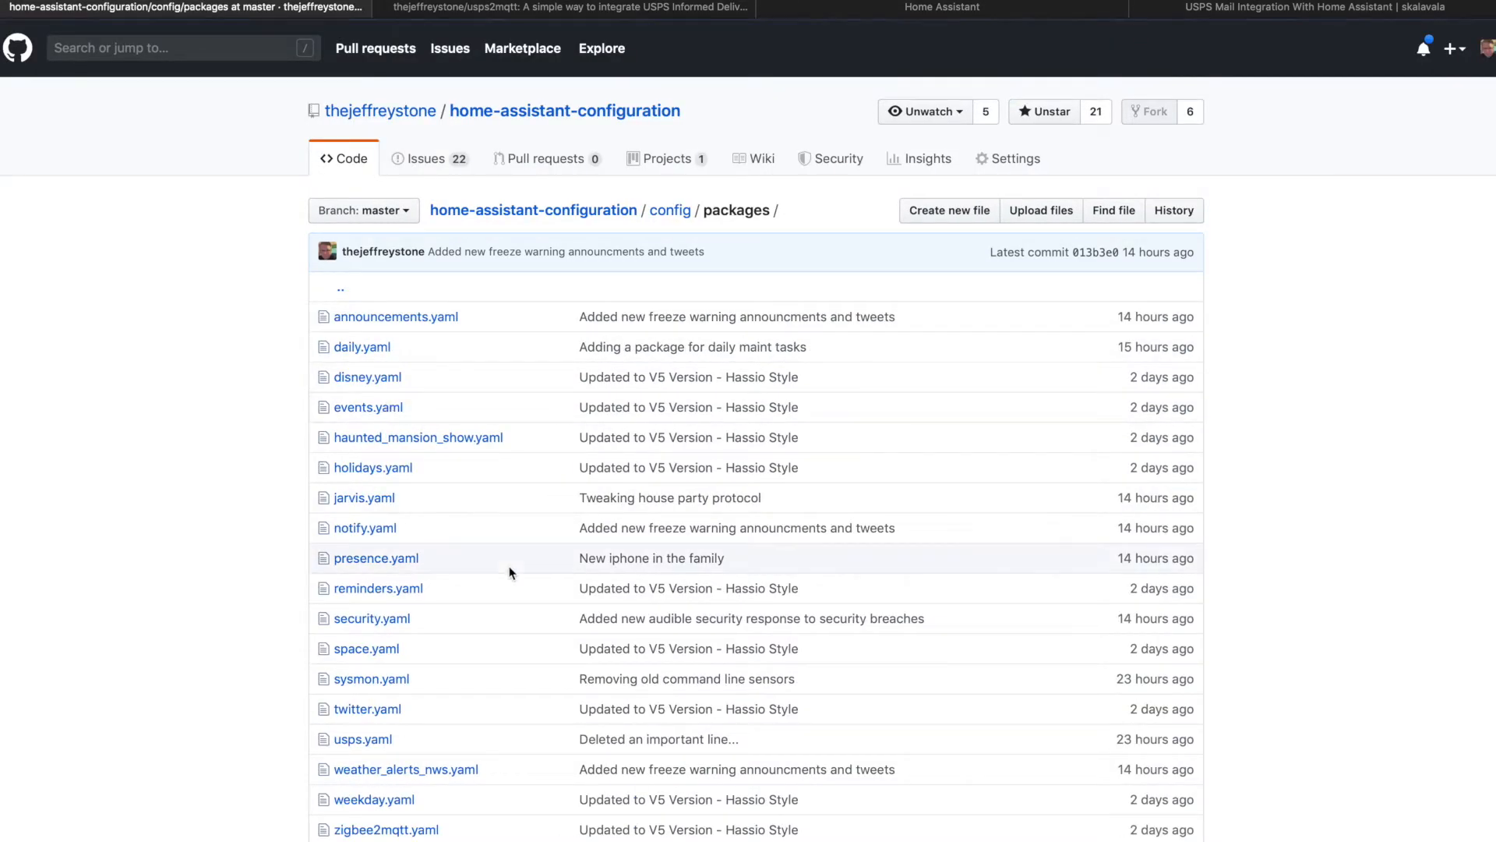
{"action": "left_click", "coordinate": [361, 739]}
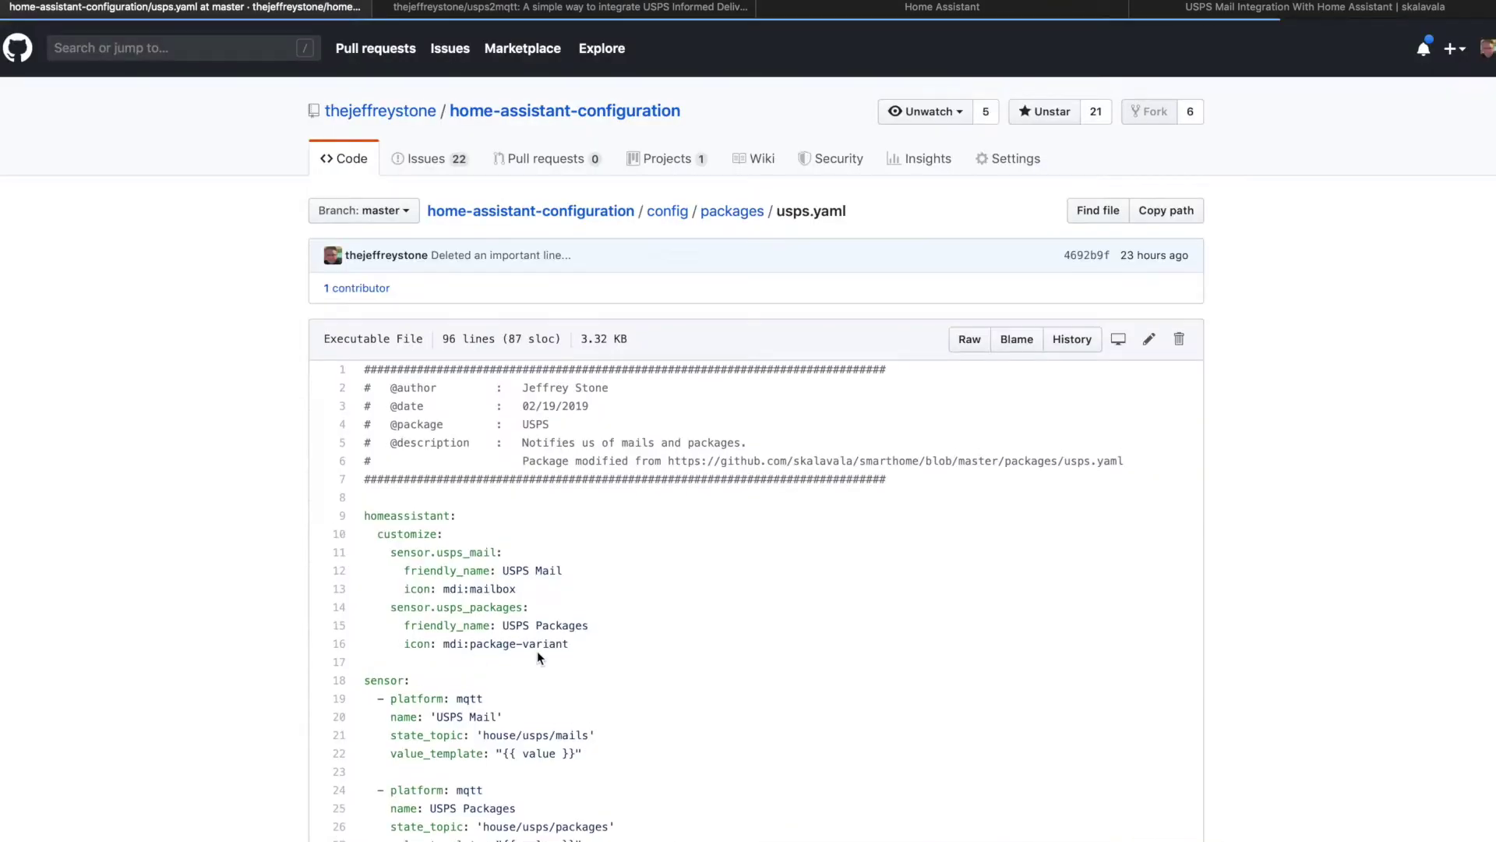
{"action": "scroll", "scroll_direction": "down", "scroll_amount": 3}
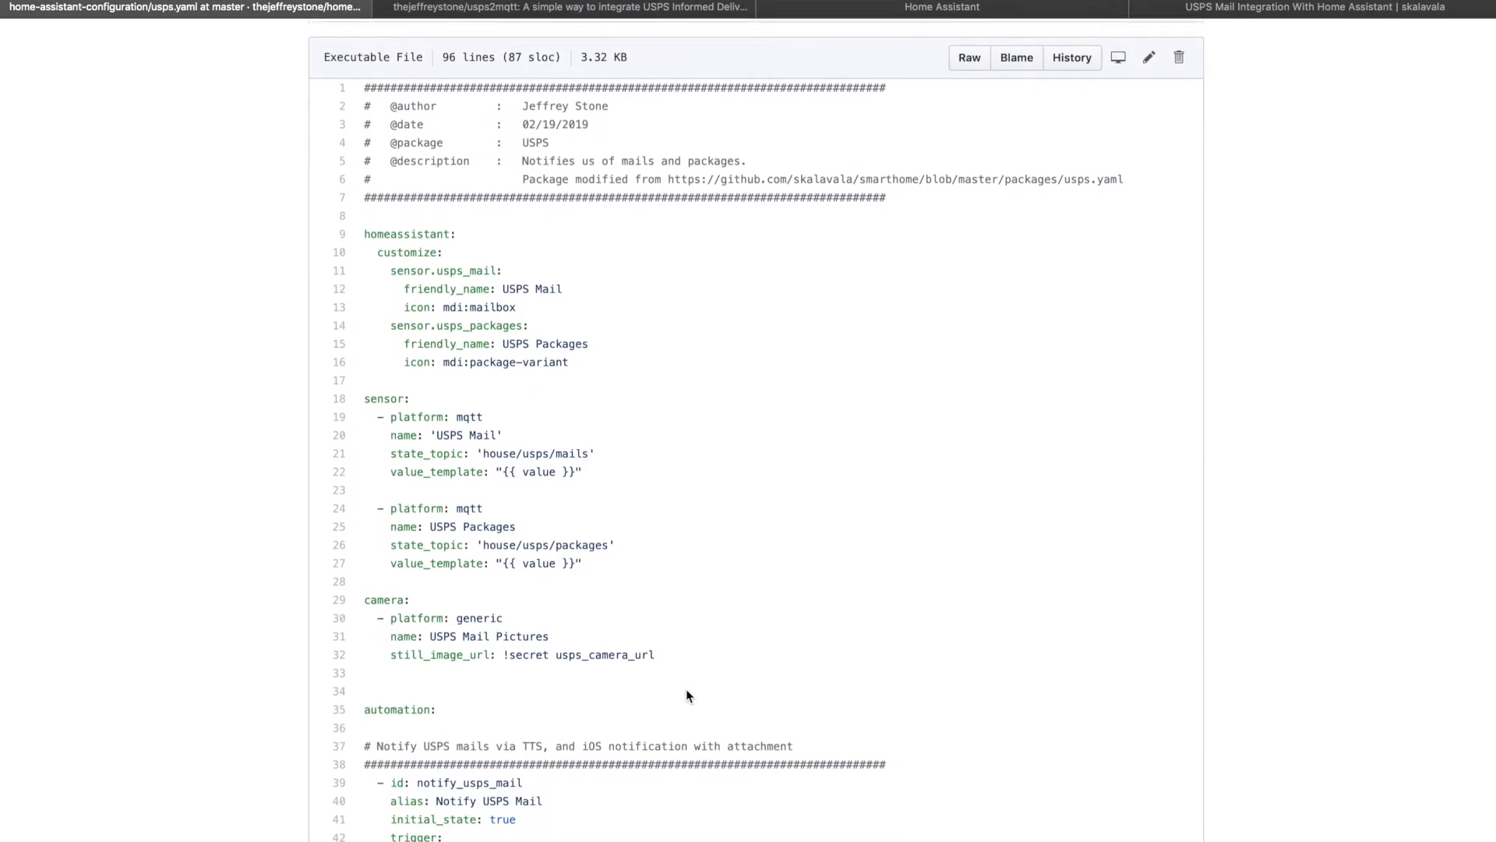
{"action": "scroll", "scroll_direction": "up", "scroll_amount": 3}
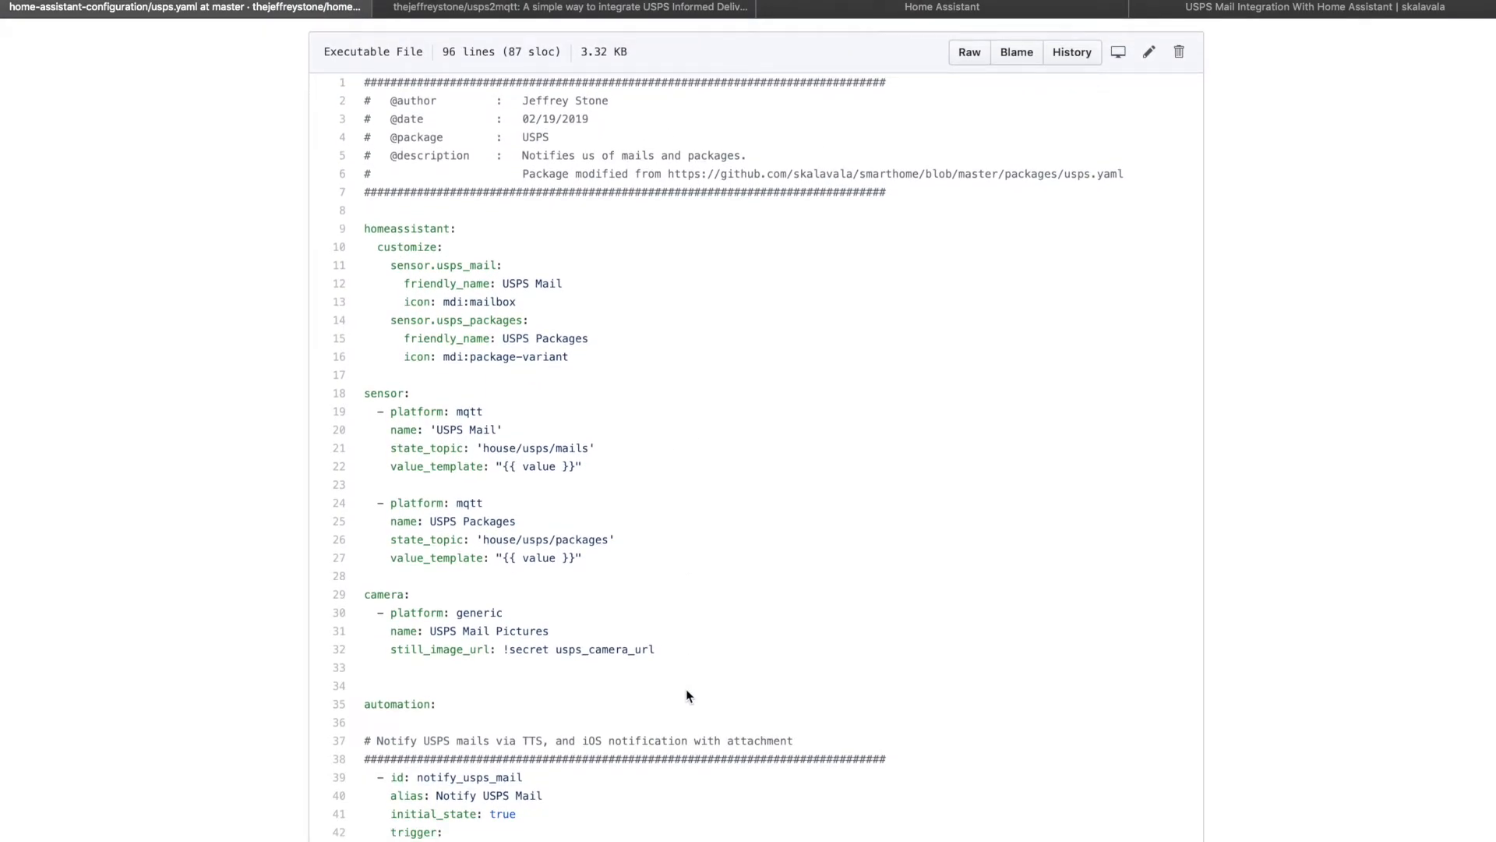
{"action": "mouse_move", "coordinate": [521, 447]}
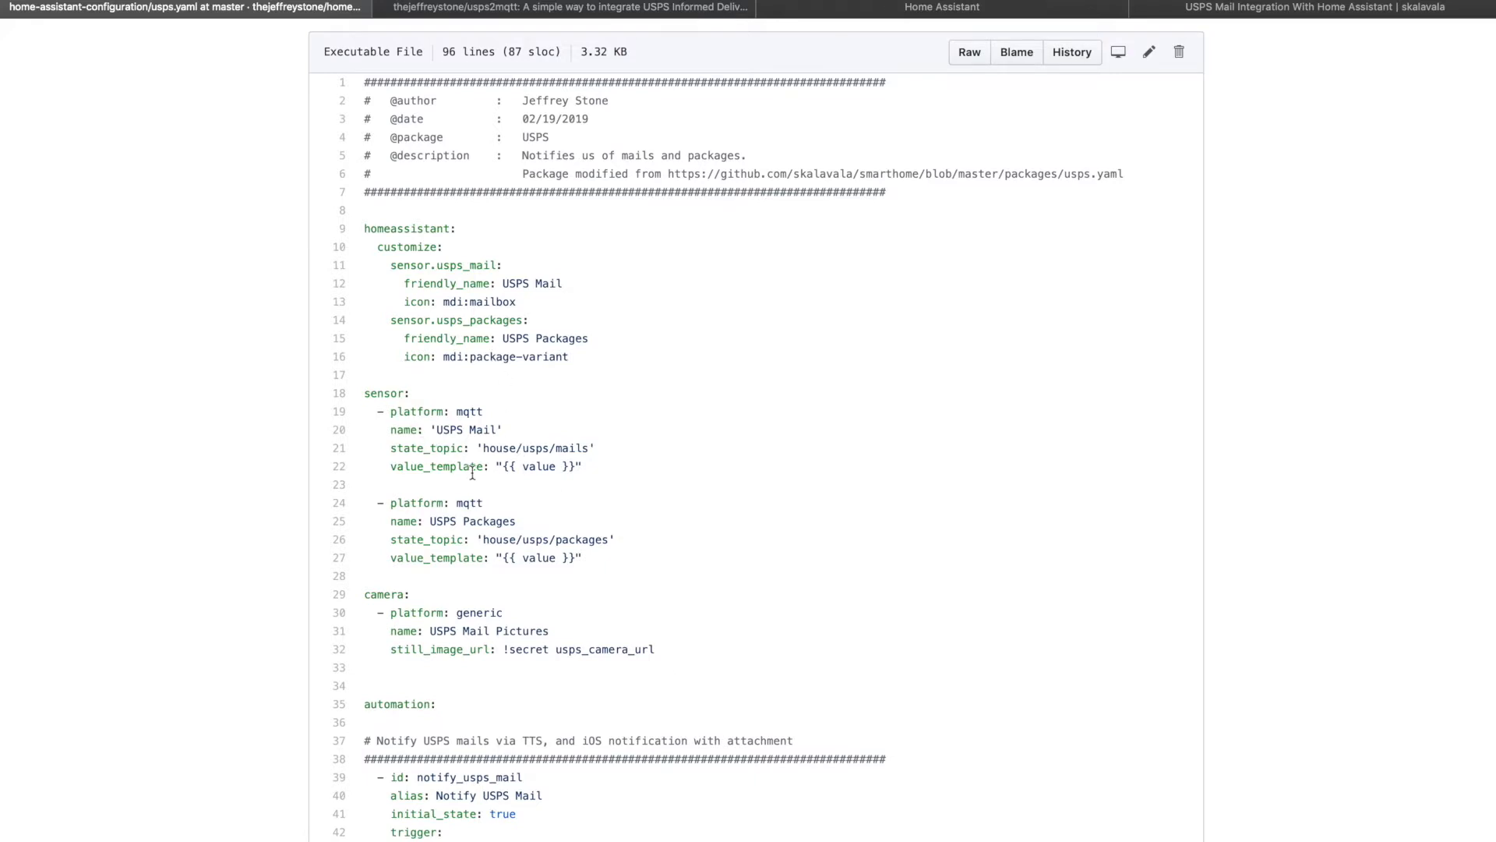
{"action": "double_click", "coordinate": [536, 447]}
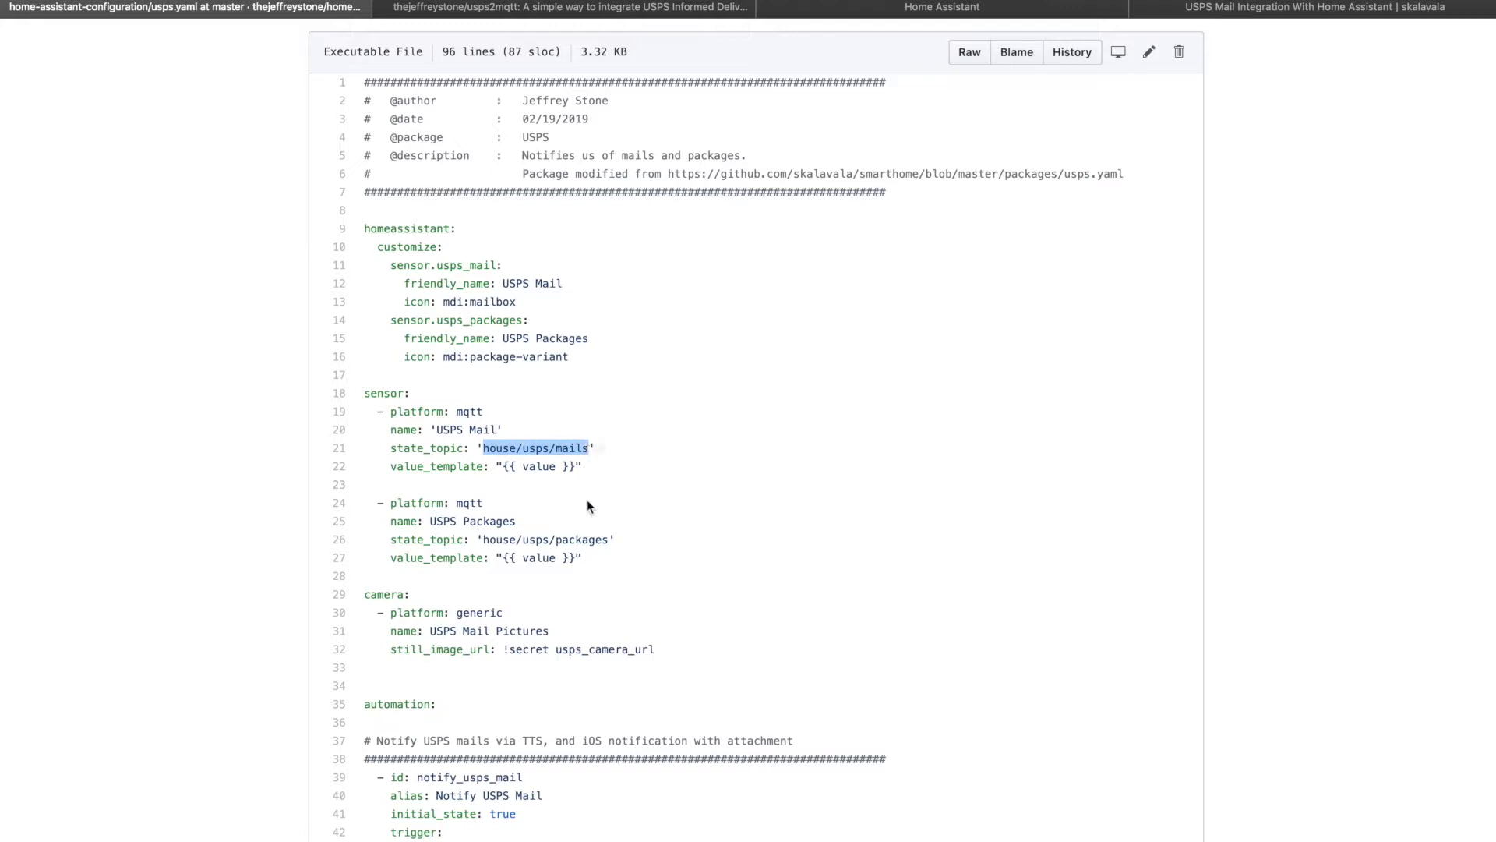
{"action": "scroll", "scroll_direction": "down", "scroll_amount": 3}
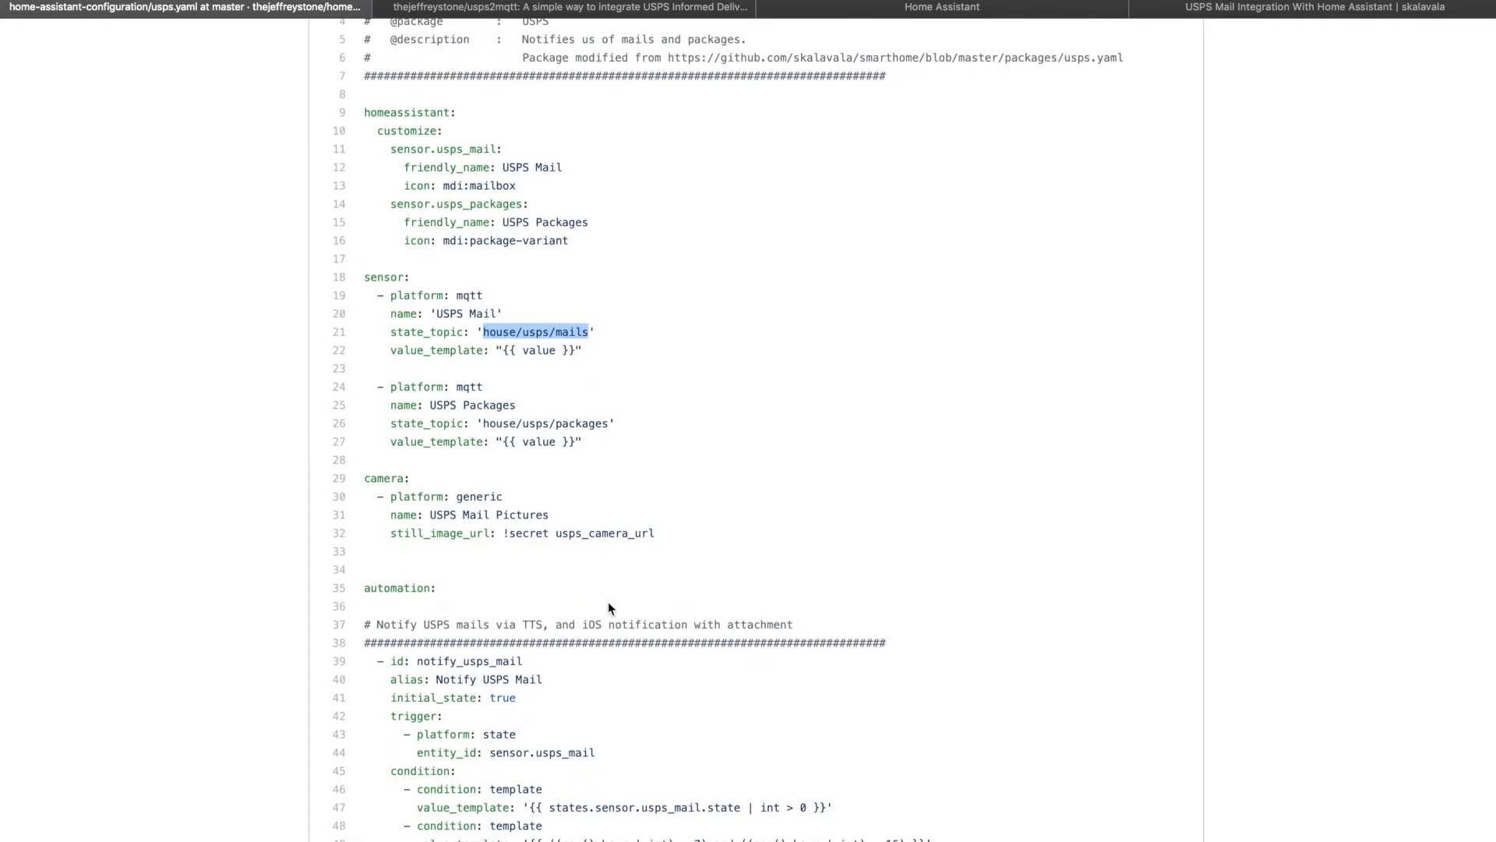
{"action": "scroll", "scroll_direction": "down", "scroll_amount": 3}
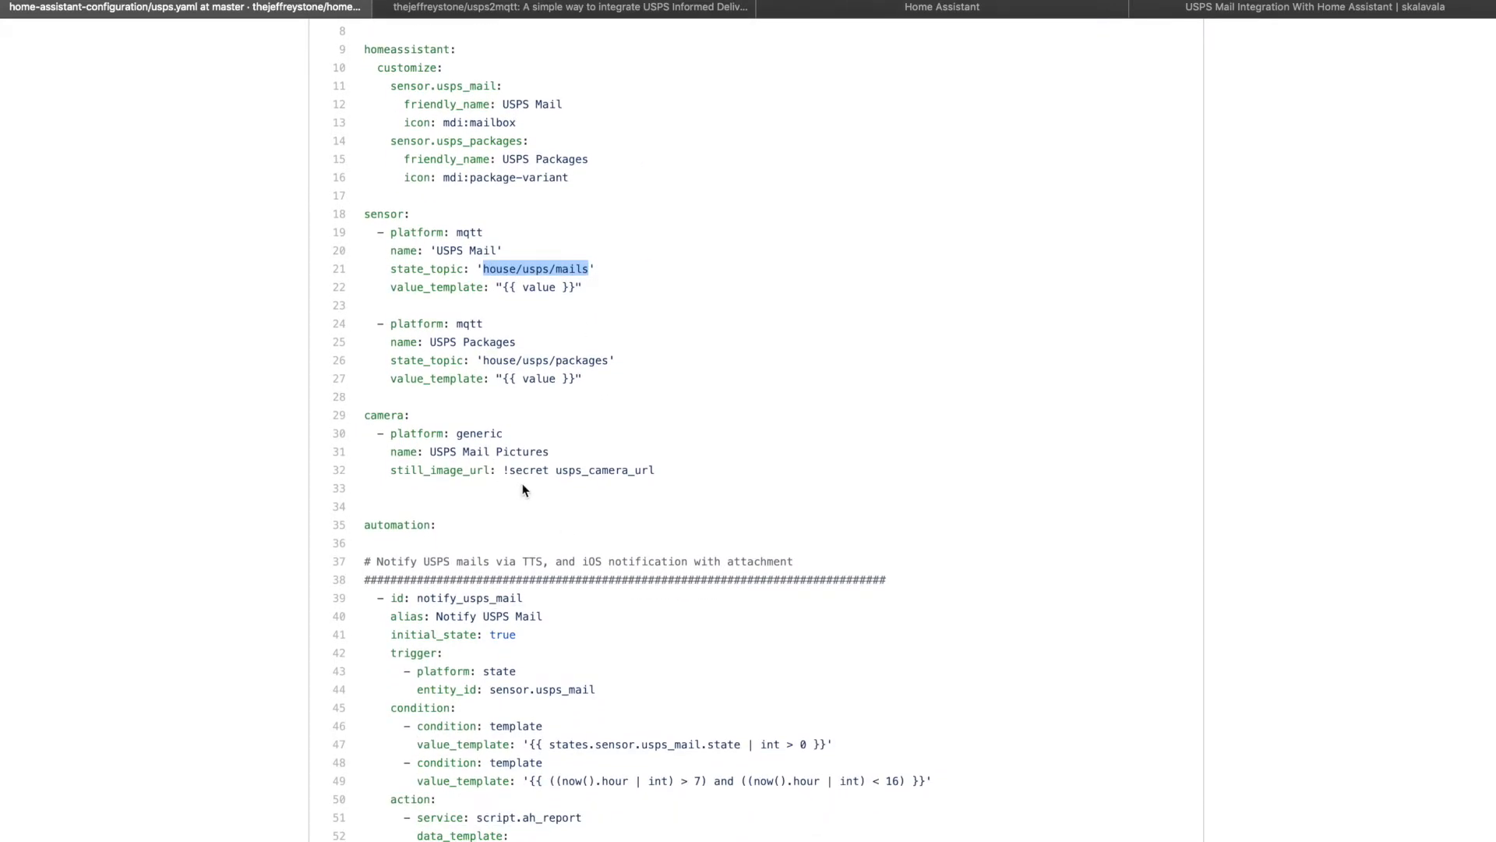
{"action": "mouse_move", "coordinate": [670, 491]}
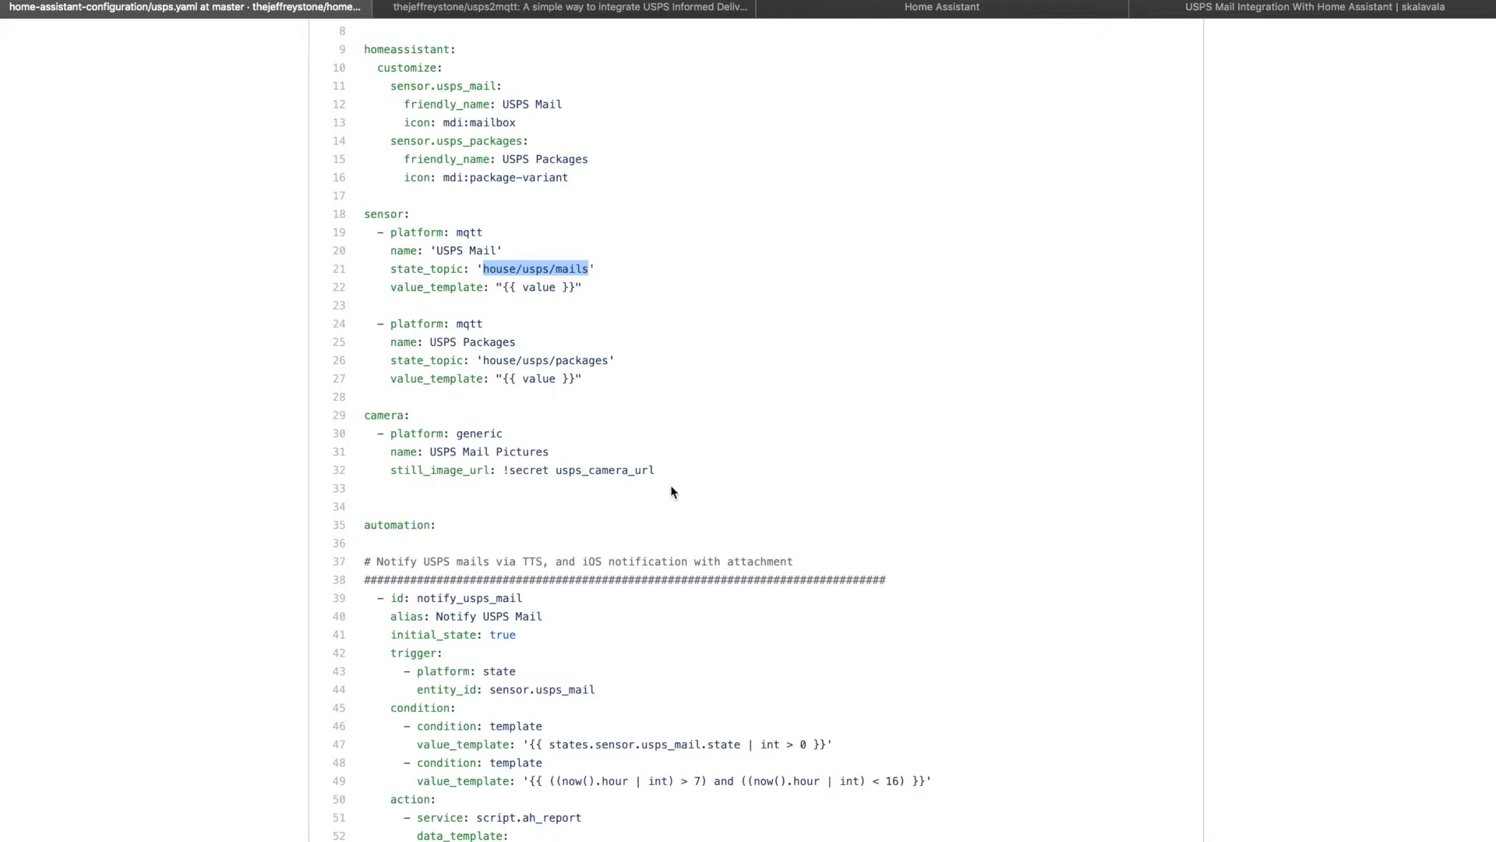
{"action": "scroll", "scroll_direction": "down", "scroll_amount": 3}
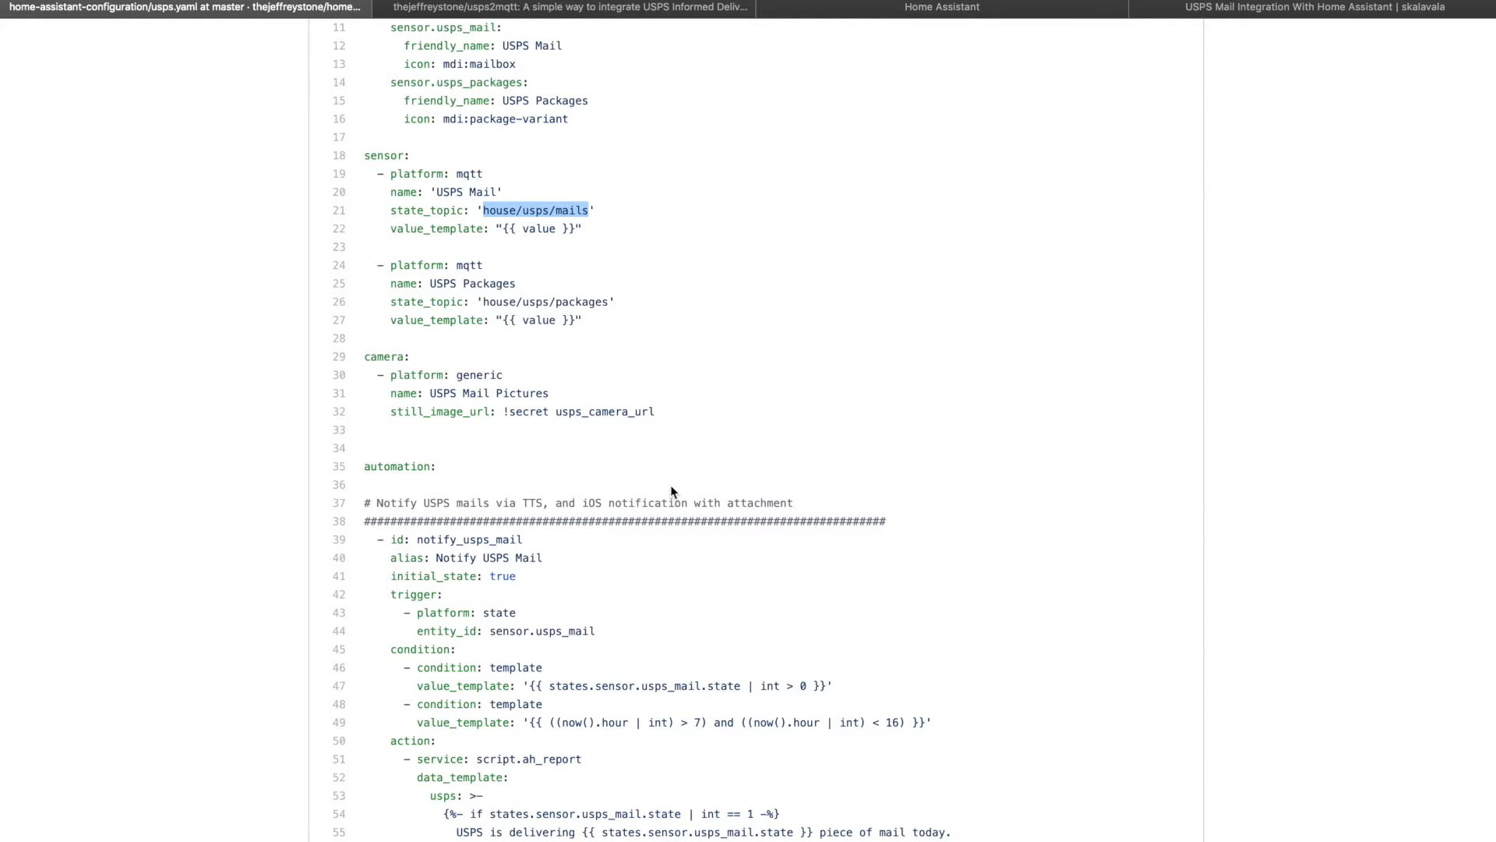
{"action": "scroll", "scroll_direction": "down", "scroll_amount": 3}
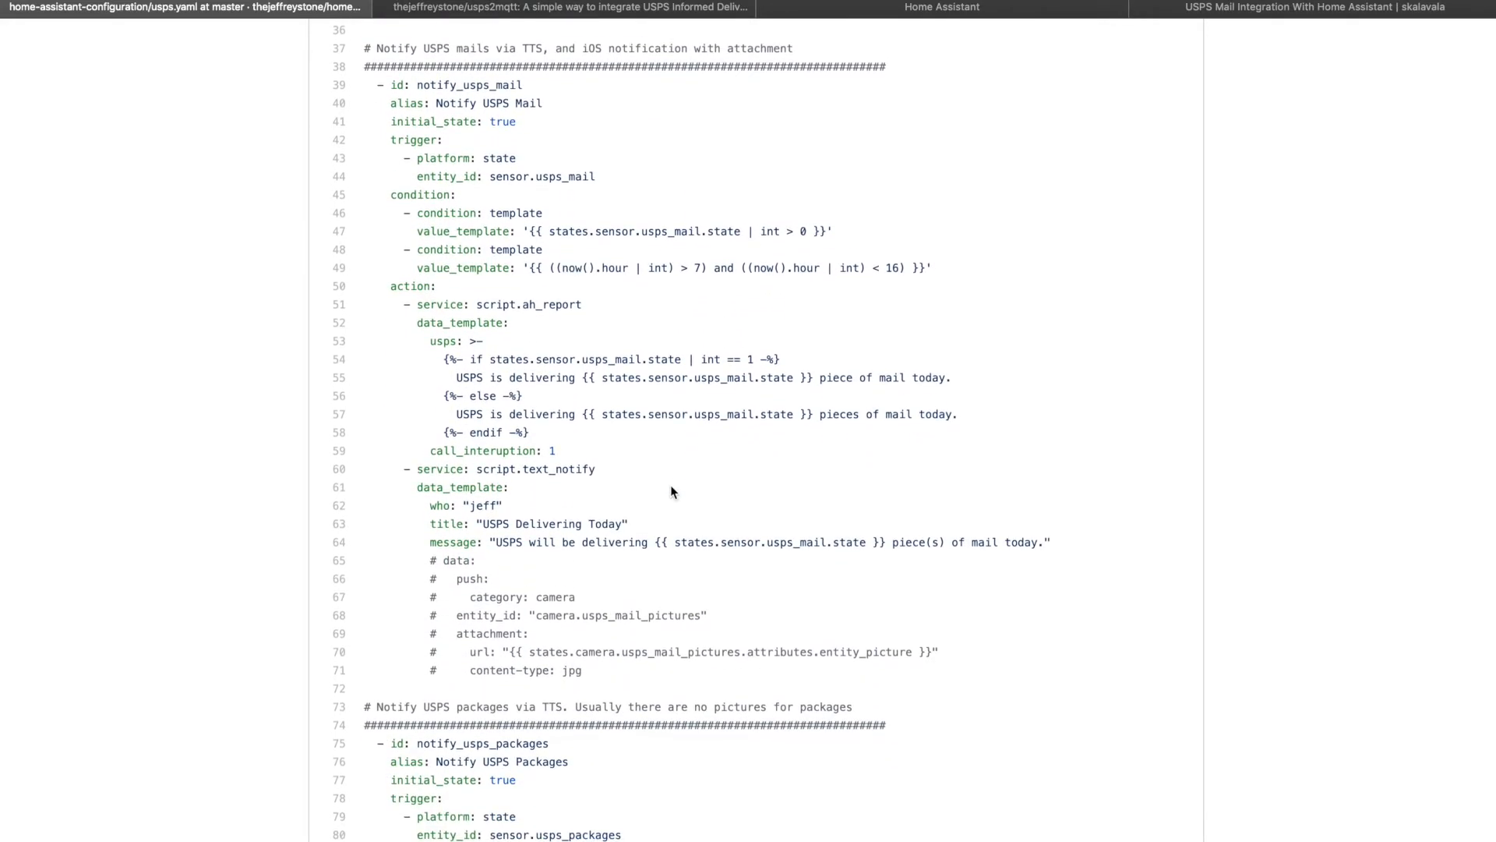
{"action": "scroll", "scroll_direction": "up", "scroll_amount": 3}
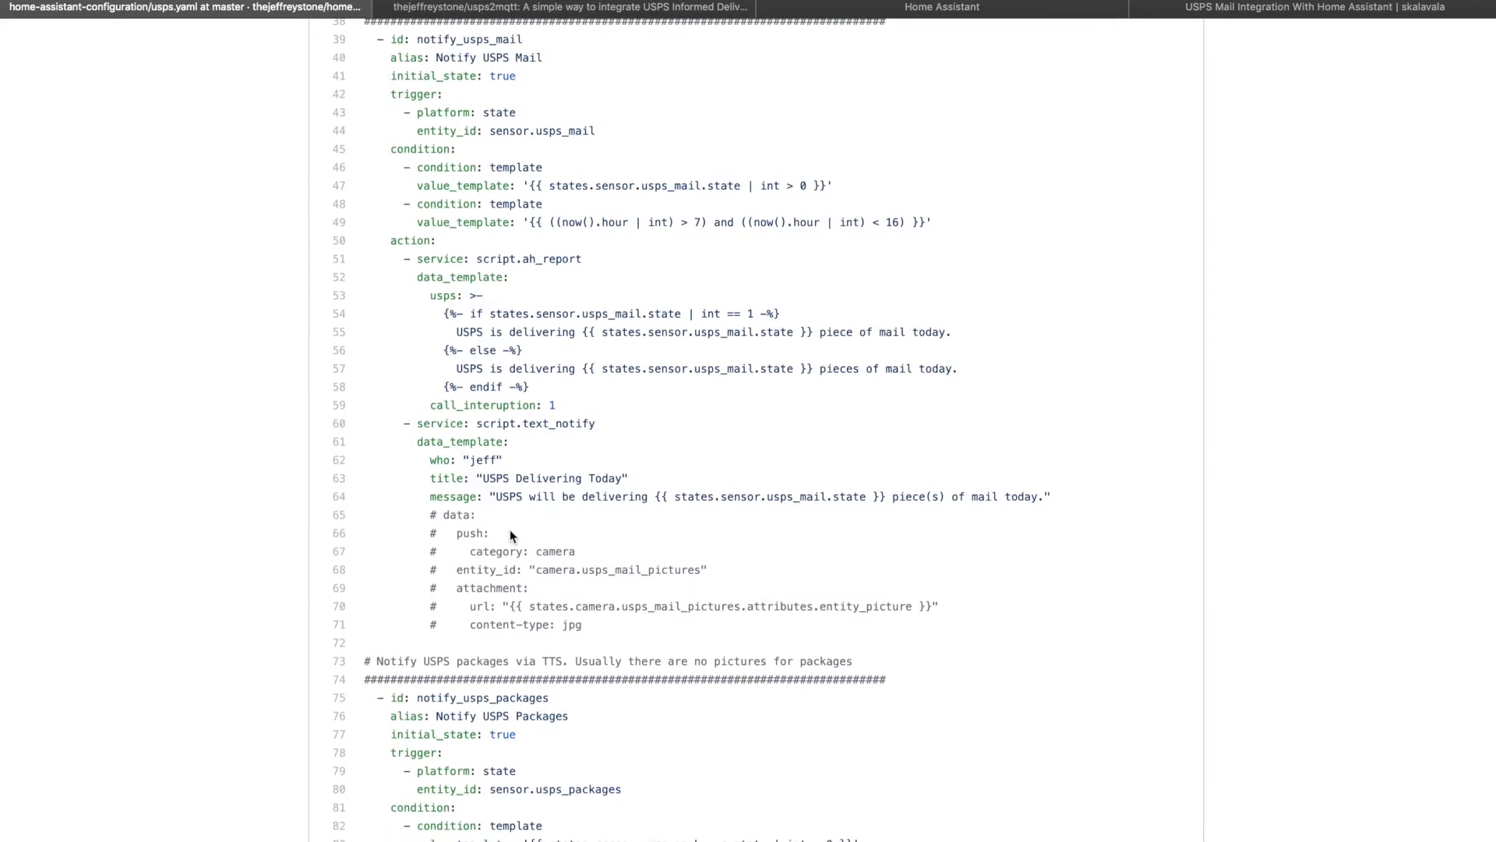
{"action": "scroll", "scroll_direction": "down", "scroll_amount": 3}
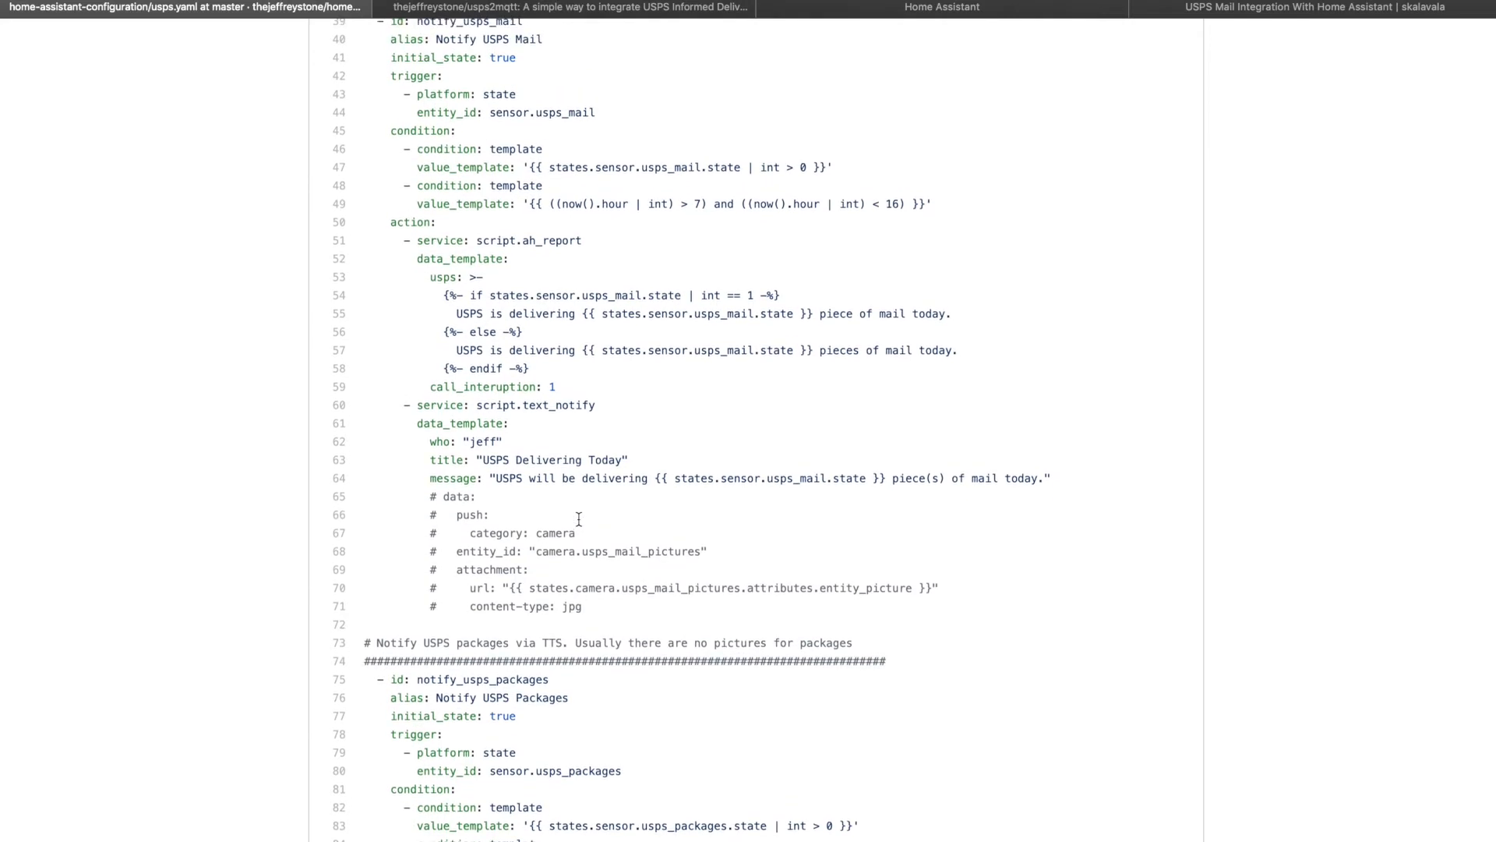
{"action": "scroll", "scroll_direction": "up", "scroll_amount": 3}
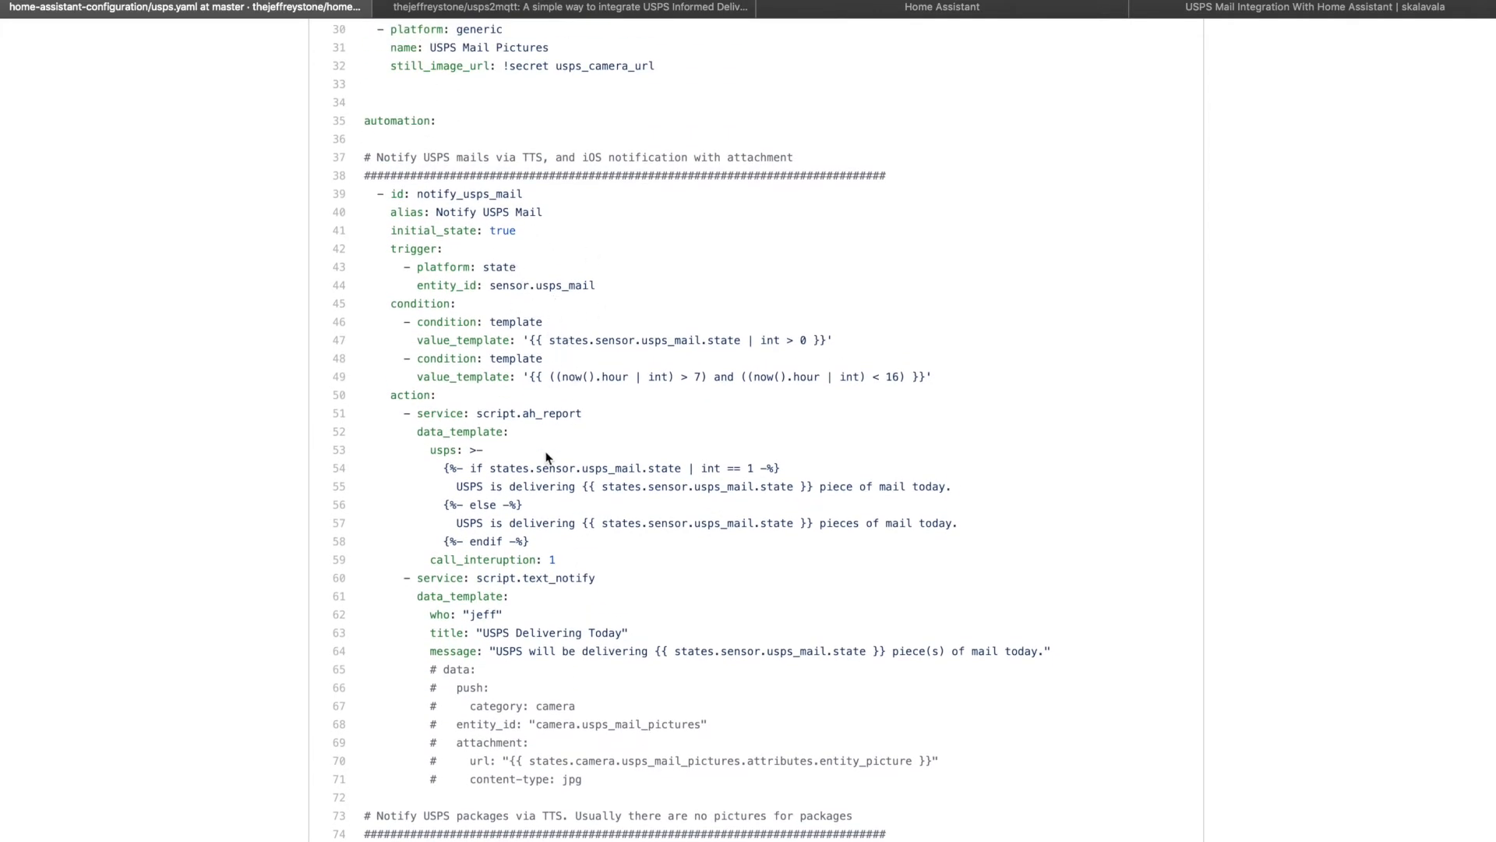
{"action": "double_click", "coordinate": [528, 413]}
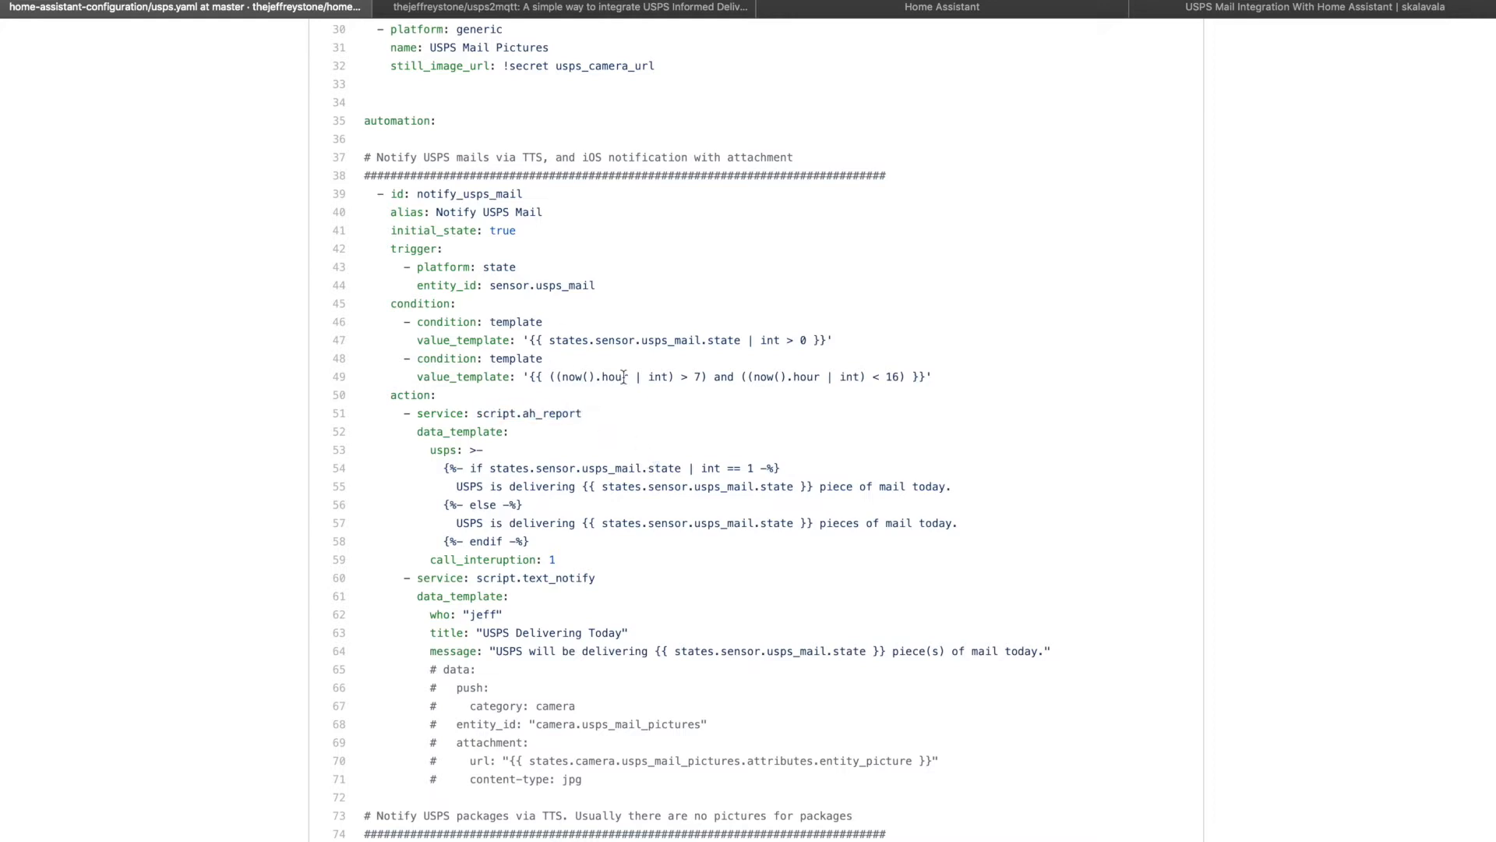
{"action": "mouse_move", "coordinate": [874, 424]}
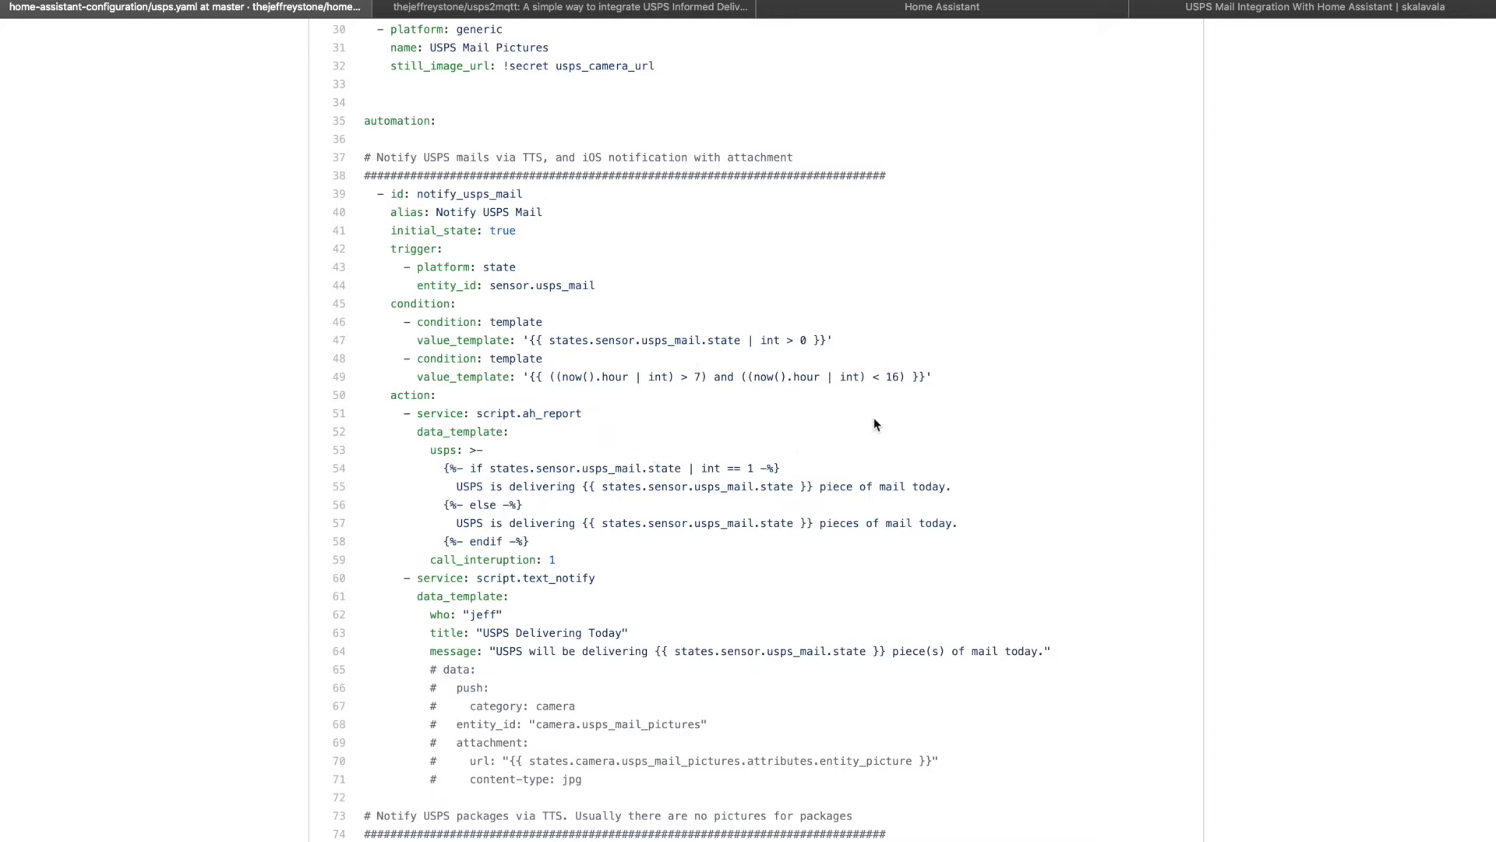
{"action": "mouse_move", "coordinate": [836, 455]}
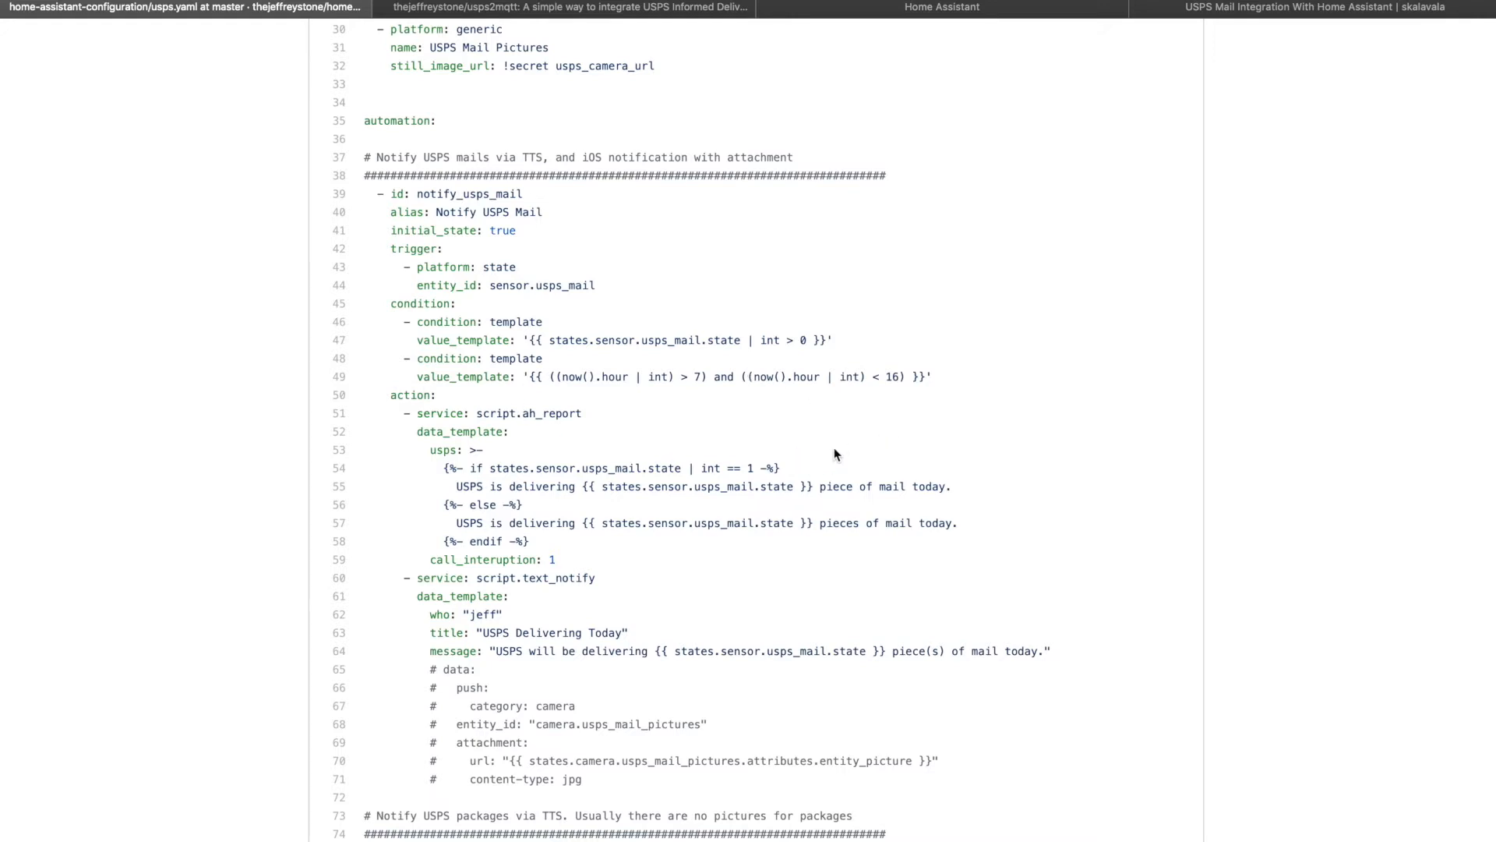
{"action": "scroll", "scroll_direction": "down", "scroll_amount": 3}
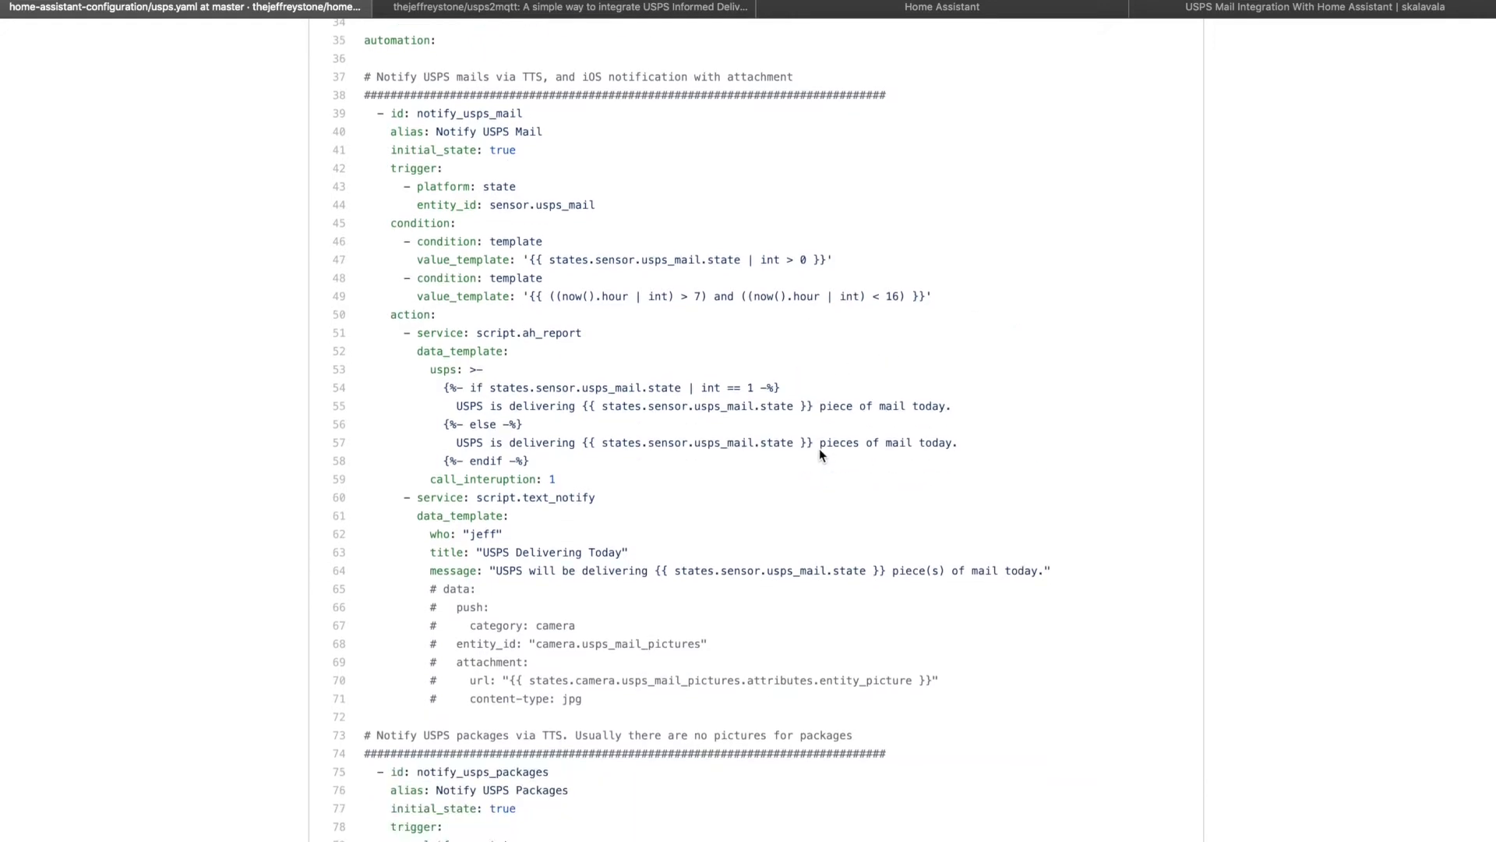
{"action": "scroll", "scroll_direction": "up", "scroll_amount": 3}
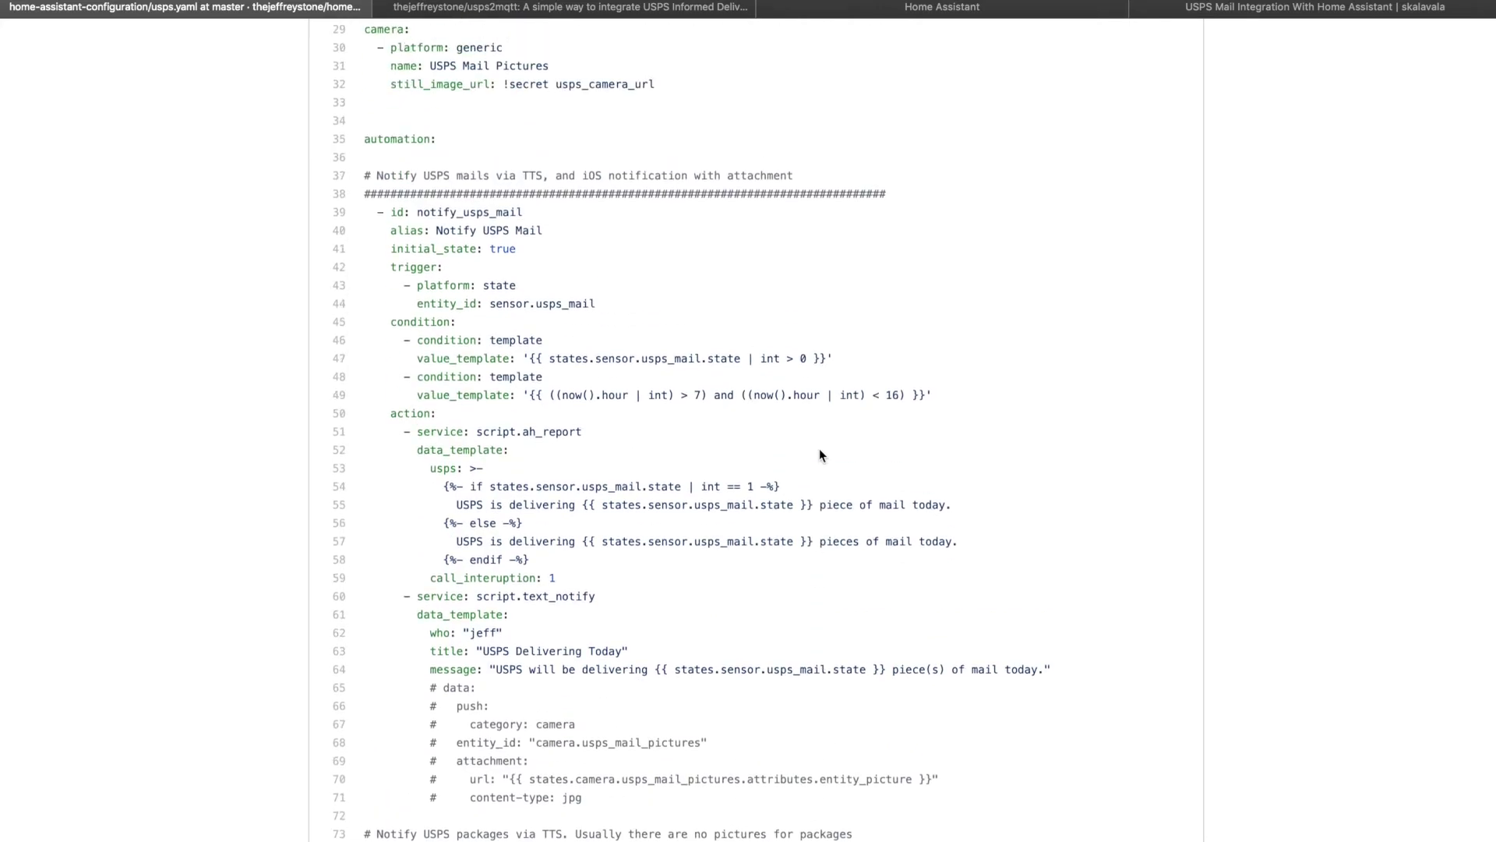
{"action": "scroll", "scroll_direction": "up", "scroll_amount": 3}
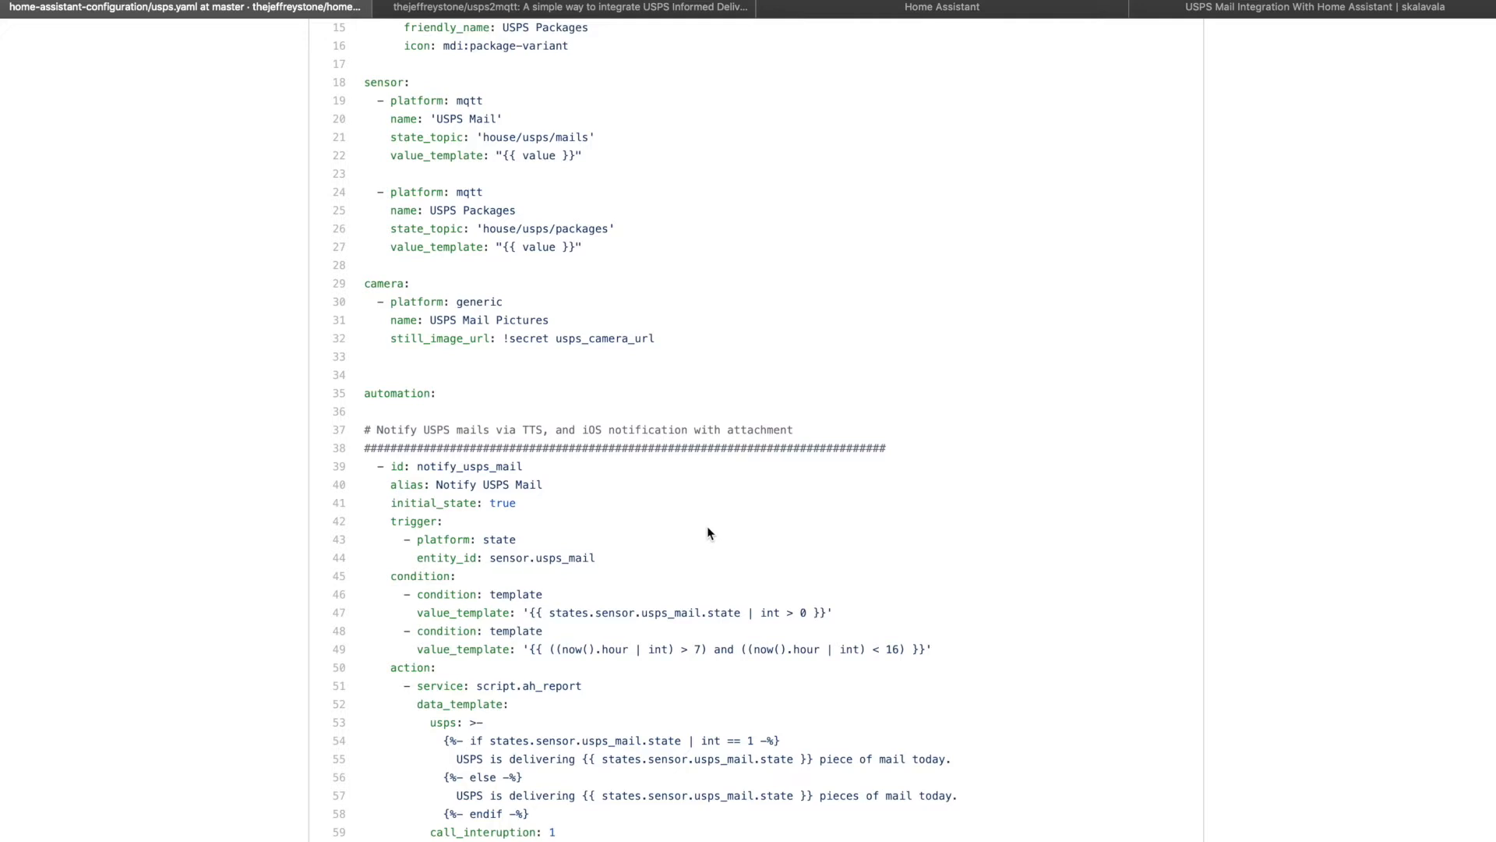
{"action": "scroll", "scroll_direction": "up", "scroll_amount": 3}
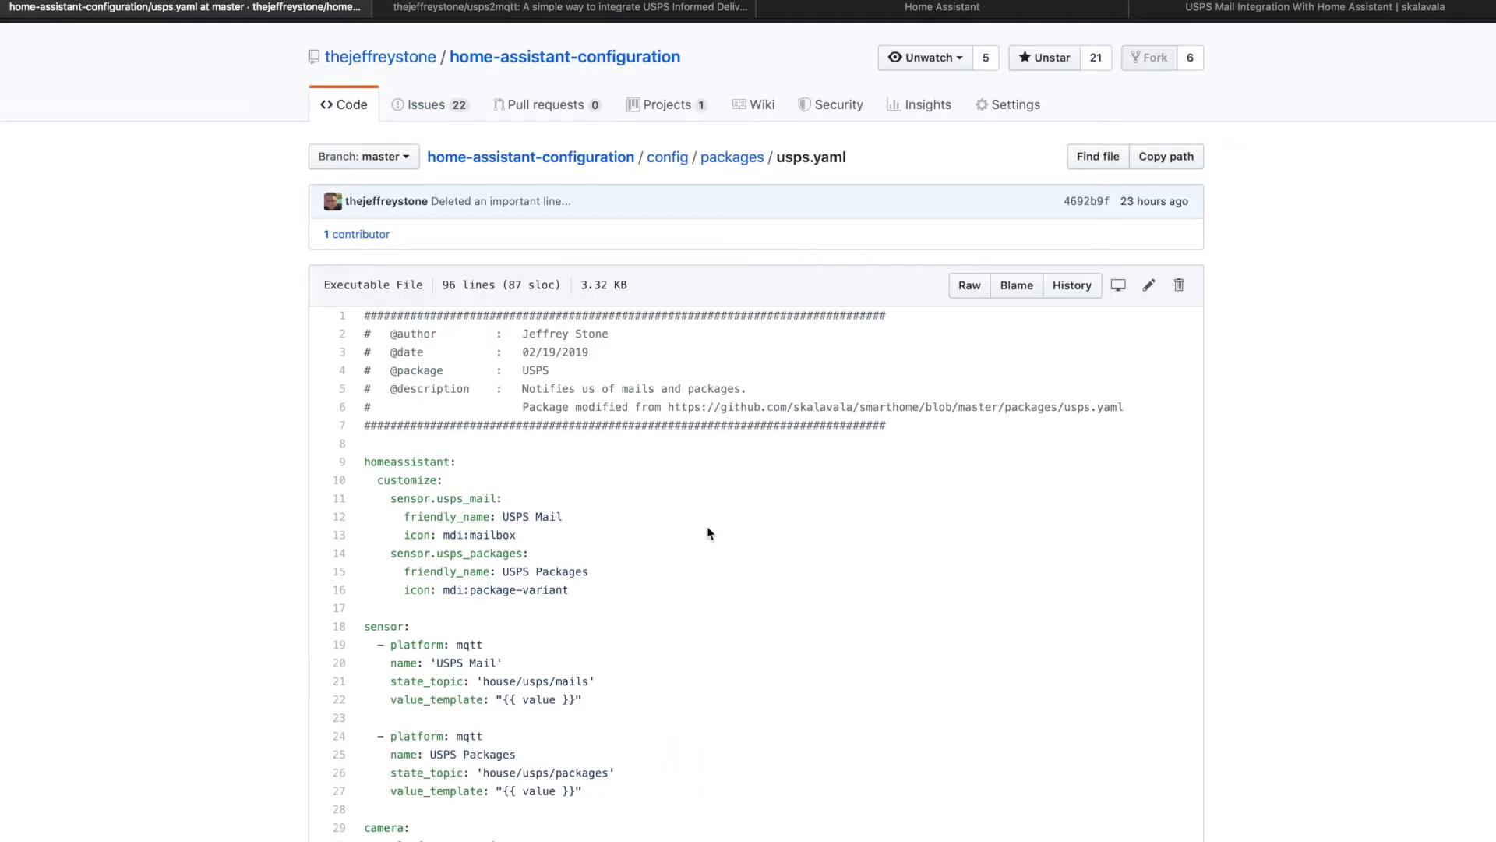
Step: View the Home Assistant dashboard's USPS Mail and USPS Packages cards at 0, then return to the GitHub repo
{"action": "left_click", "coordinate": [942, 8]}
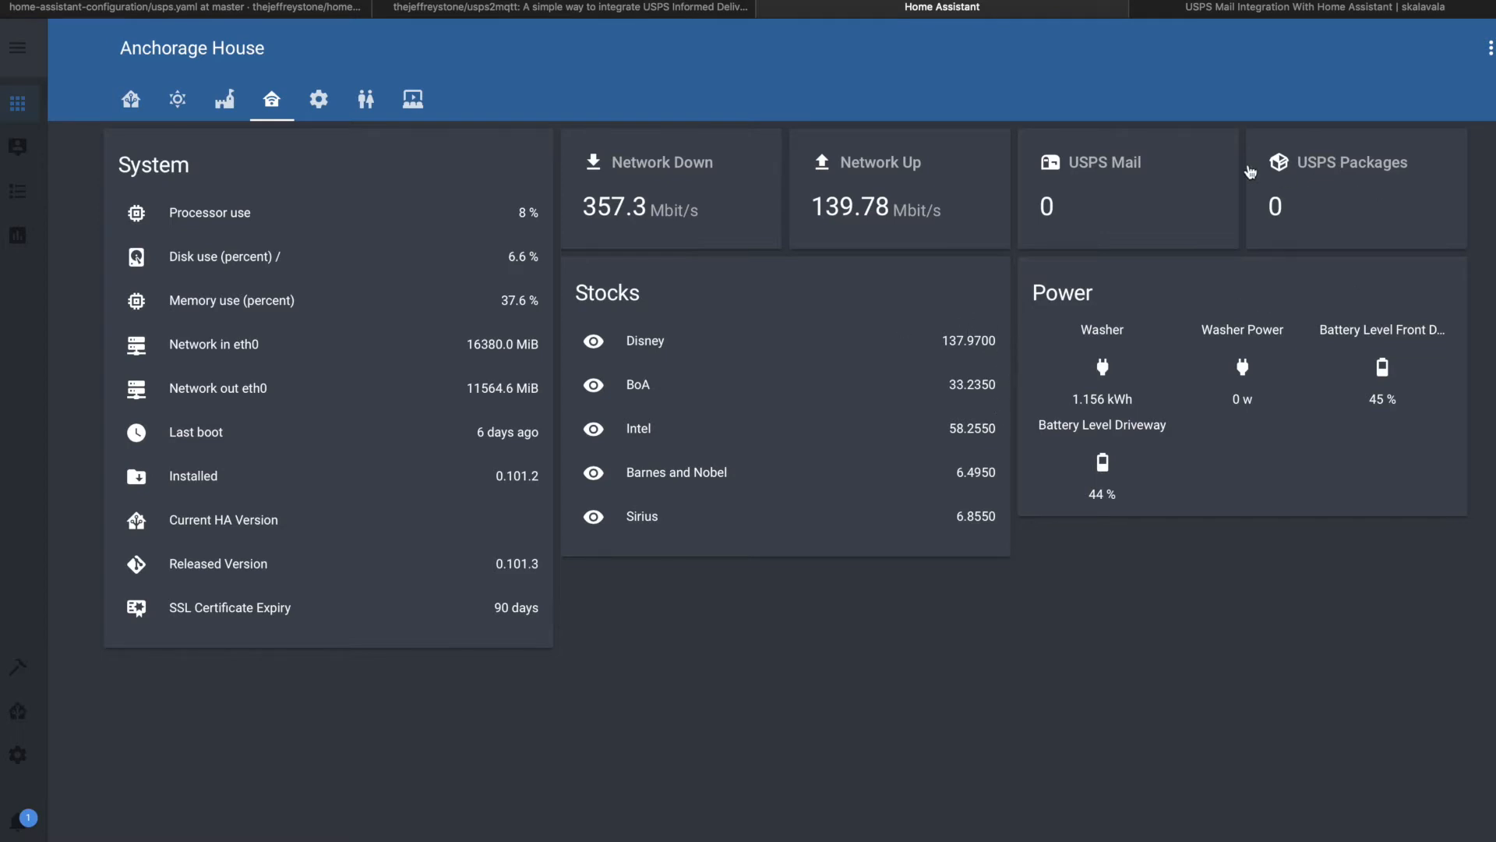
{"action": "mouse_move", "coordinate": [1212, 257]}
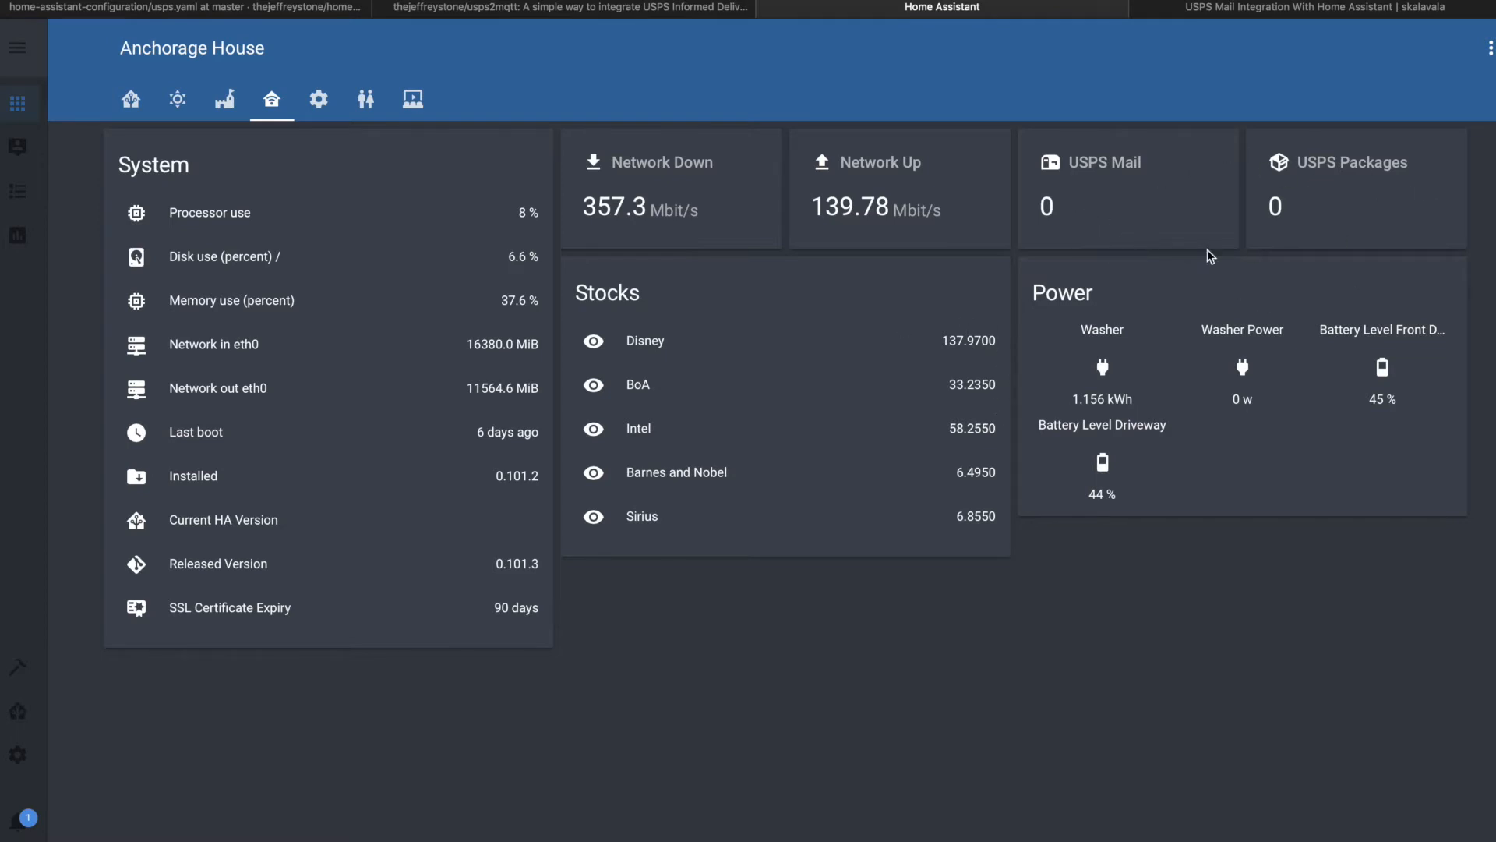
{"action": "mouse_move", "coordinate": [1358, 230]}
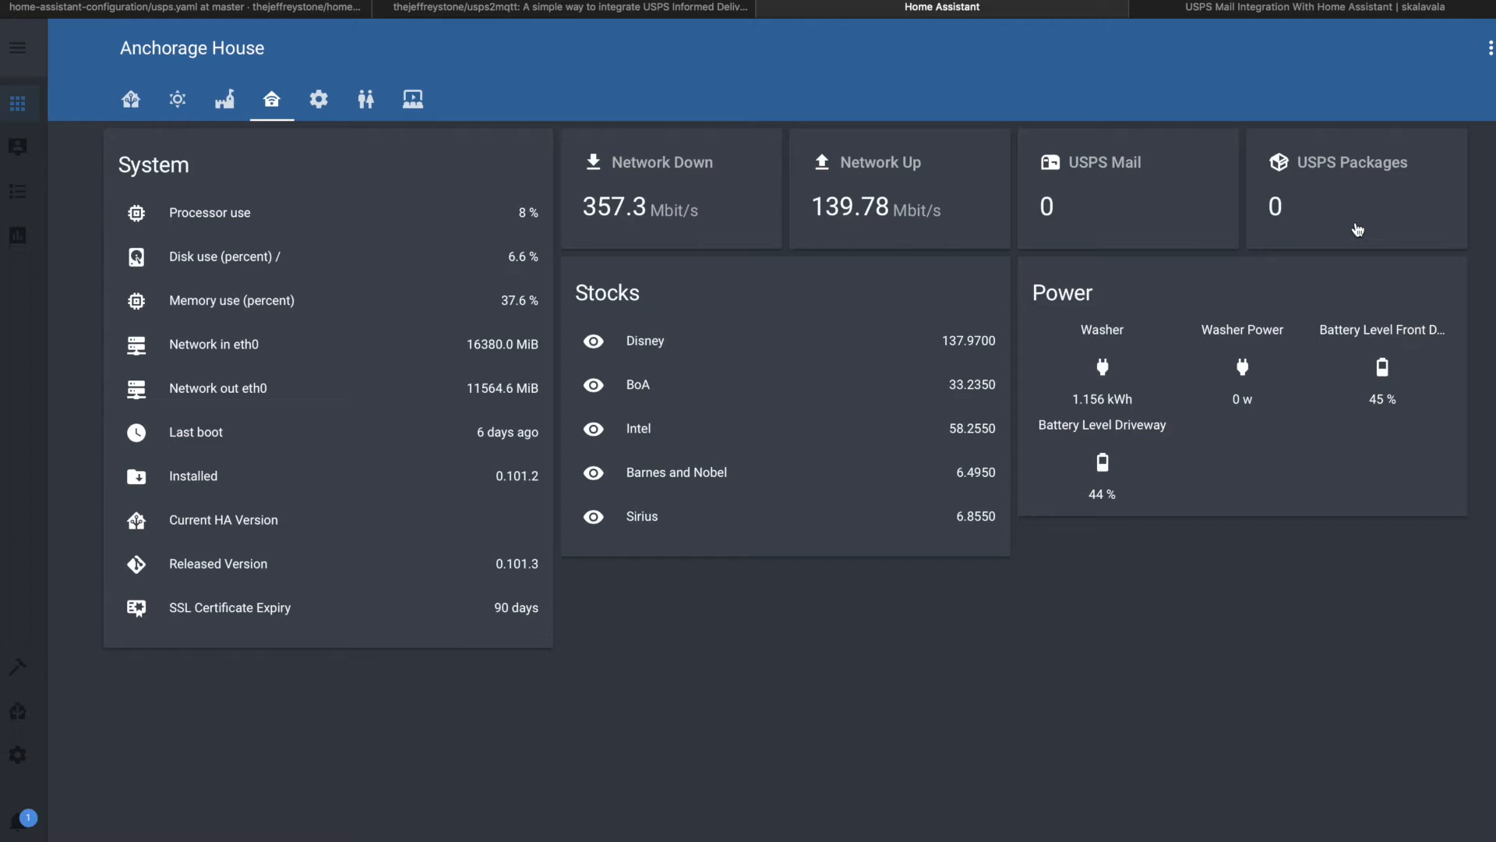
{"action": "mouse_move", "coordinate": [1157, 112]}
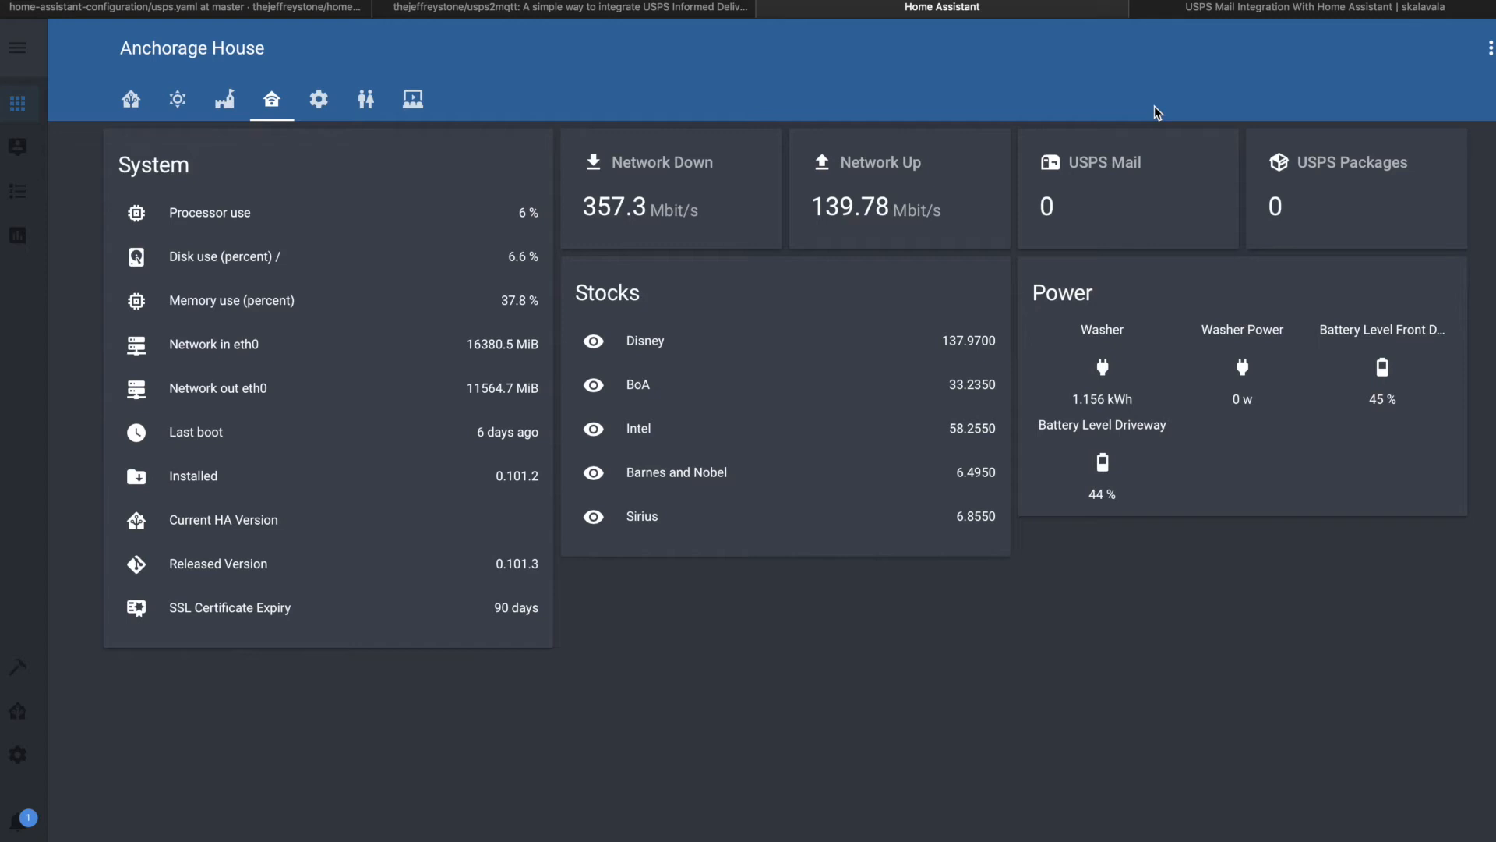
{"action": "left_click", "coordinate": [180, 7]}
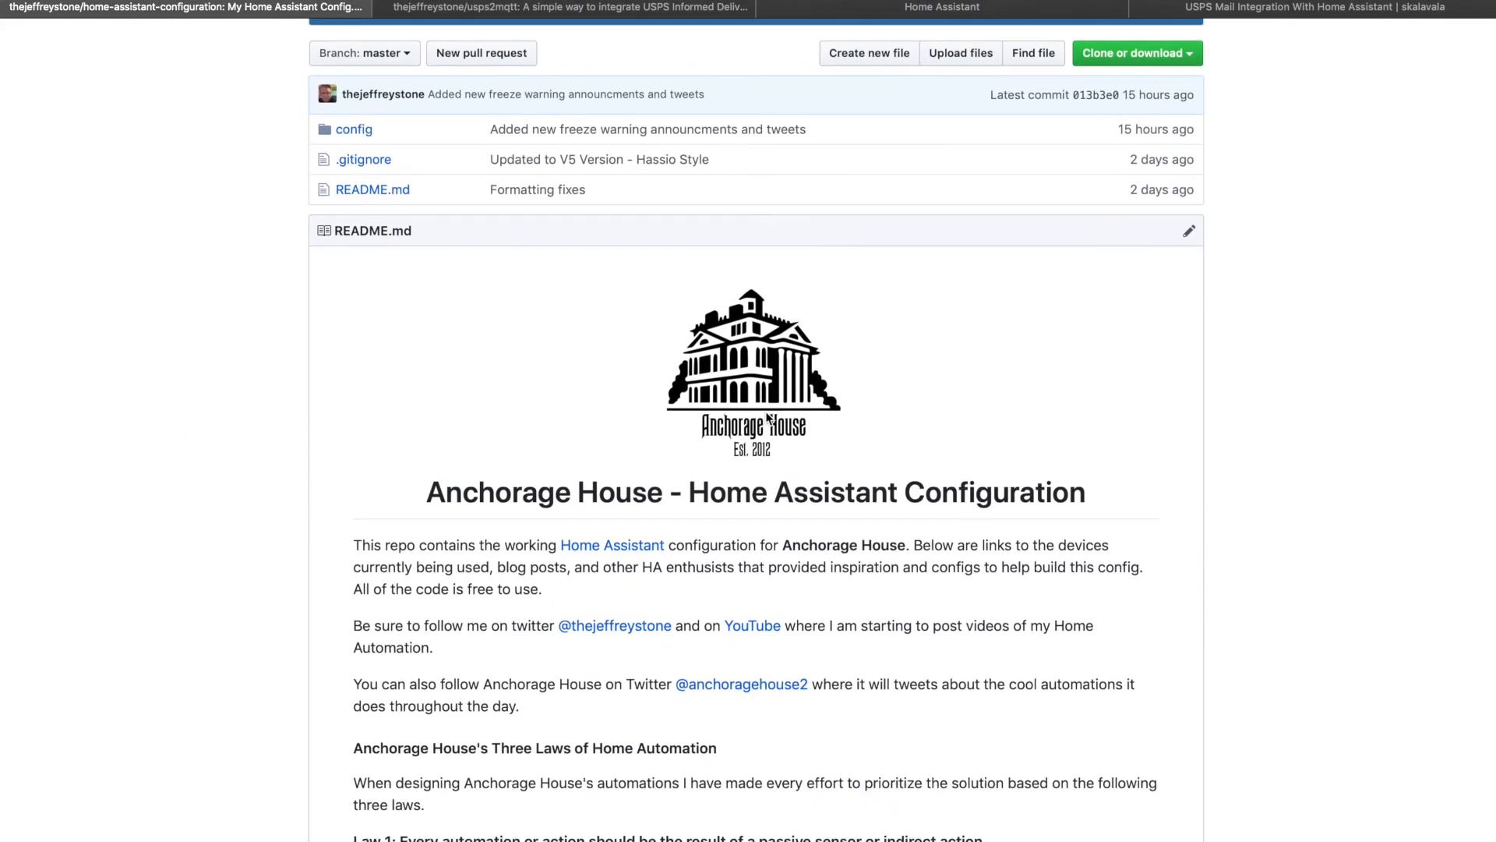
{"action": "scroll", "scroll_direction": "down", "scroll_amount": 3}
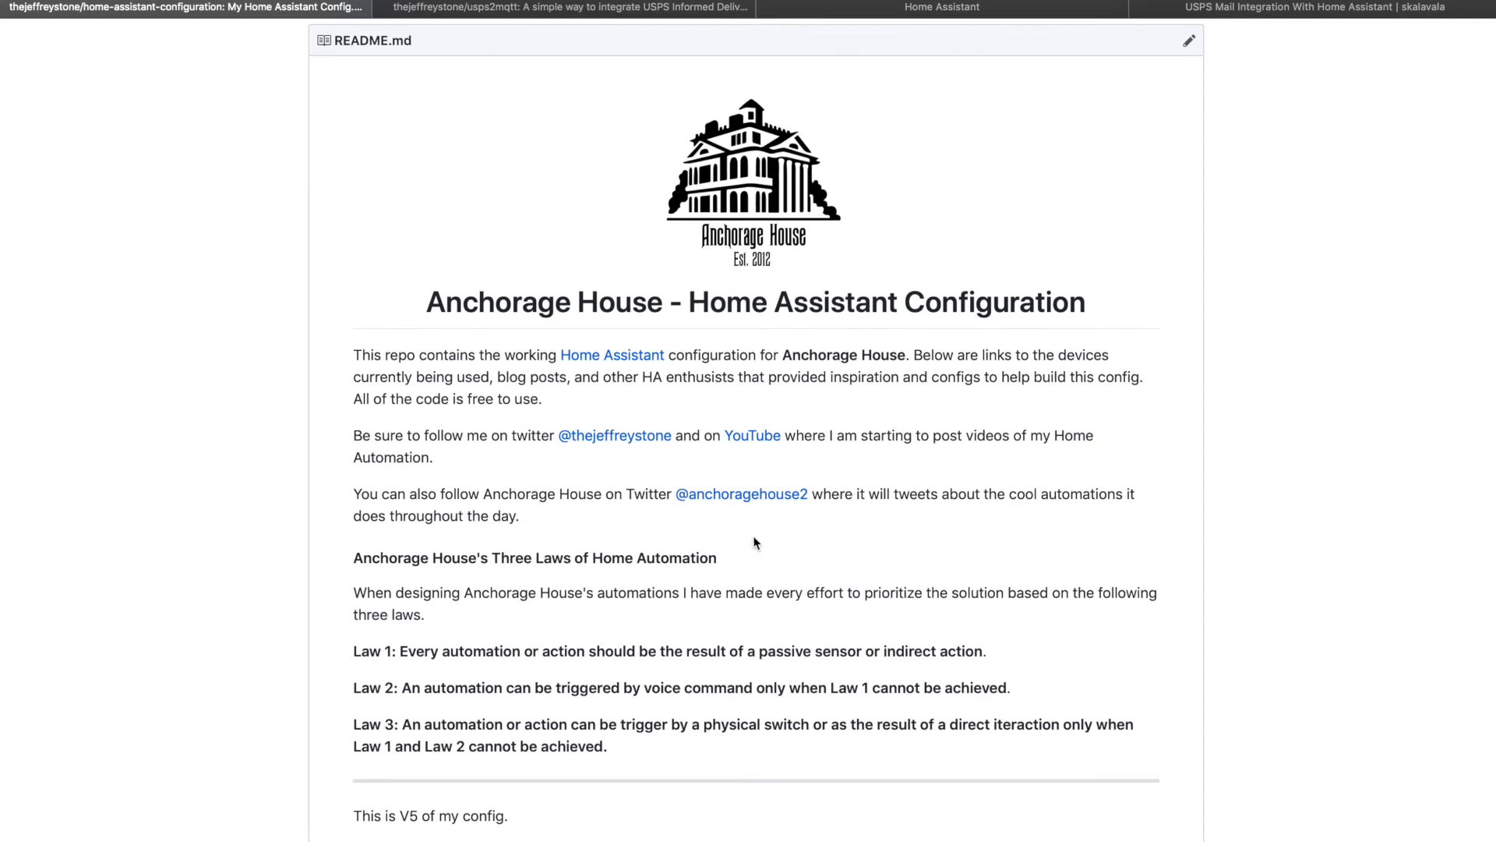
{"action": "mouse_move", "coordinate": [778, 541]}
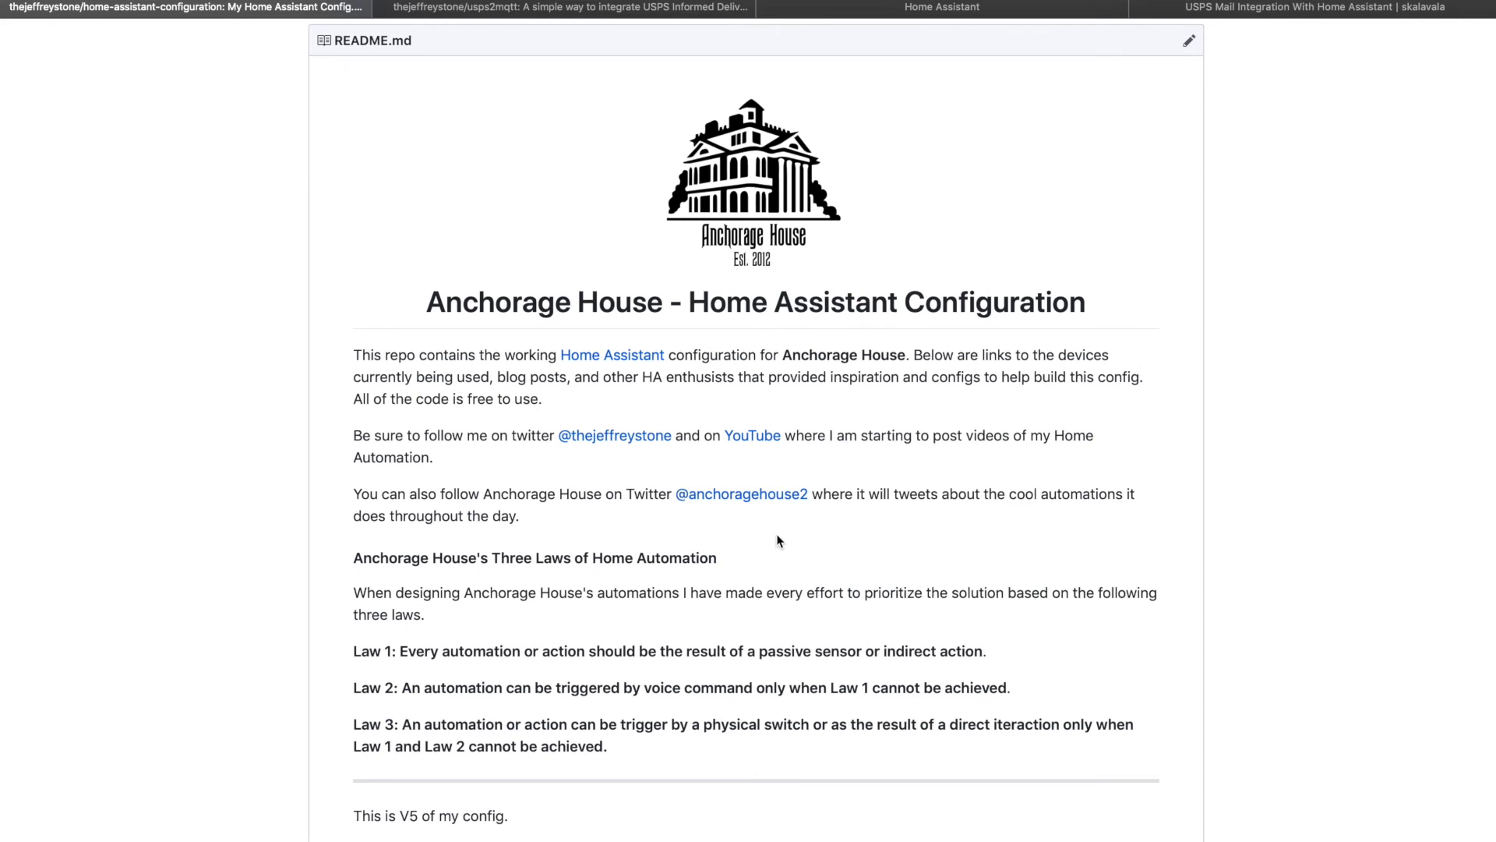